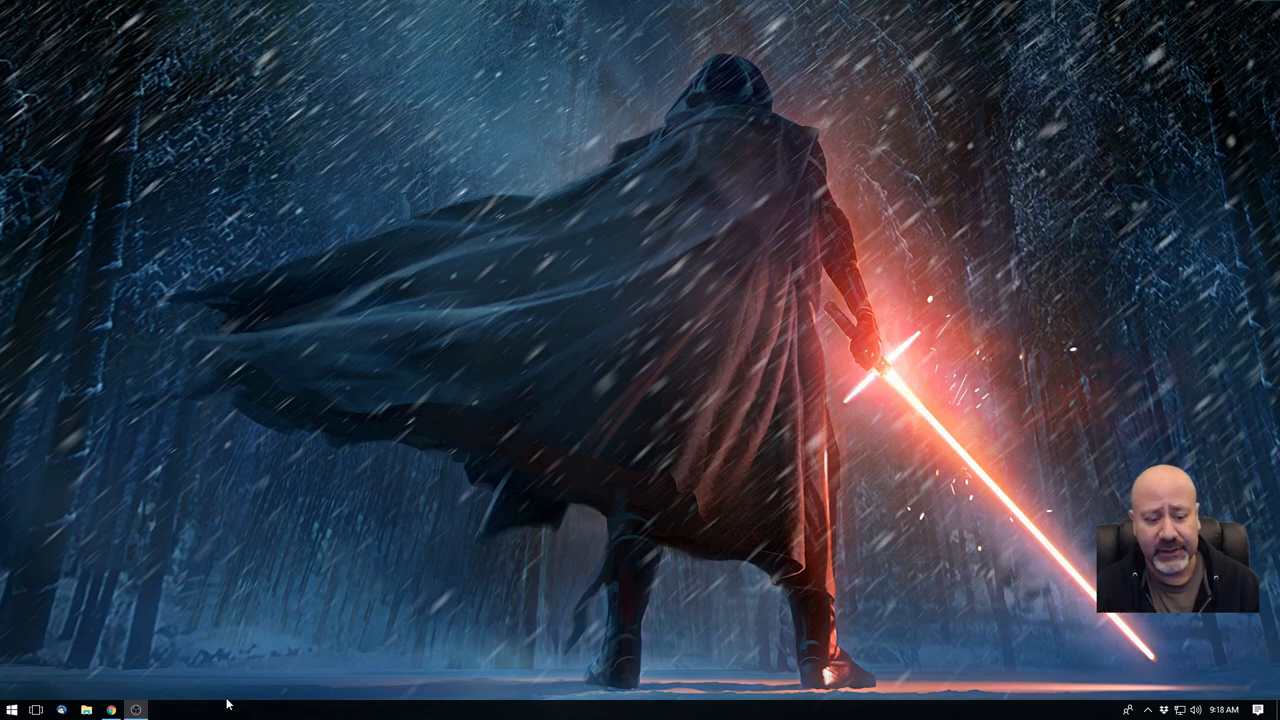
pyautogui.moveTo(232, 681)
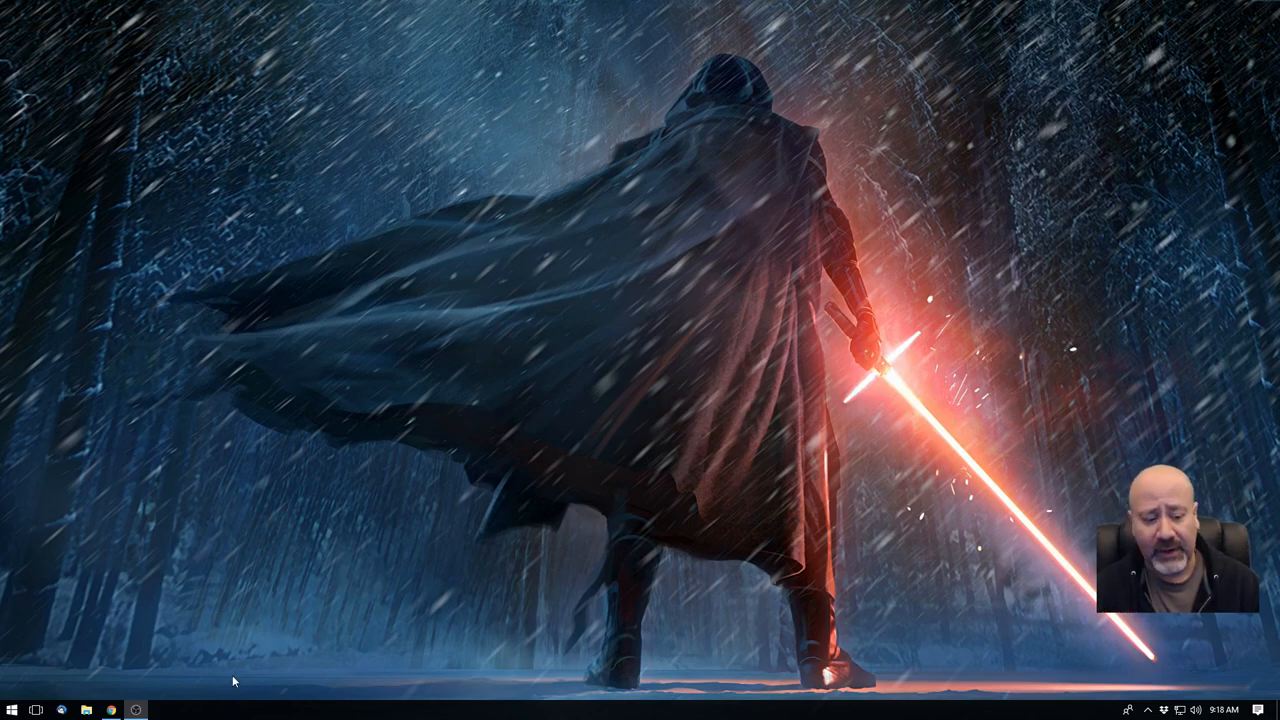
pyautogui.moveTo(230, 603)
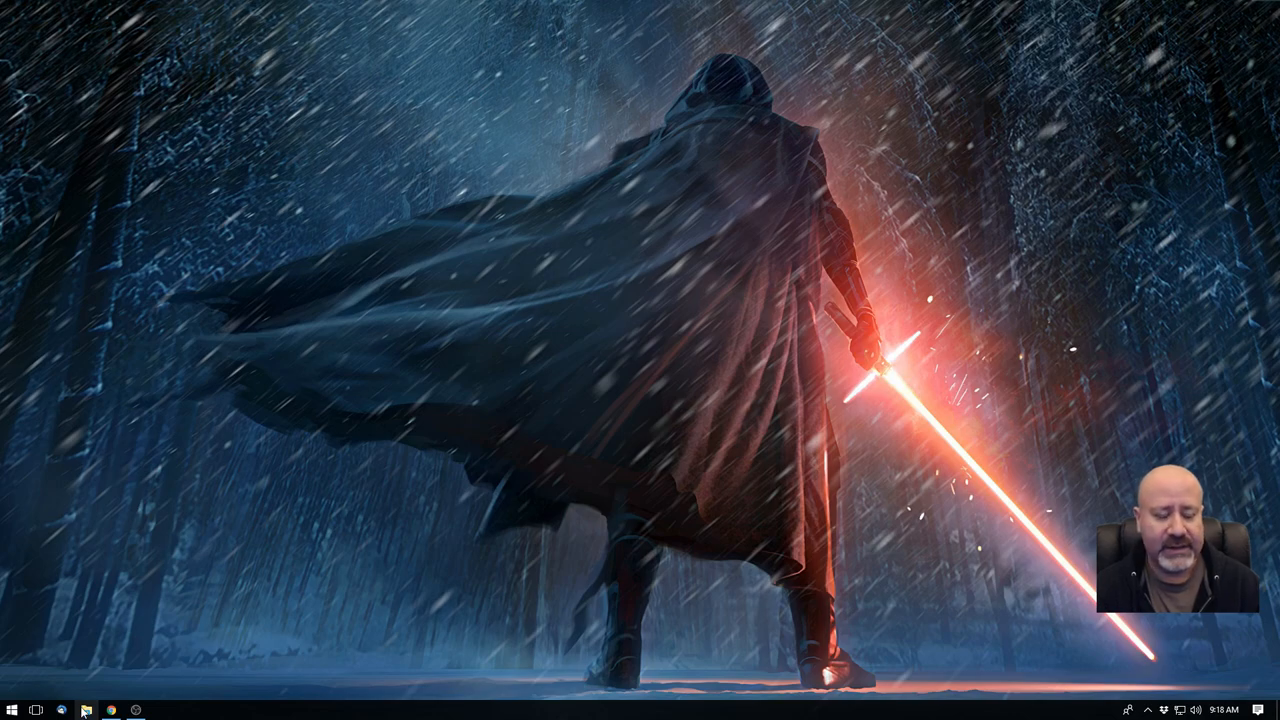
pyautogui.moveTo(85, 710)
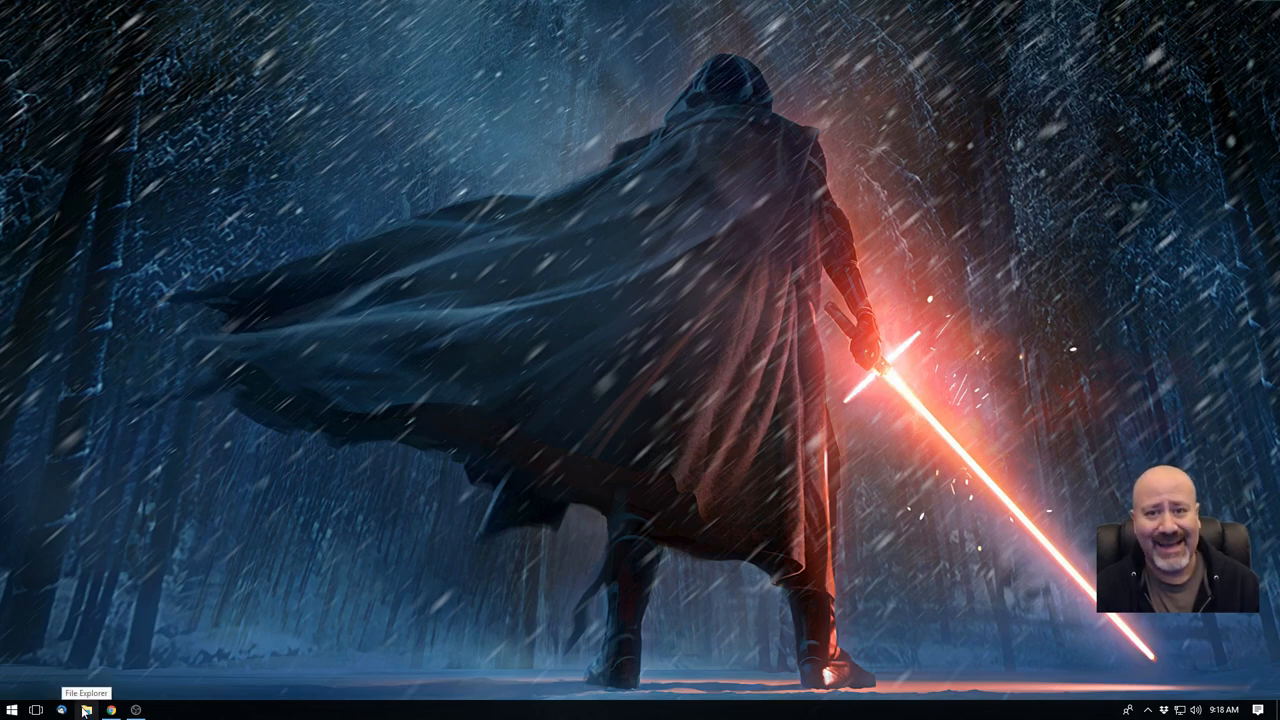
# - Open File Explorer and select Local Disk (C:) in This PC
pyautogui.click(85, 710)
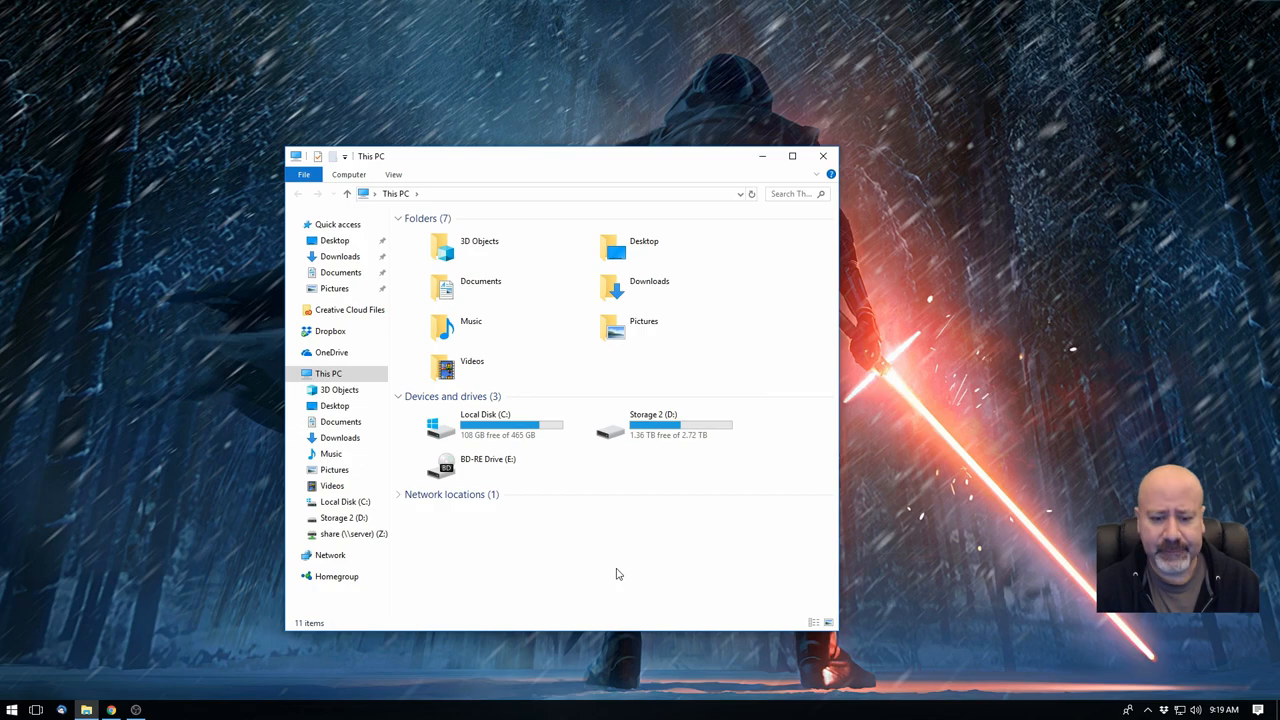
pyautogui.click(485, 424)
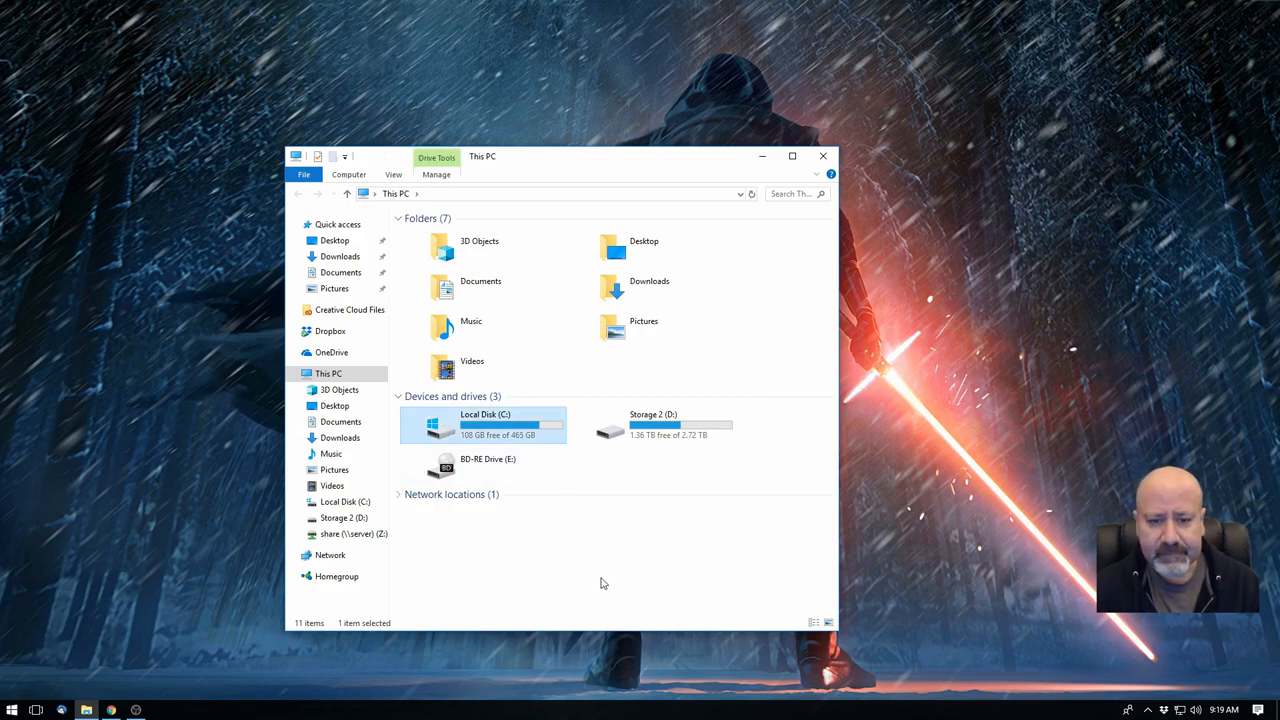
pyautogui.moveTo(500, 427)
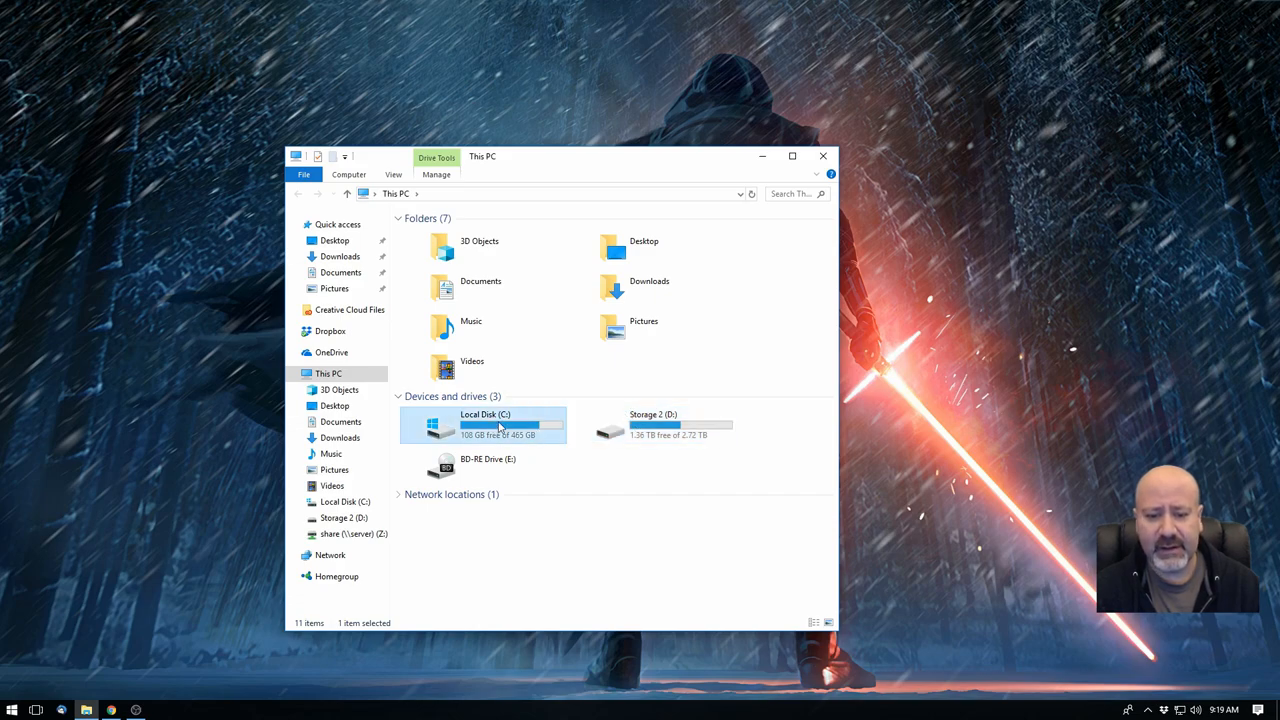
pyautogui.moveTo(500, 425)
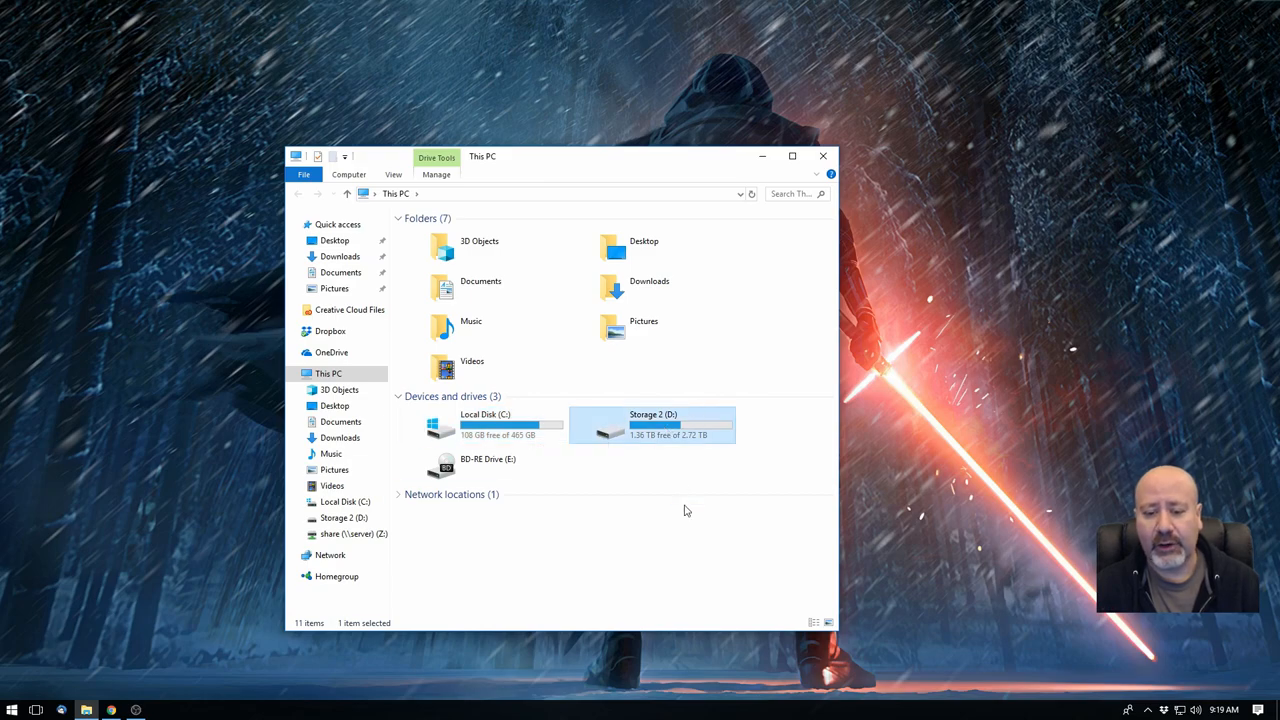
pyautogui.moveTo(690, 540)
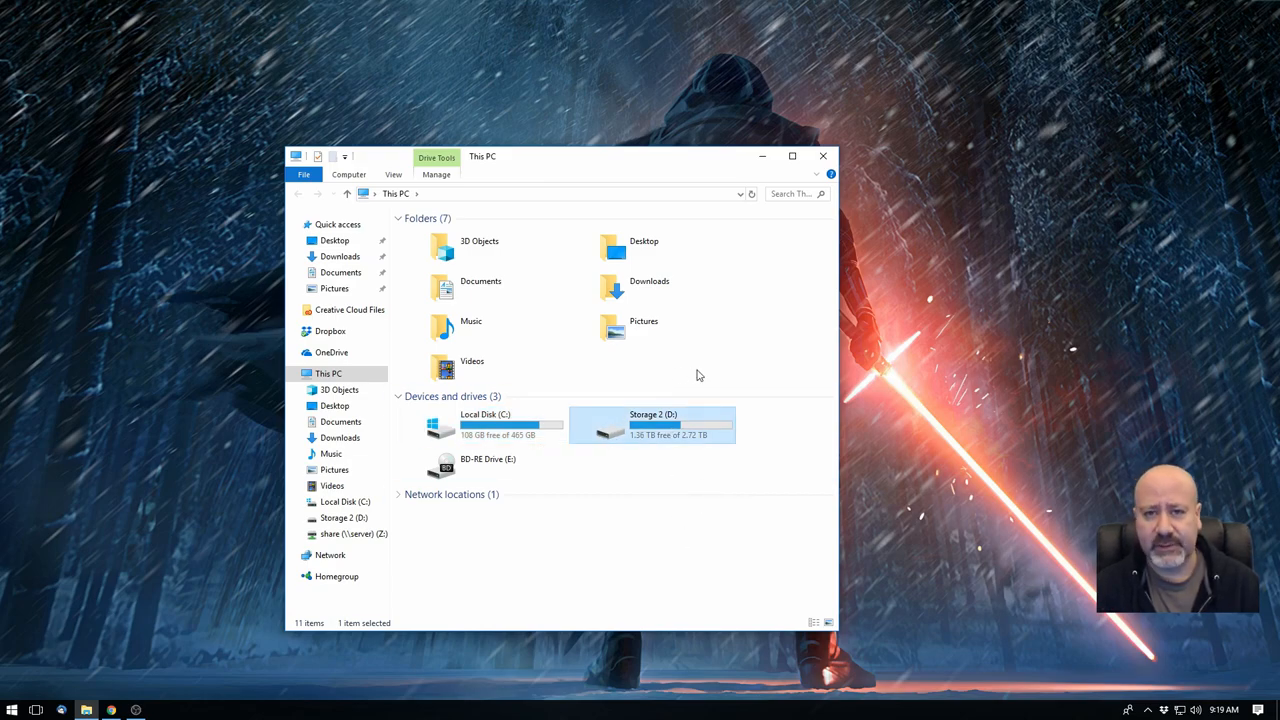
pyautogui.moveTo(706, 431)
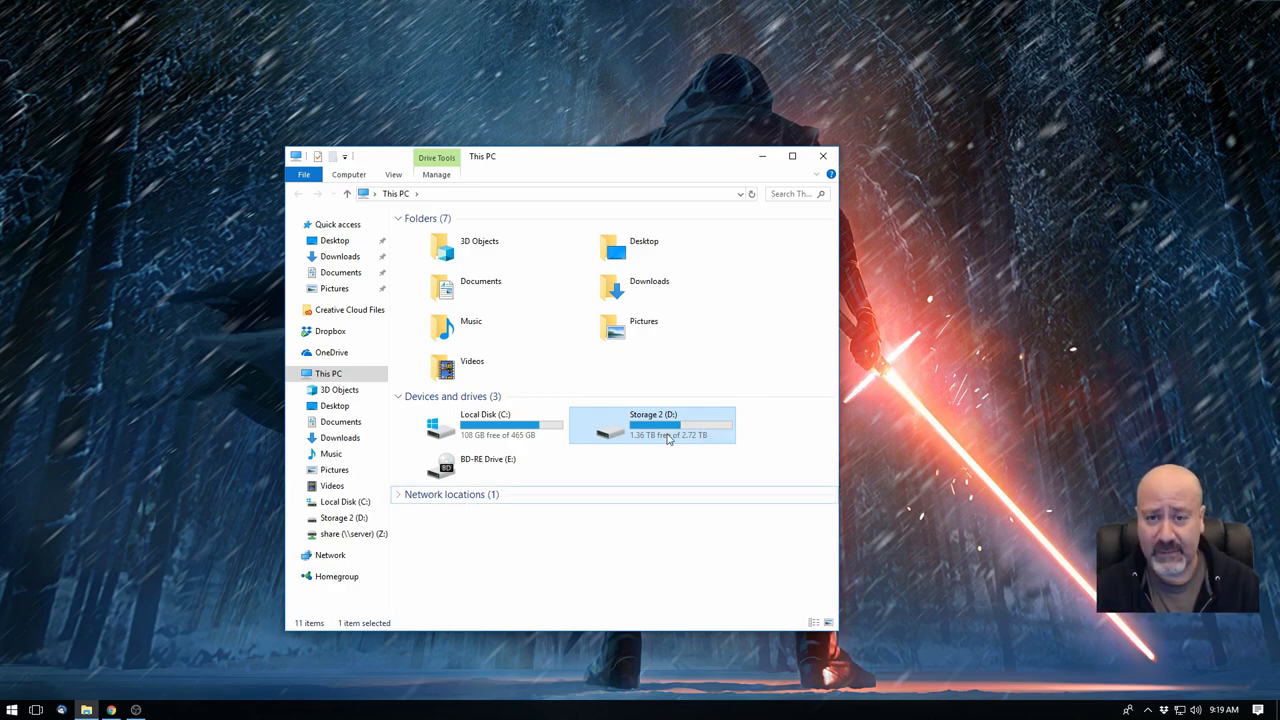
# - Run Disk Cleanup from drive C: Properties, finding about 81.3 MB freeable
pyautogui.click(592, 531)
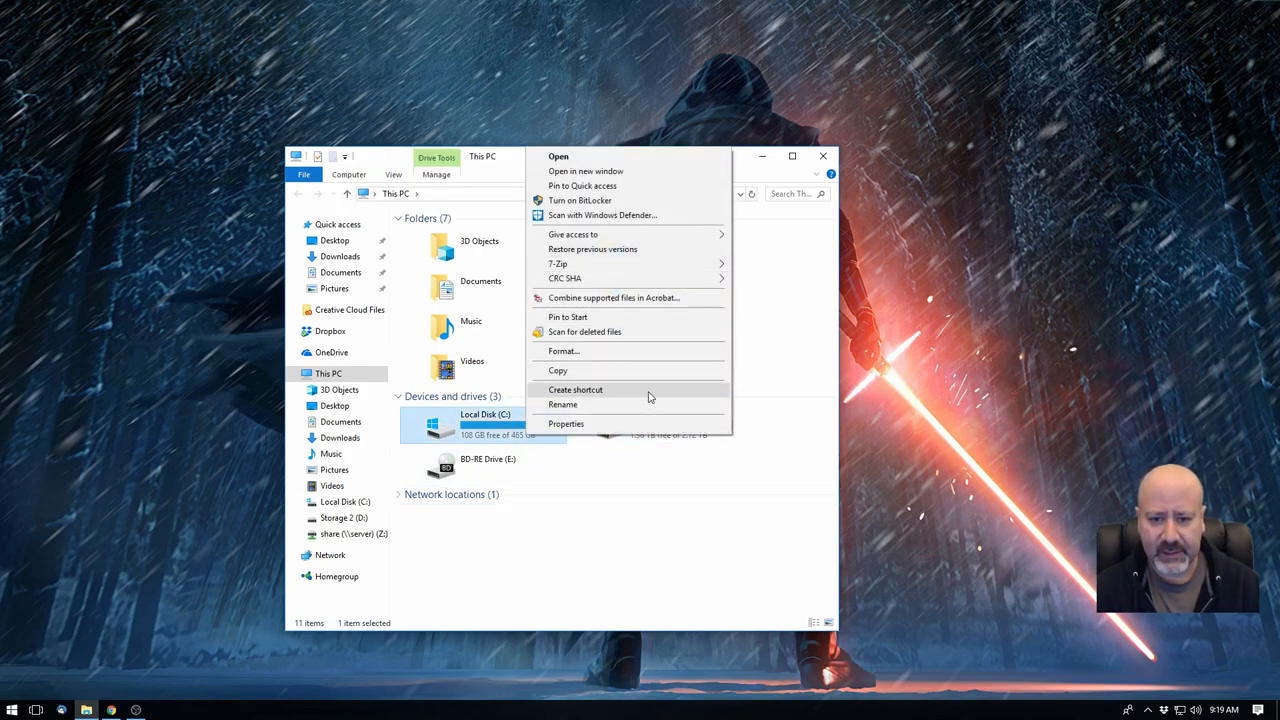
pyautogui.click(566, 423)
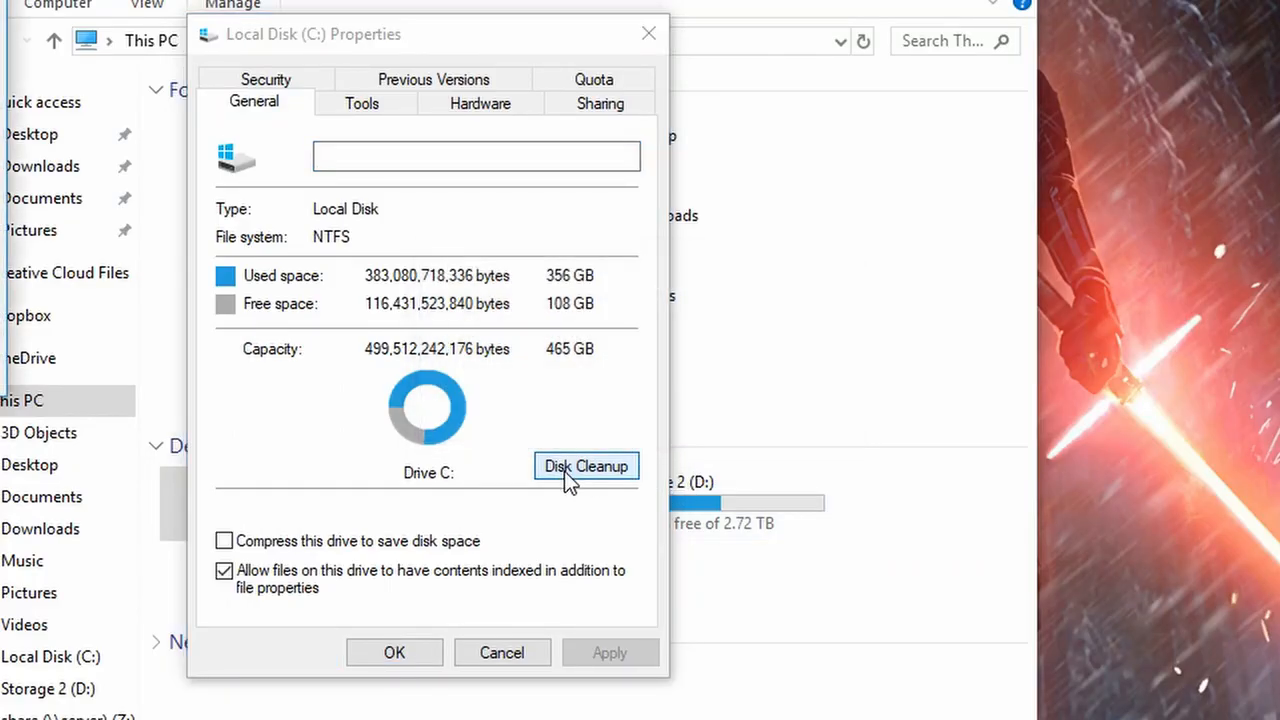
pyautogui.click(586, 466)
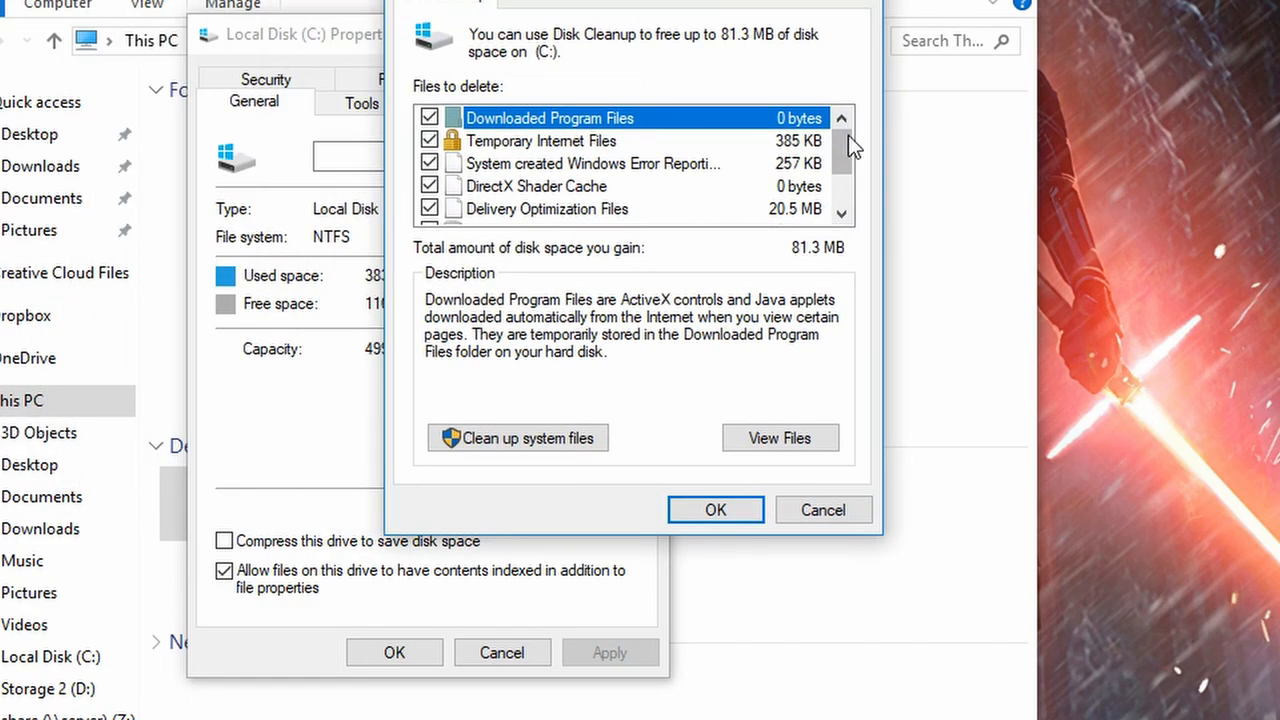
pyautogui.moveTo(665, 267)
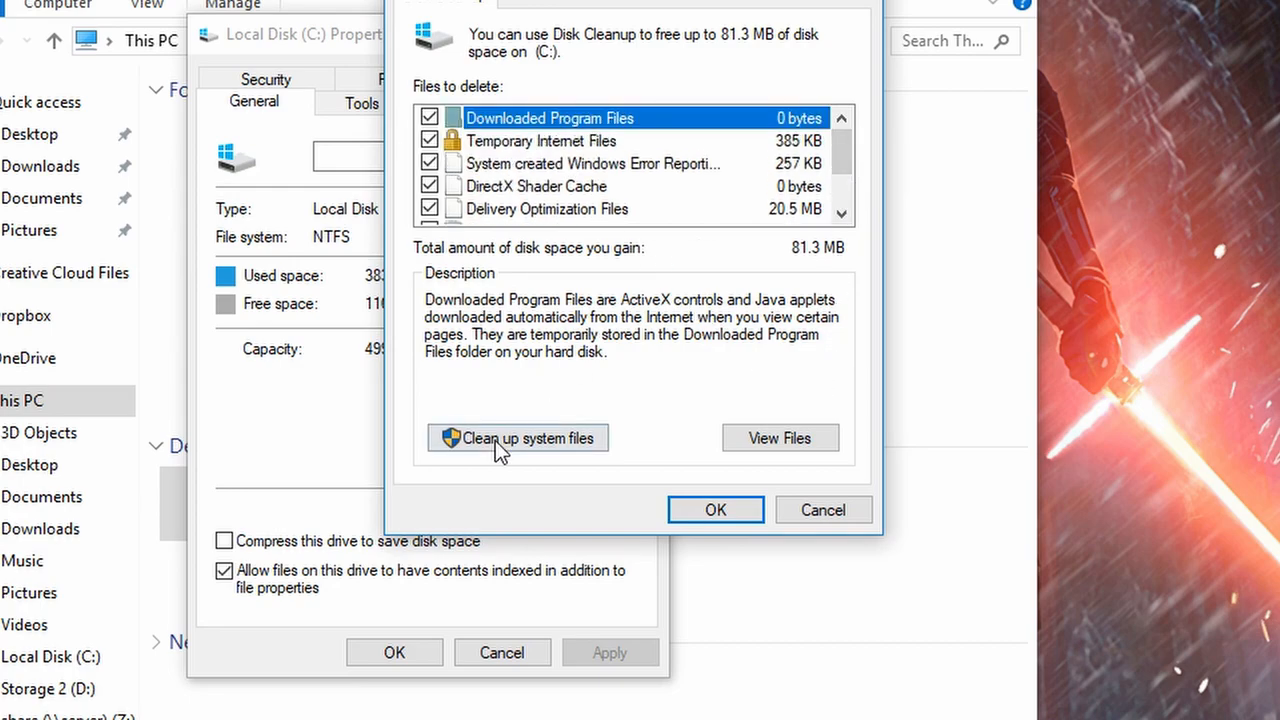
# - Rescan C: including system files (5.82 GB) and confirm deleting the checked categories
pyautogui.click(517, 438)
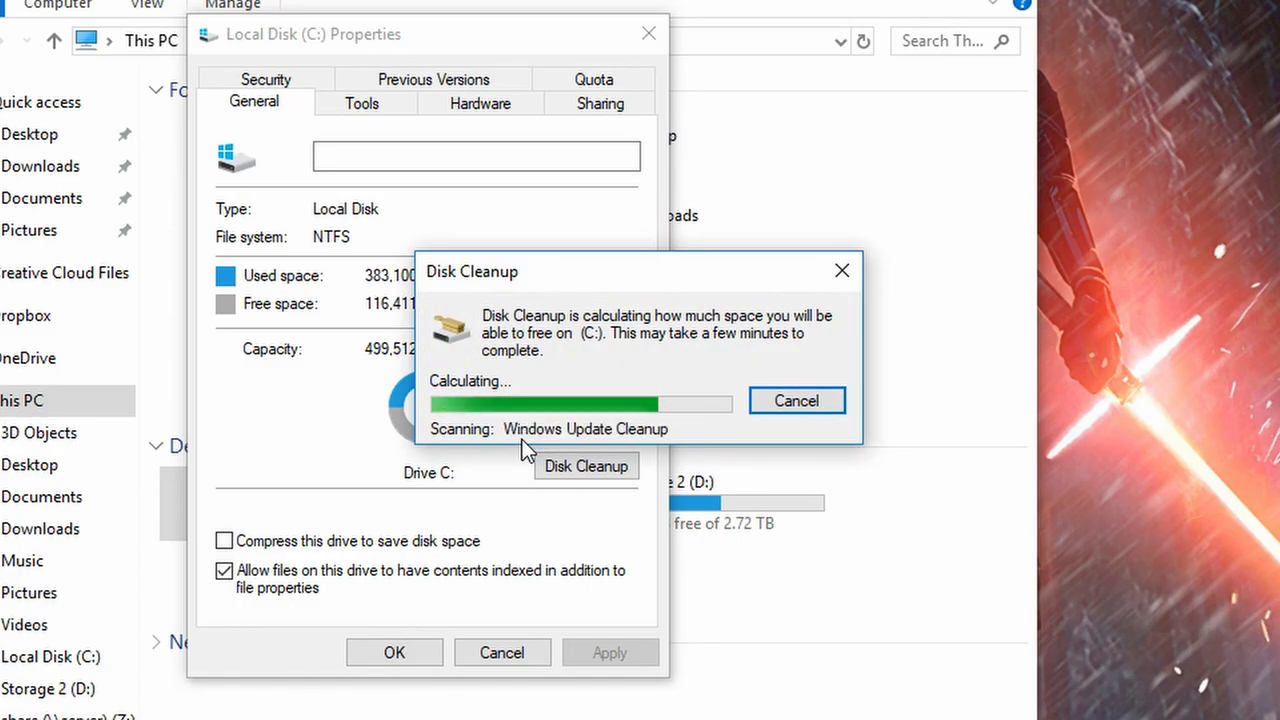
pyautogui.moveTo(635, 380)
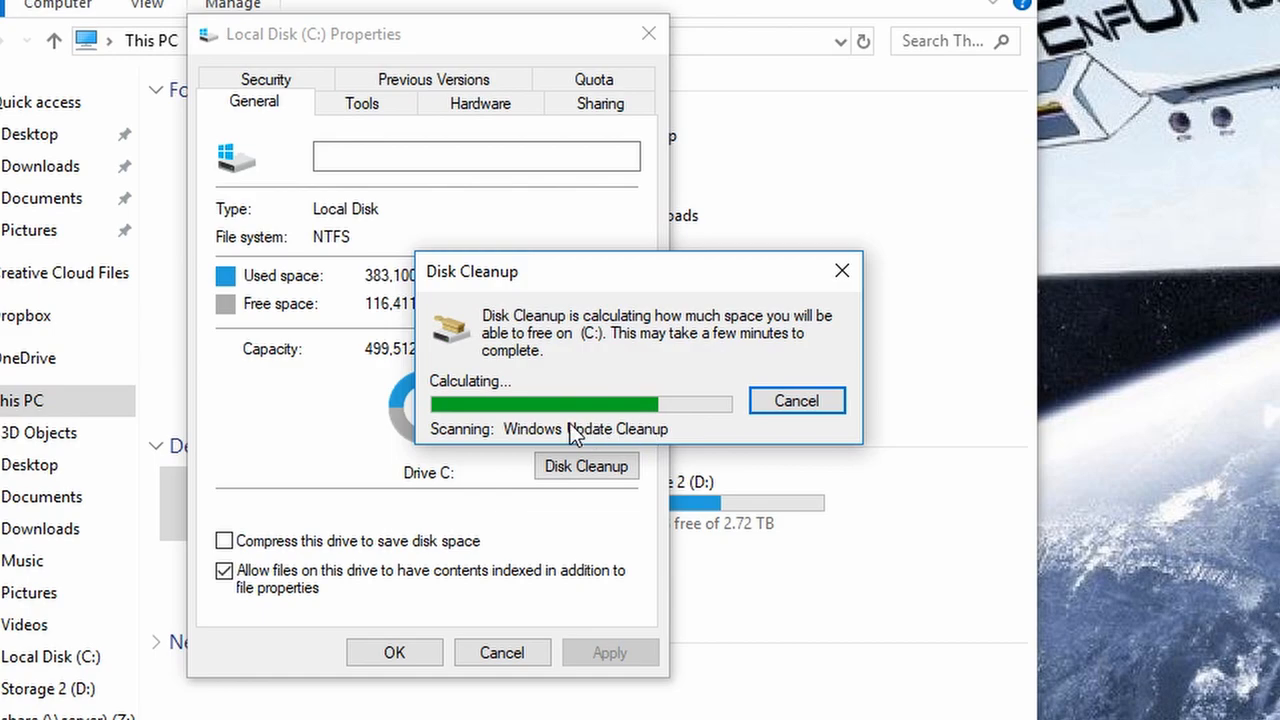
pyautogui.click(797, 400)
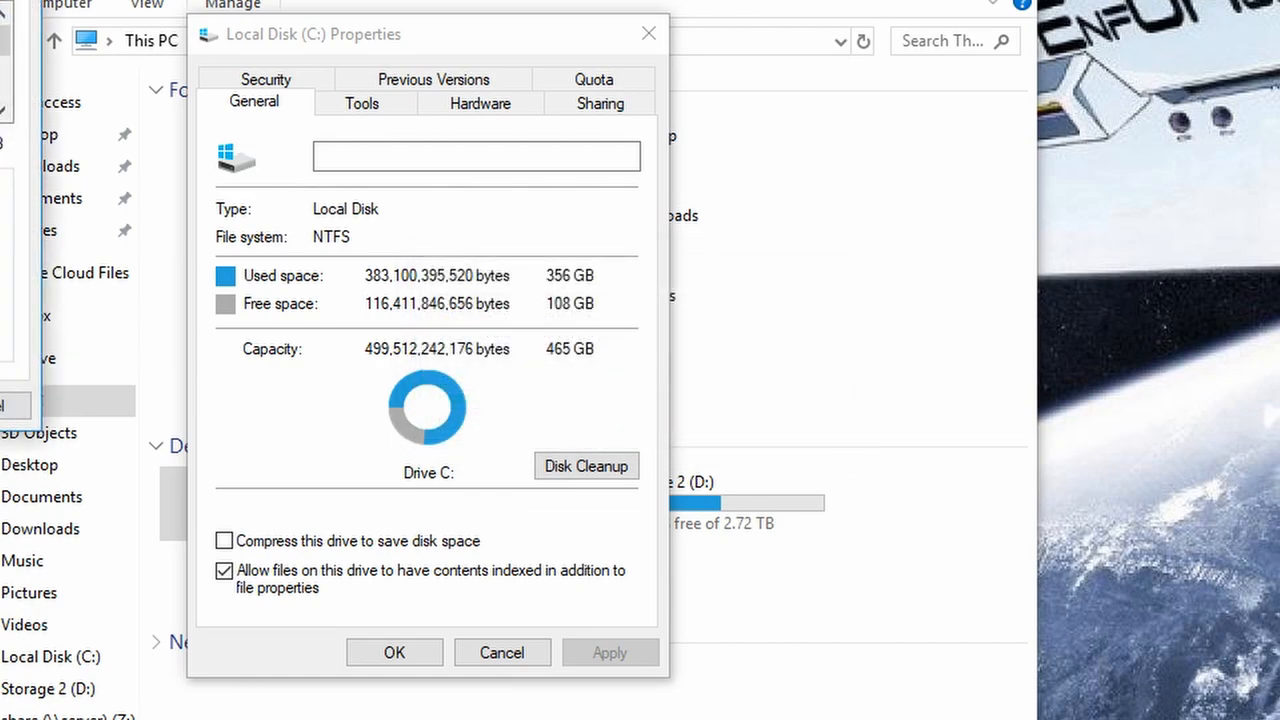
pyautogui.click(586, 466)
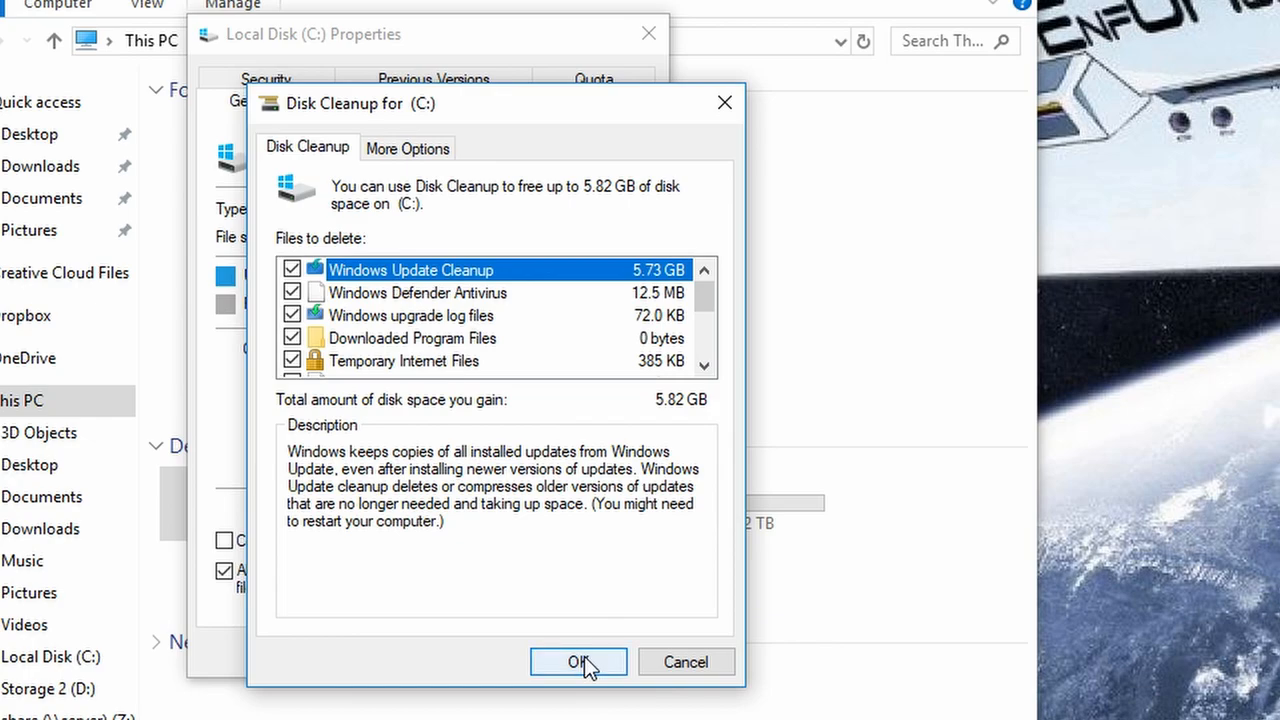
pyautogui.click(578, 662)
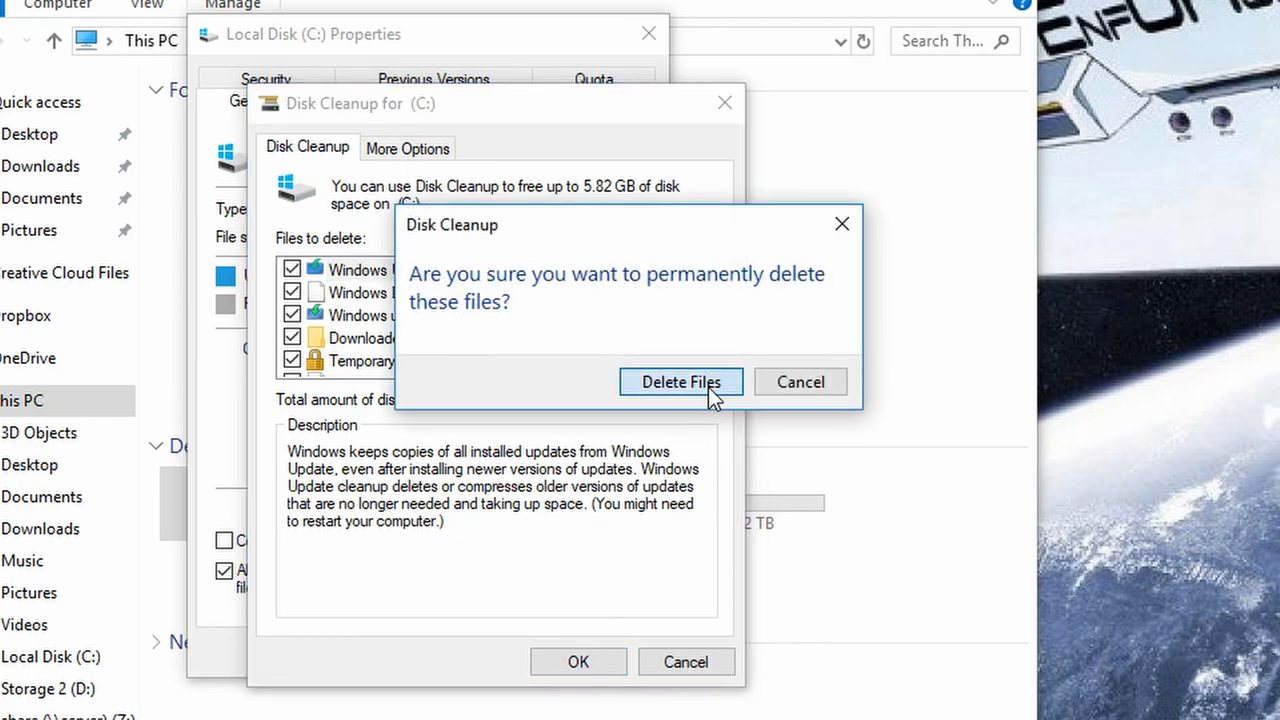
pyautogui.click(681, 382)
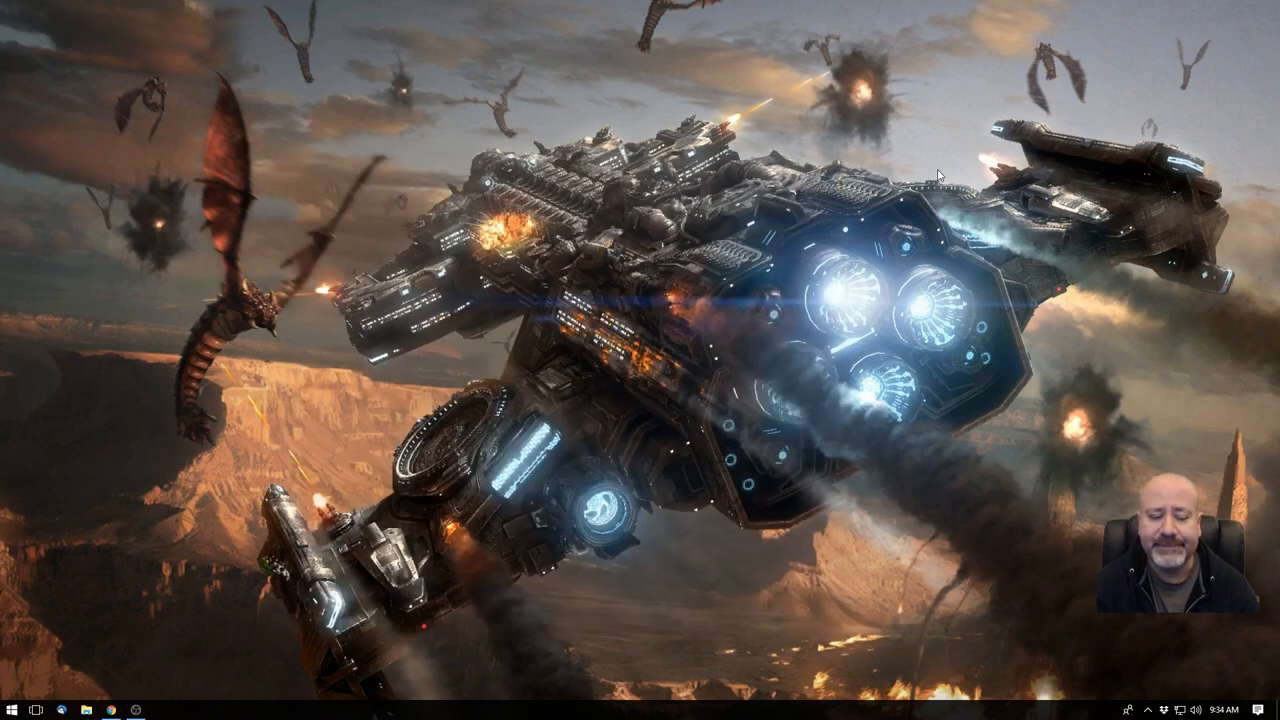
pyautogui.moveTo(396, 401)
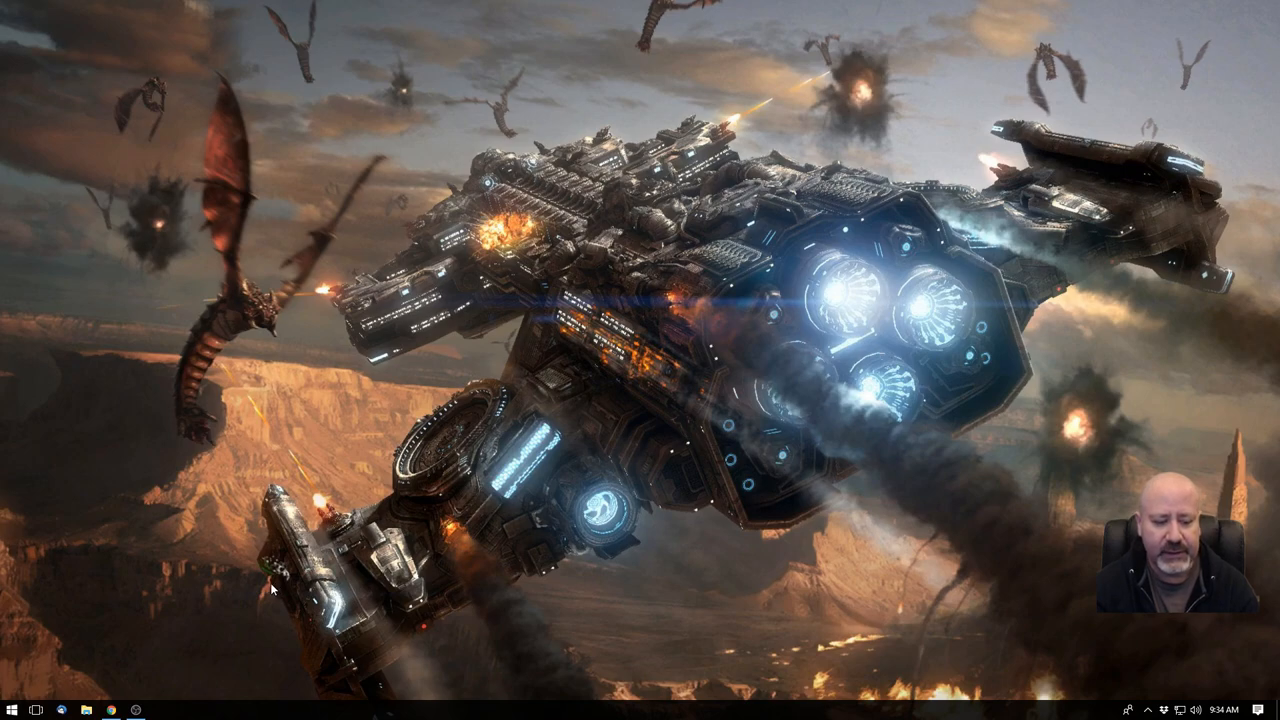
pyautogui.moveTo(280, 615)
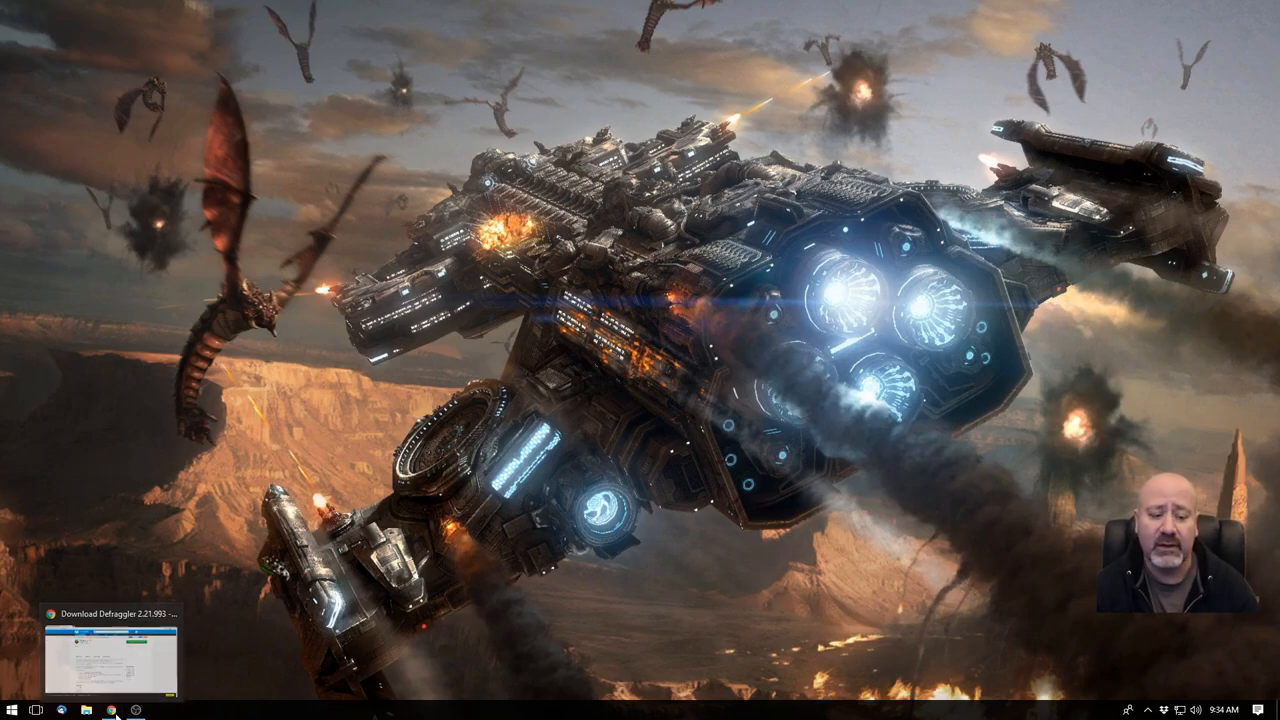
# - Open the WinDirStat downloads page and highlight the FossHub 1.1.2 download line
pyautogui.click(112, 710)
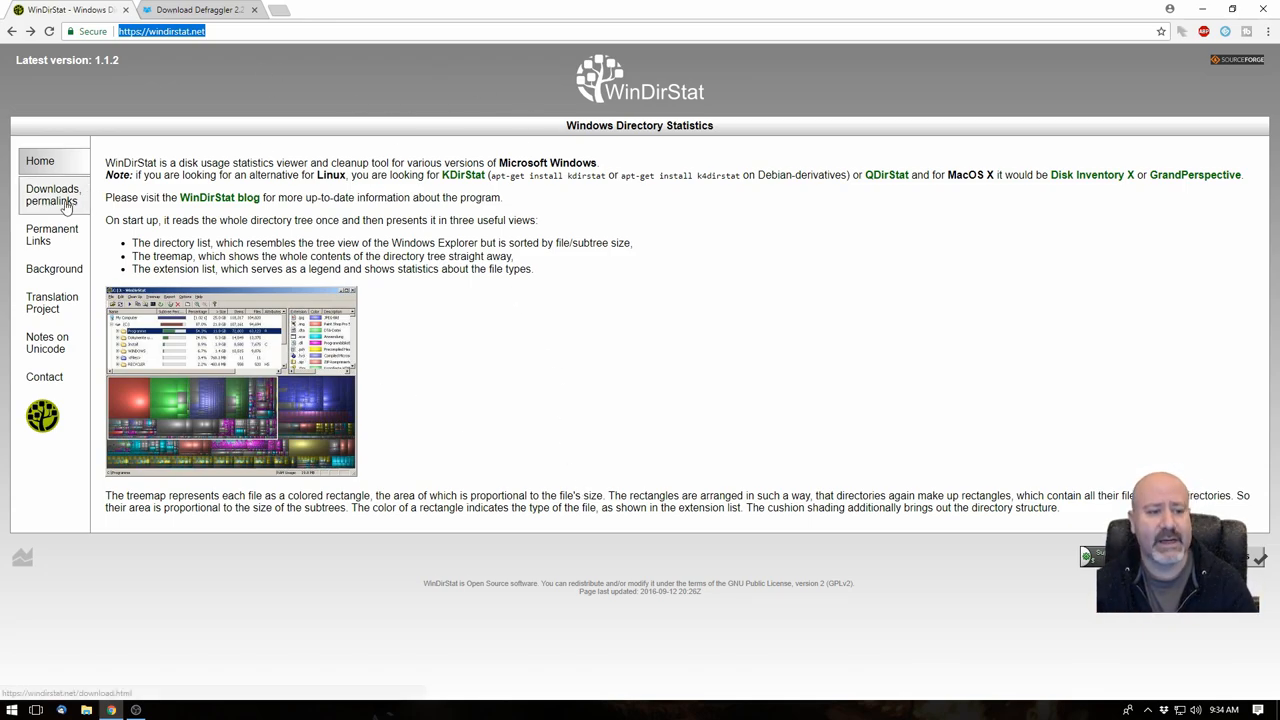
pyautogui.click(52, 195)
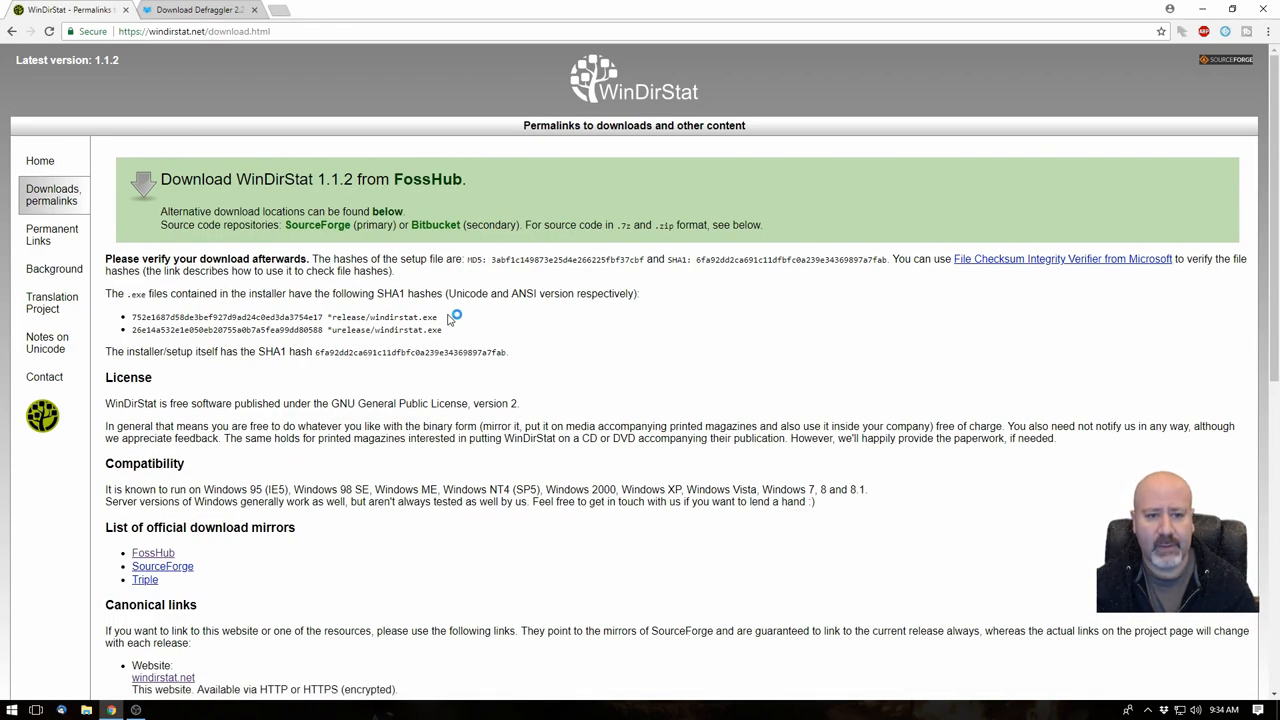
pyautogui.moveTo(167, 170)
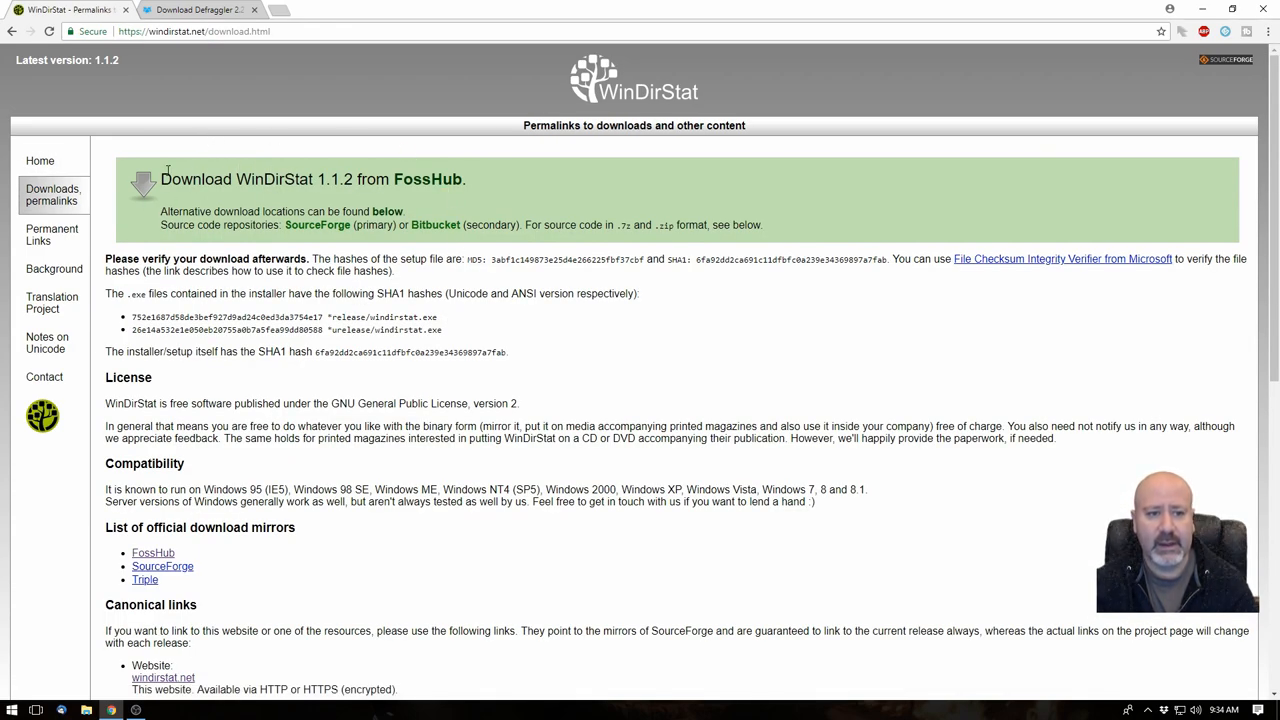
pyautogui.moveTo(160, 179); pyautogui.dragTo(353, 179)
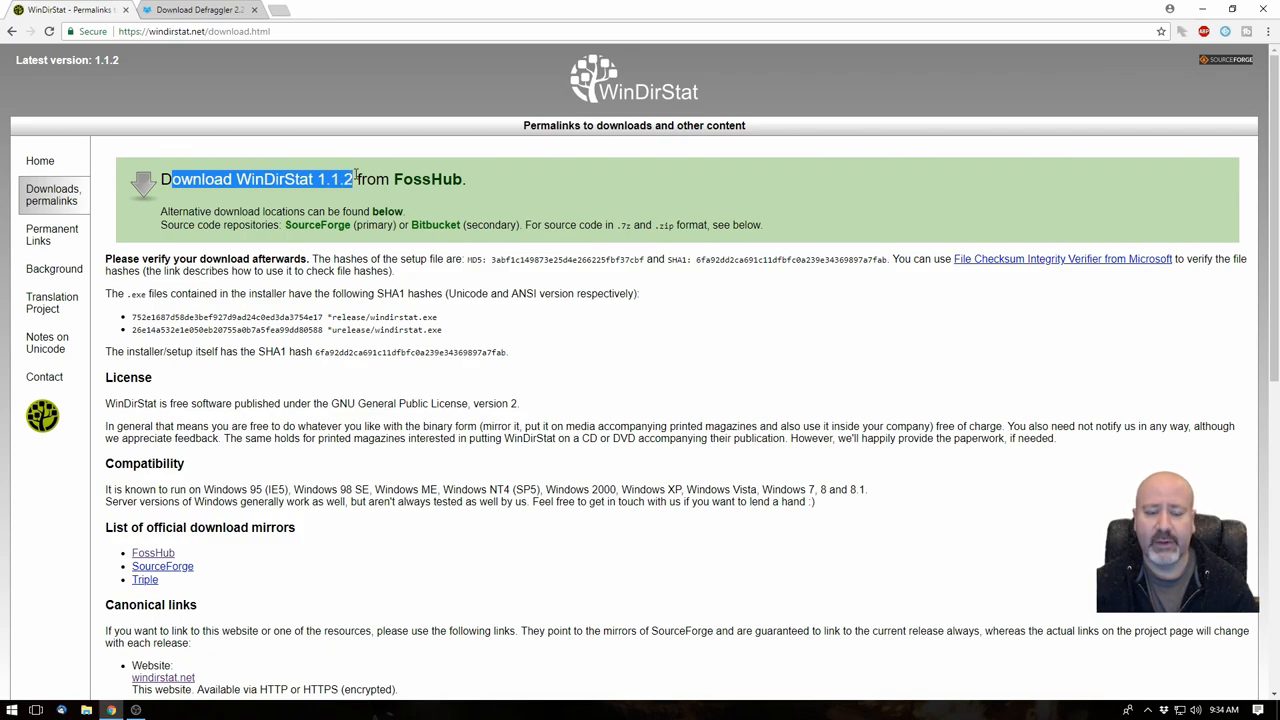
pyautogui.moveTo(427, 179)
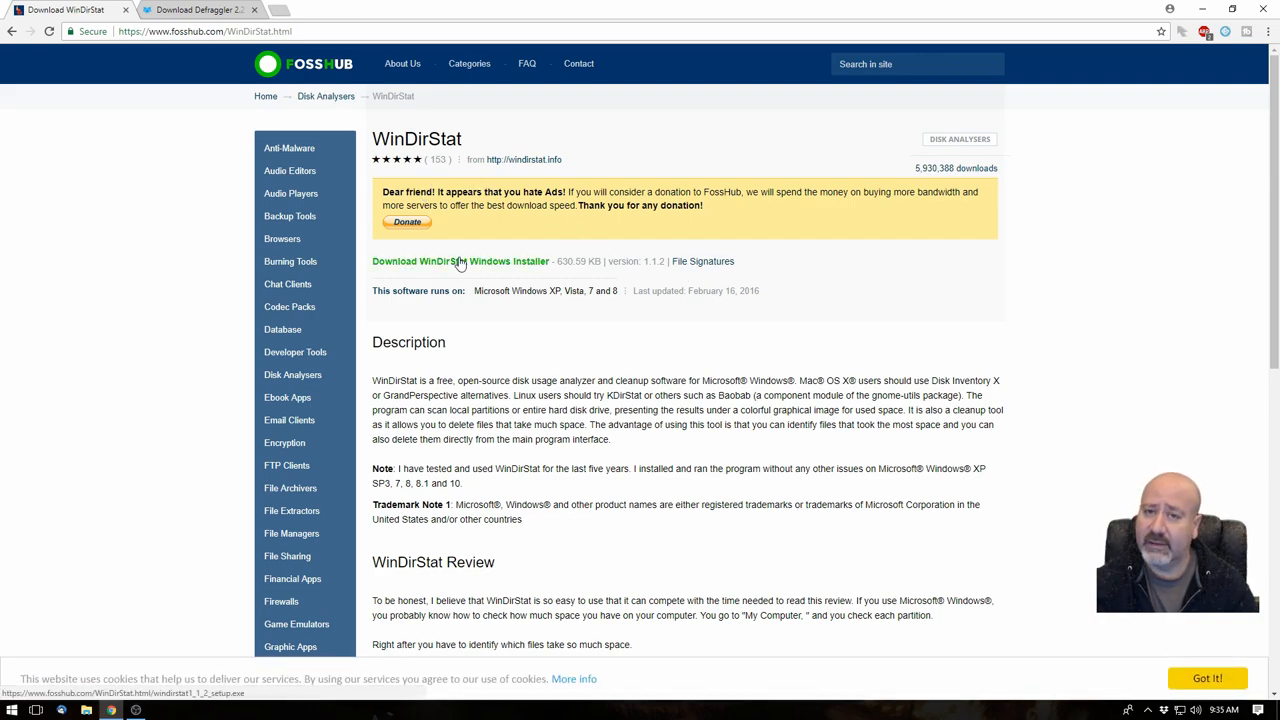
# - Download the WinDirStat 1.1.2 Windows installer from FossHub
pyautogui.click(460, 261)
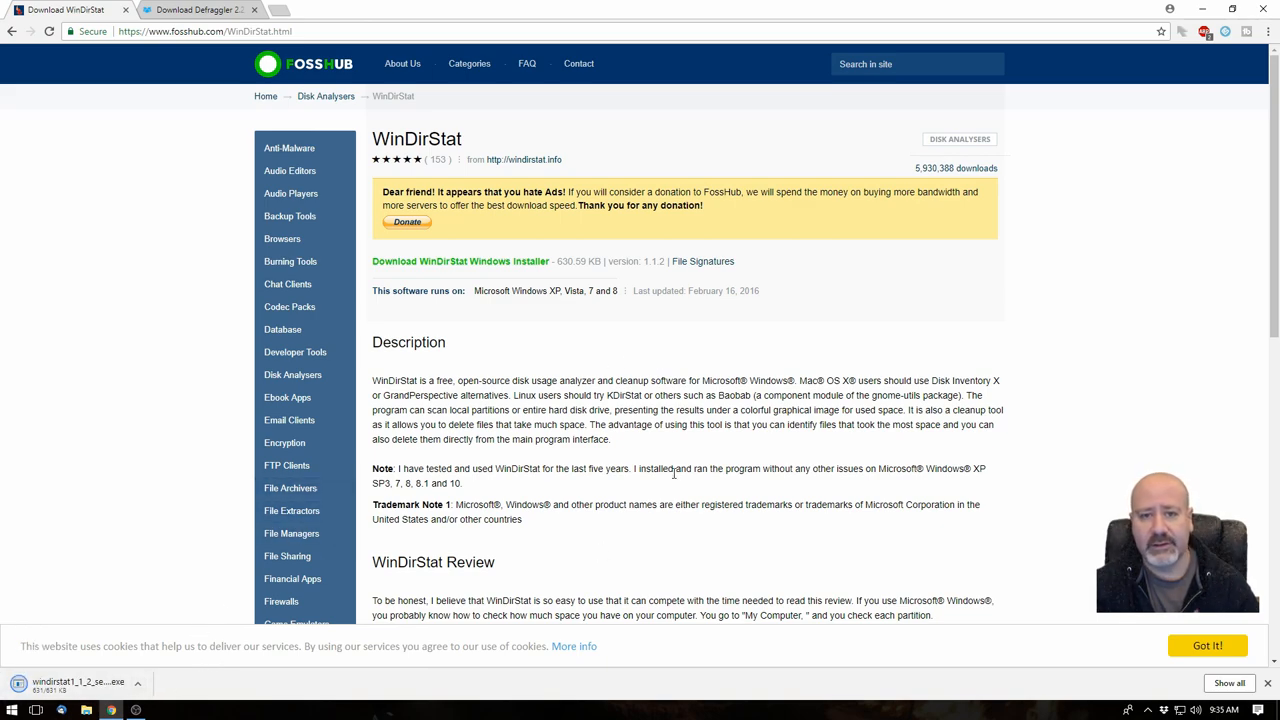
pyautogui.moveTo(1053, 309)
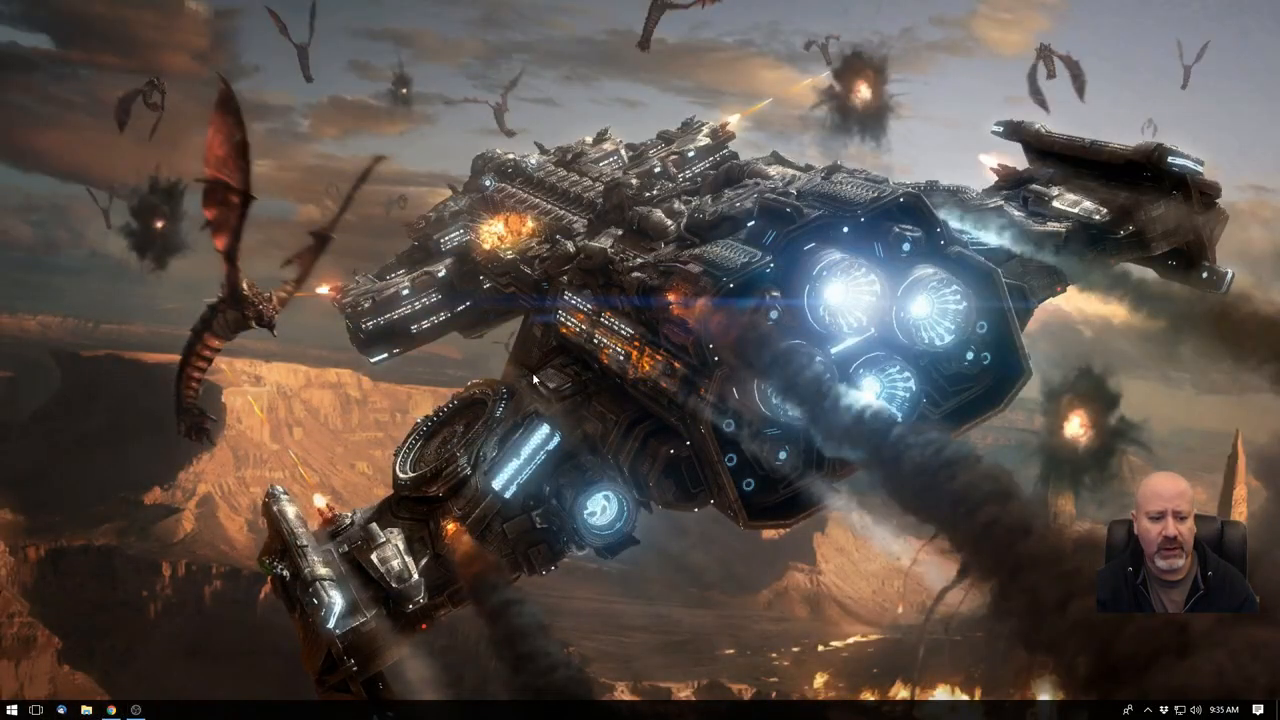
# - Launch WinDirStat and scan drive C: as an individual drive
pyautogui.rightClick(12, 710)
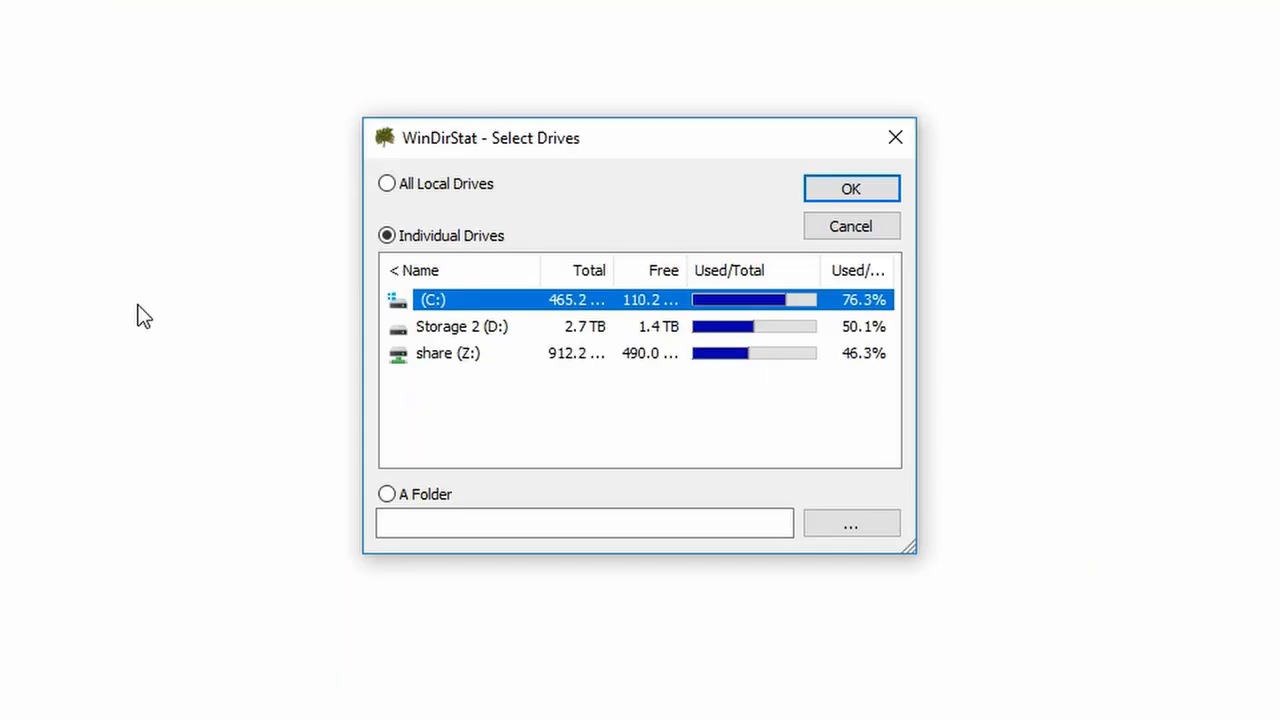
pyautogui.moveTo(597, 325)
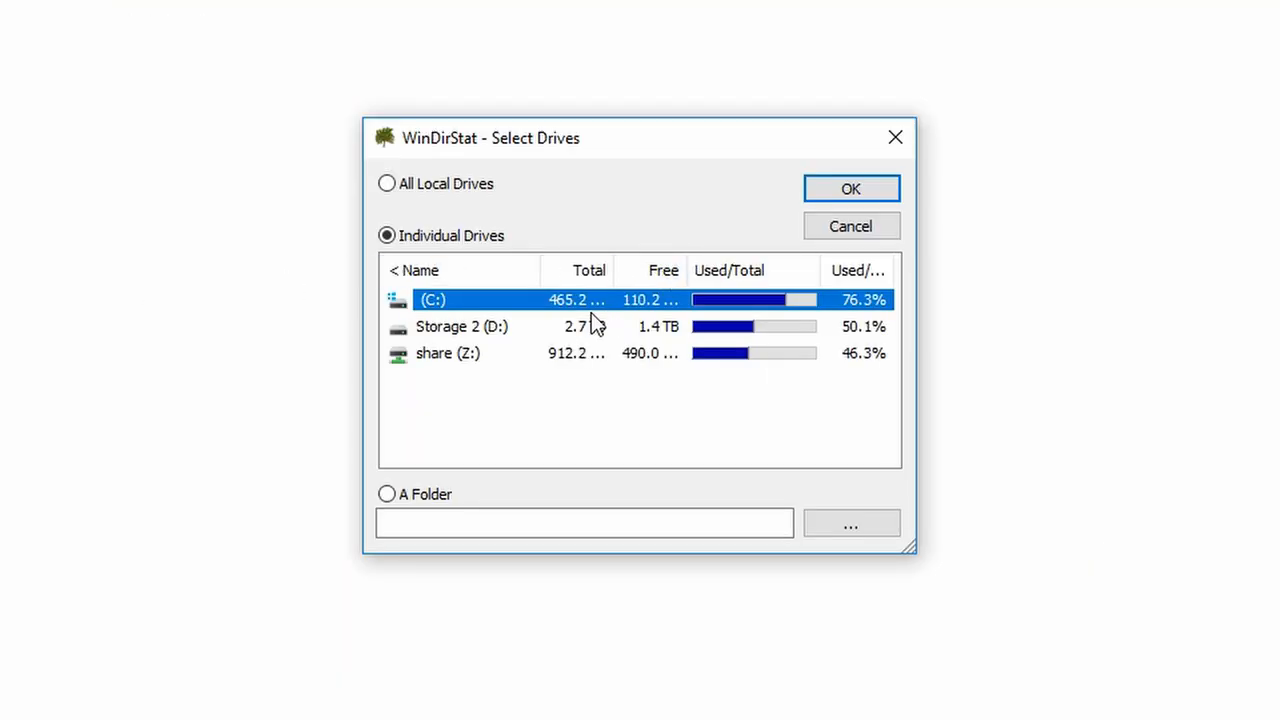
pyautogui.click(850, 188)
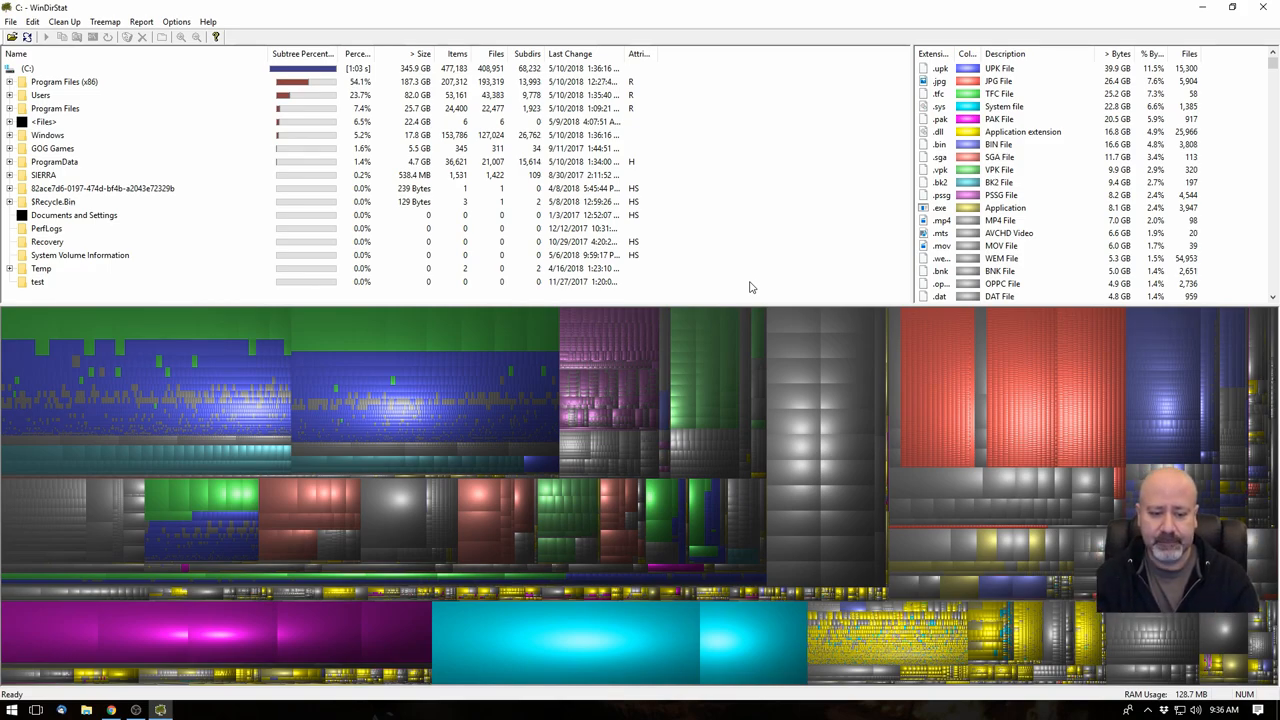
pyautogui.moveTo(702, 290)
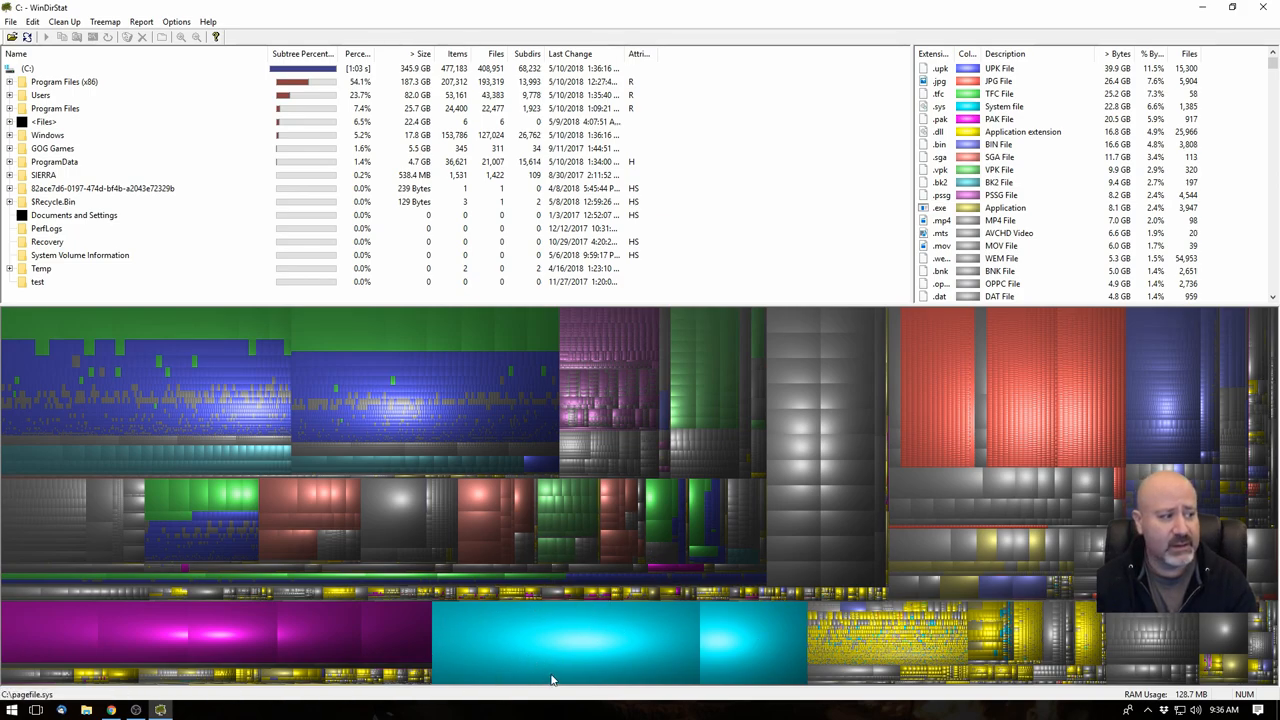
pyautogui.click(565, 640)
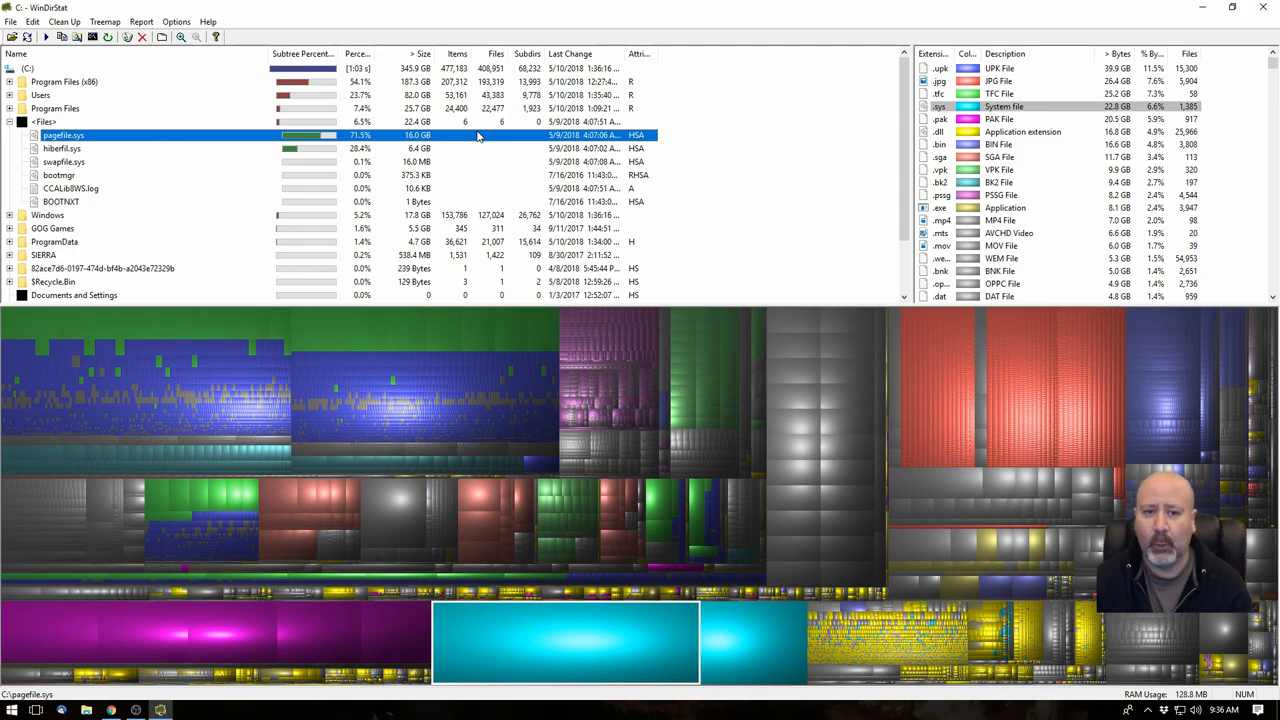
pyautogui.moveTo(452, 144)
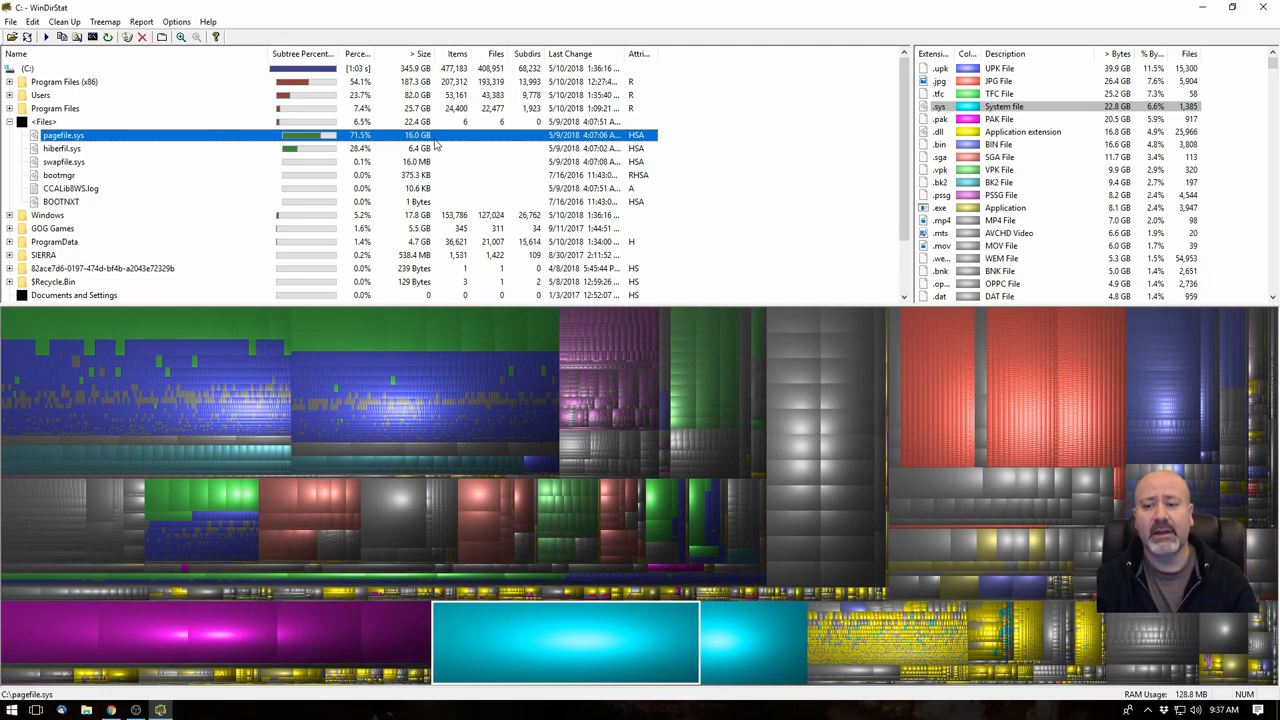
pyautogui.moveTo(397, 146)
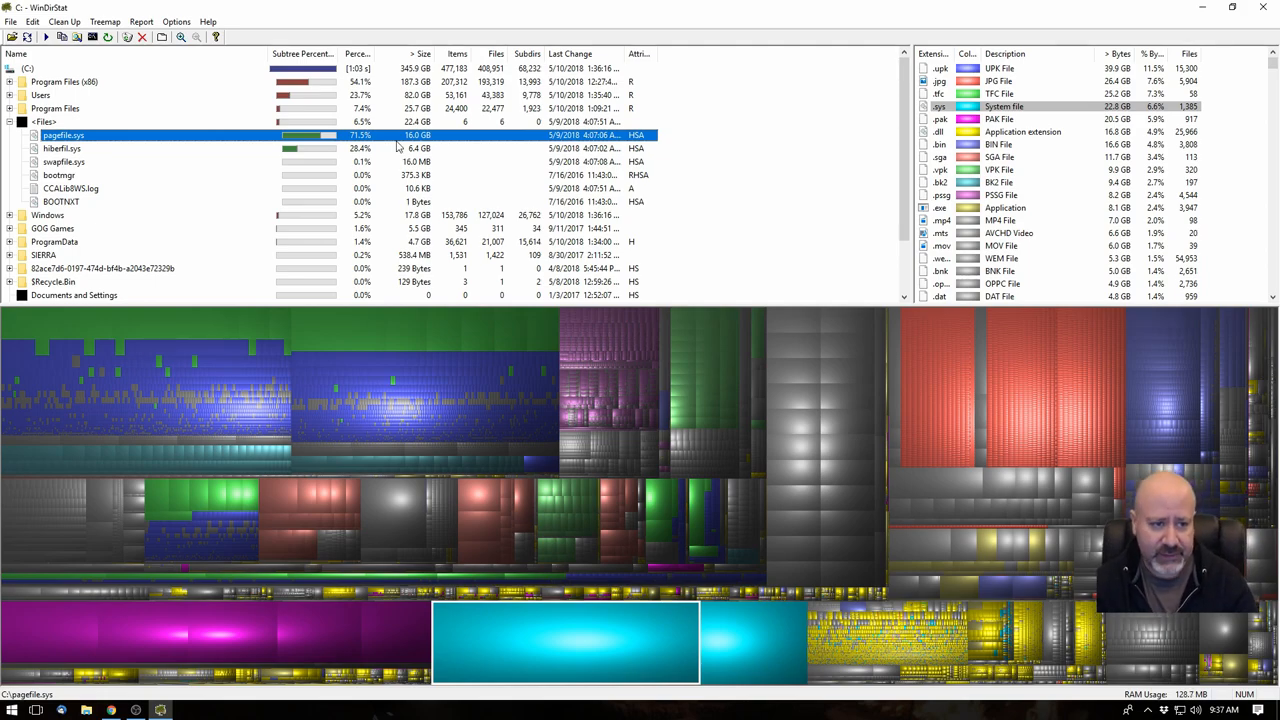
pyautogui.click(62, 148)
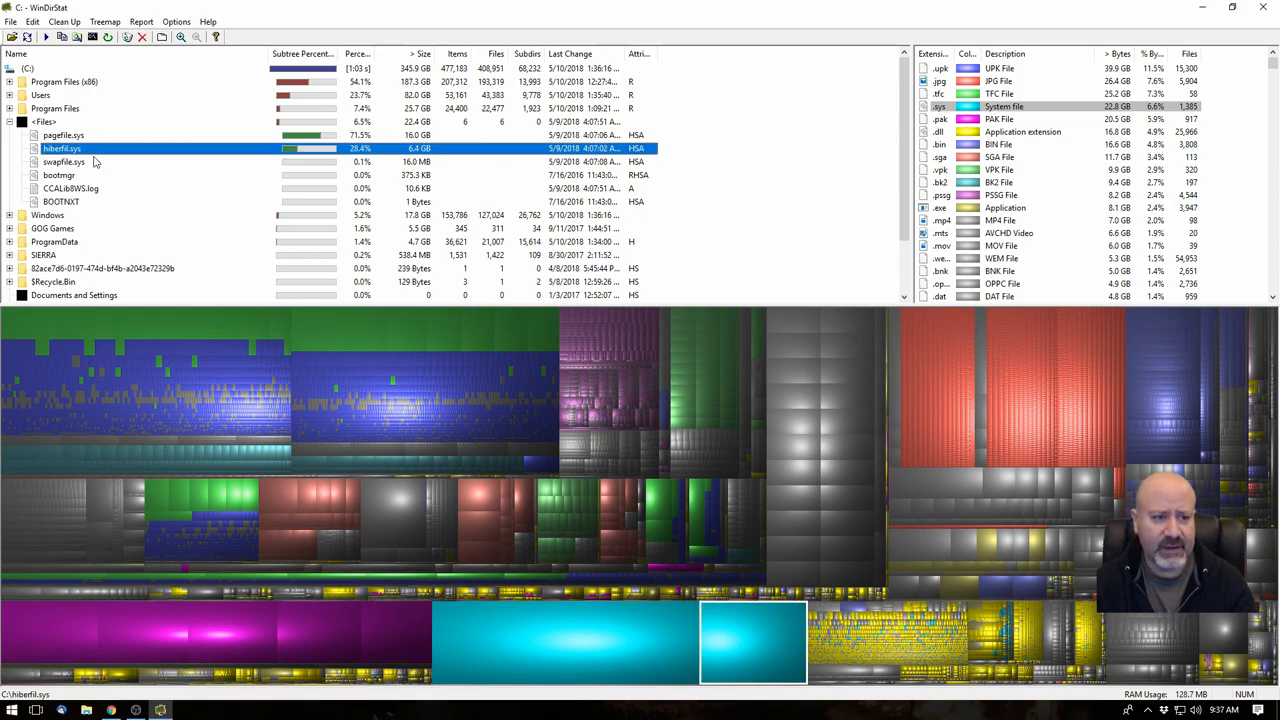
pyautogui.moveTo(755, 657)
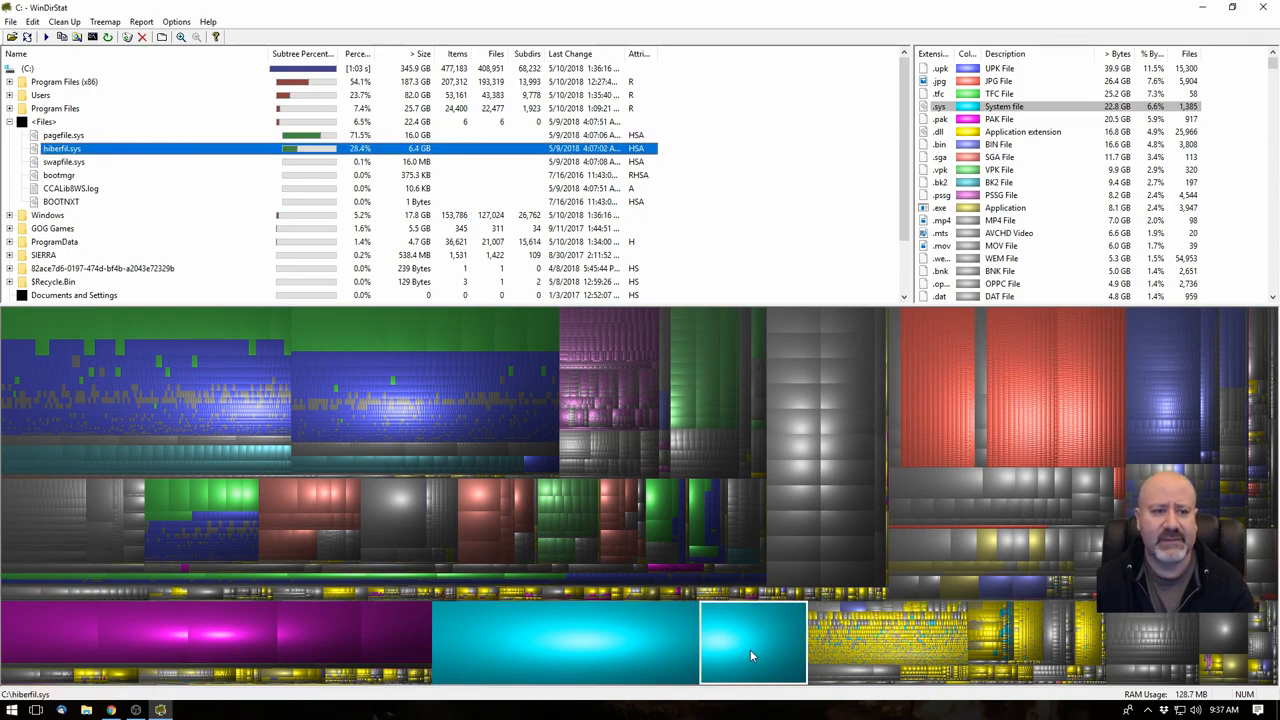
pyautogui.click(393, 513)
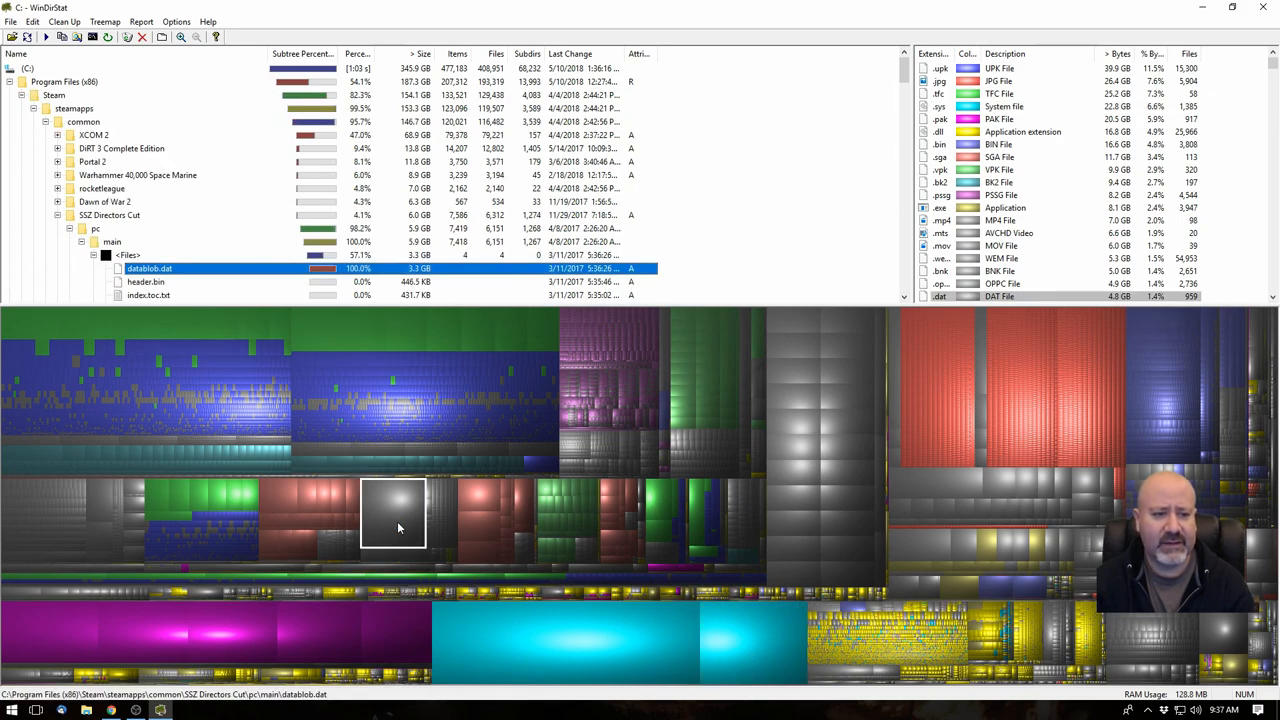
pyautogui.moveTo(352, 555)
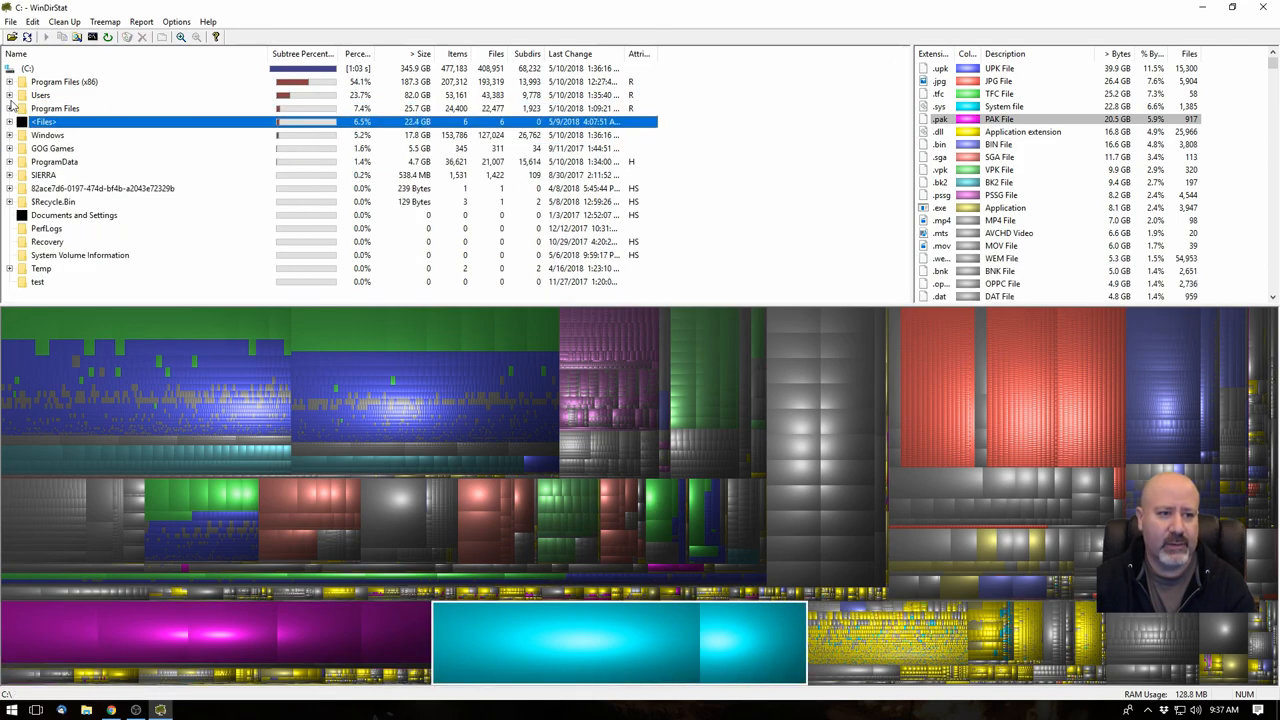
# - Expand Users > DaSmoove > Desktop and select 'Black Belt Test May 2018 - Copy' (10 GB)
pyautogui.click(9, 95)
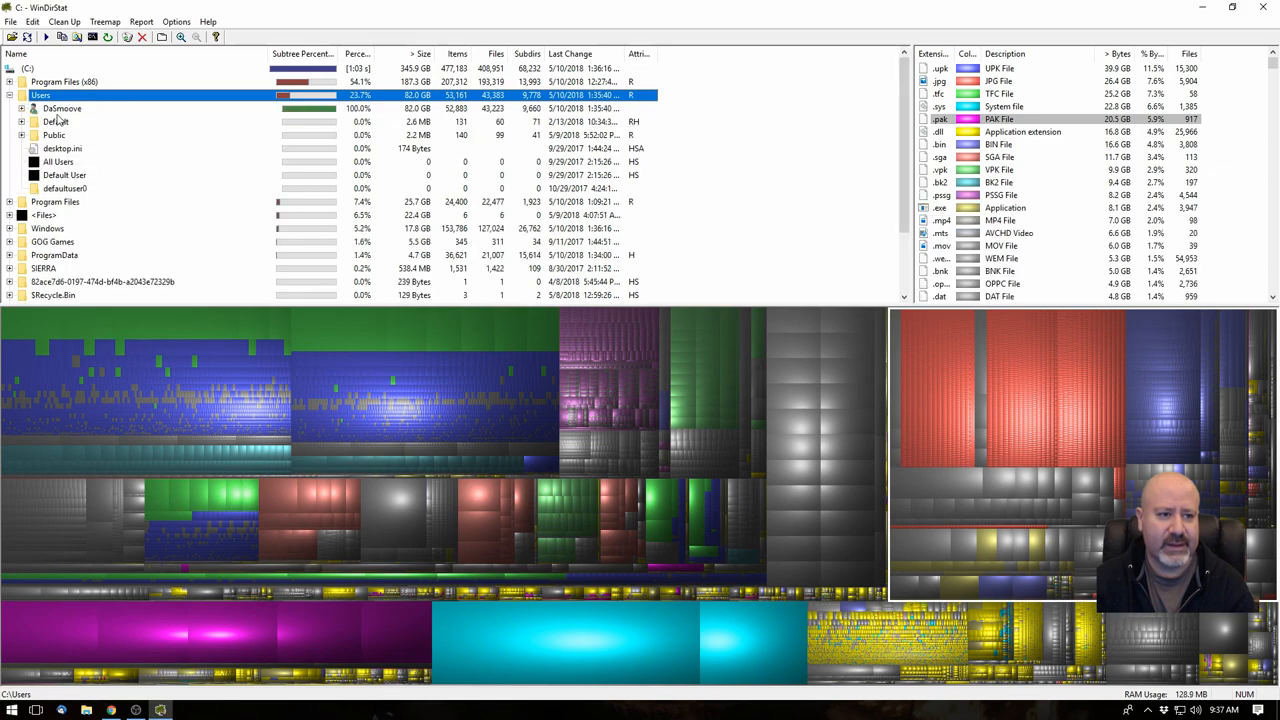
pyautogui.click(25, 108)
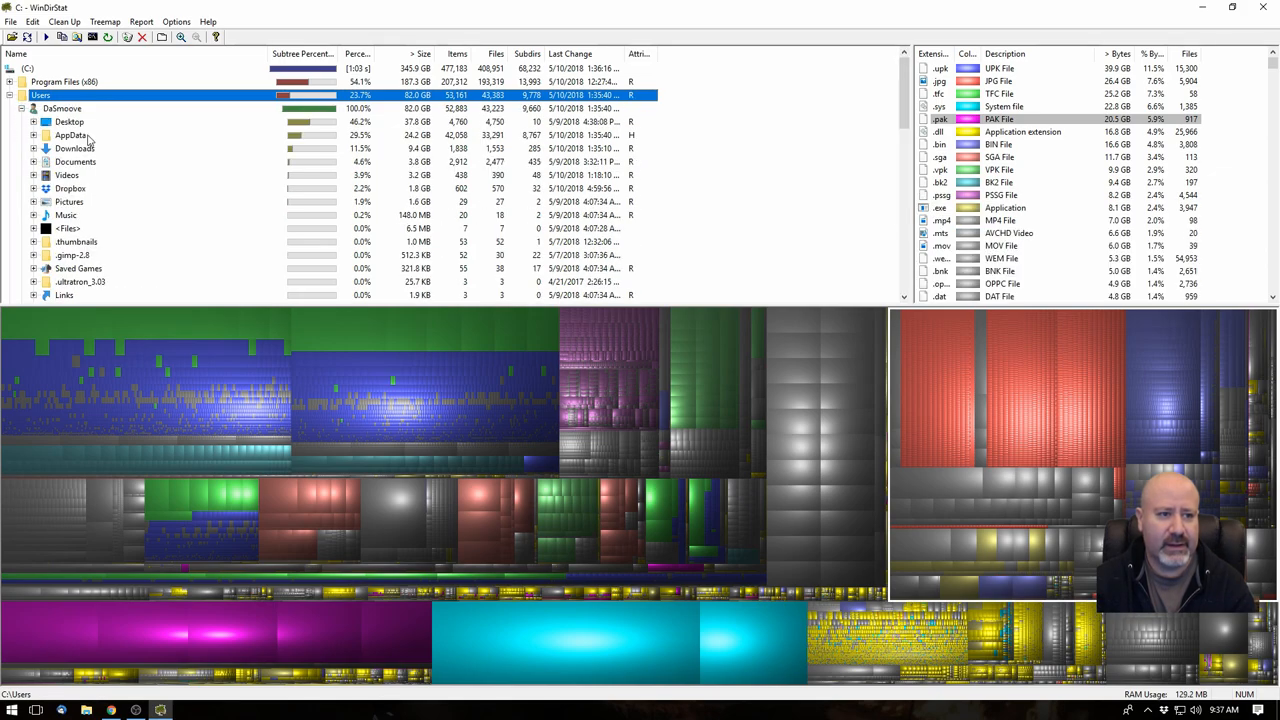
pyautogui.click(70, 121)
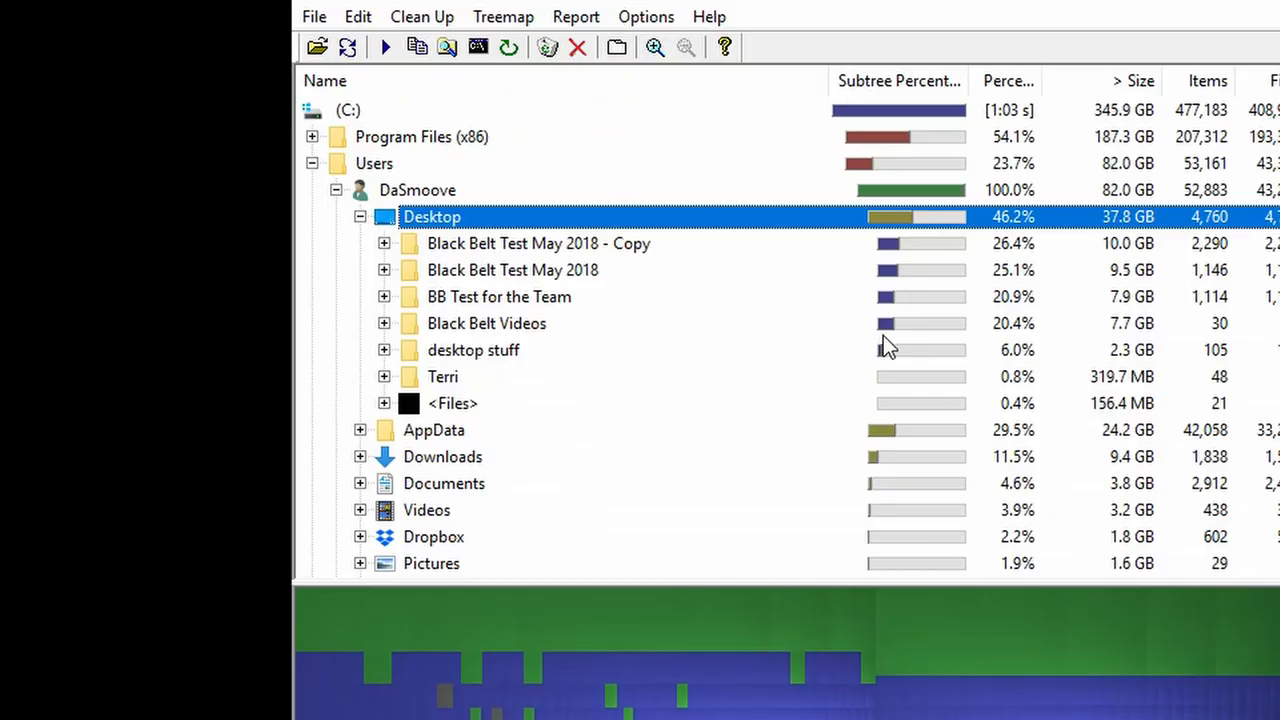
pyautogui.click(538, 243)
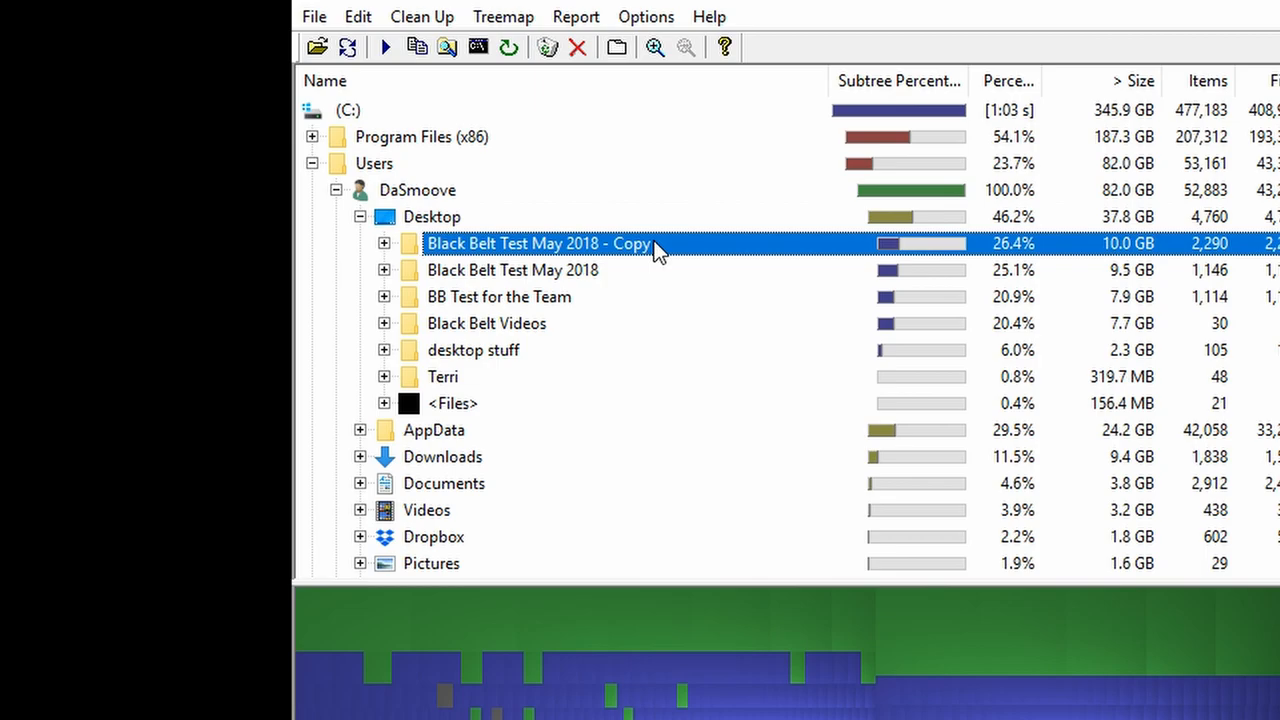
# - Show the action menu for the 10 GB 'Black Belt Test May 2018 - Copy' folder
pyautogui.rightClick(537, 243)
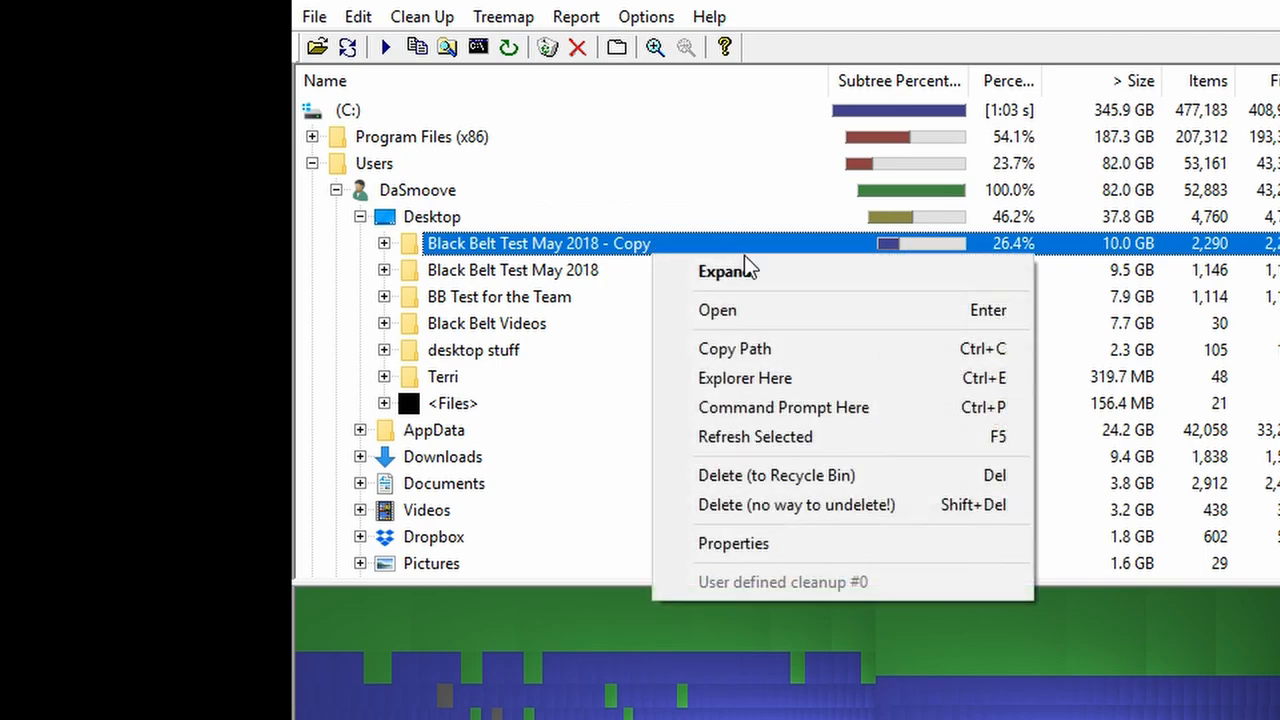
pyautogui.moveTo(890, 475)
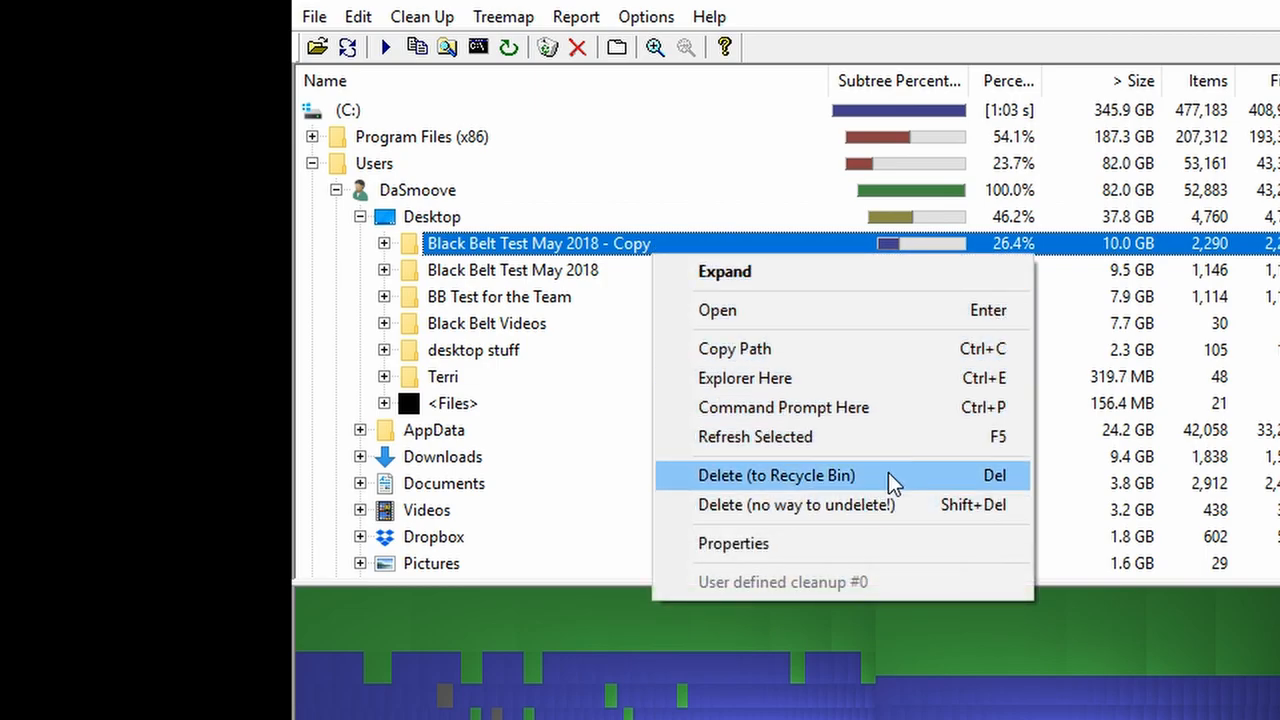
pyautogui.moveTo(938, 490)
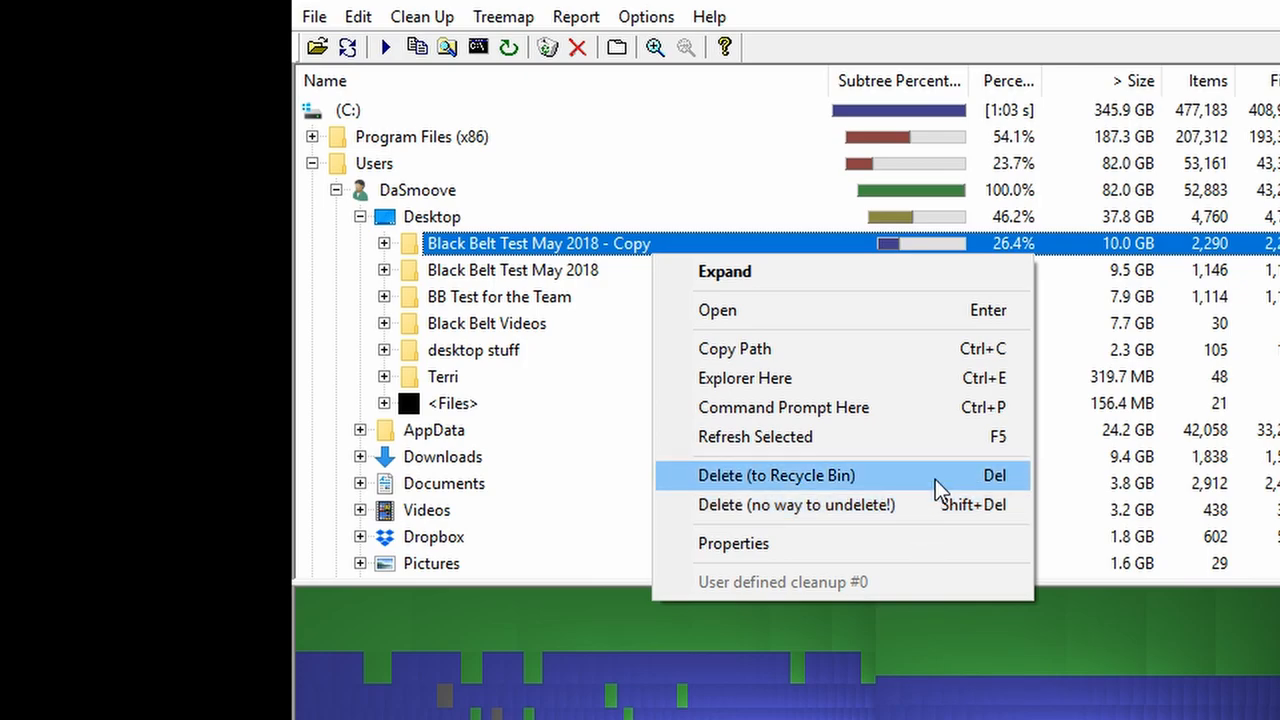
pyautogui.moveTo(908, 504)
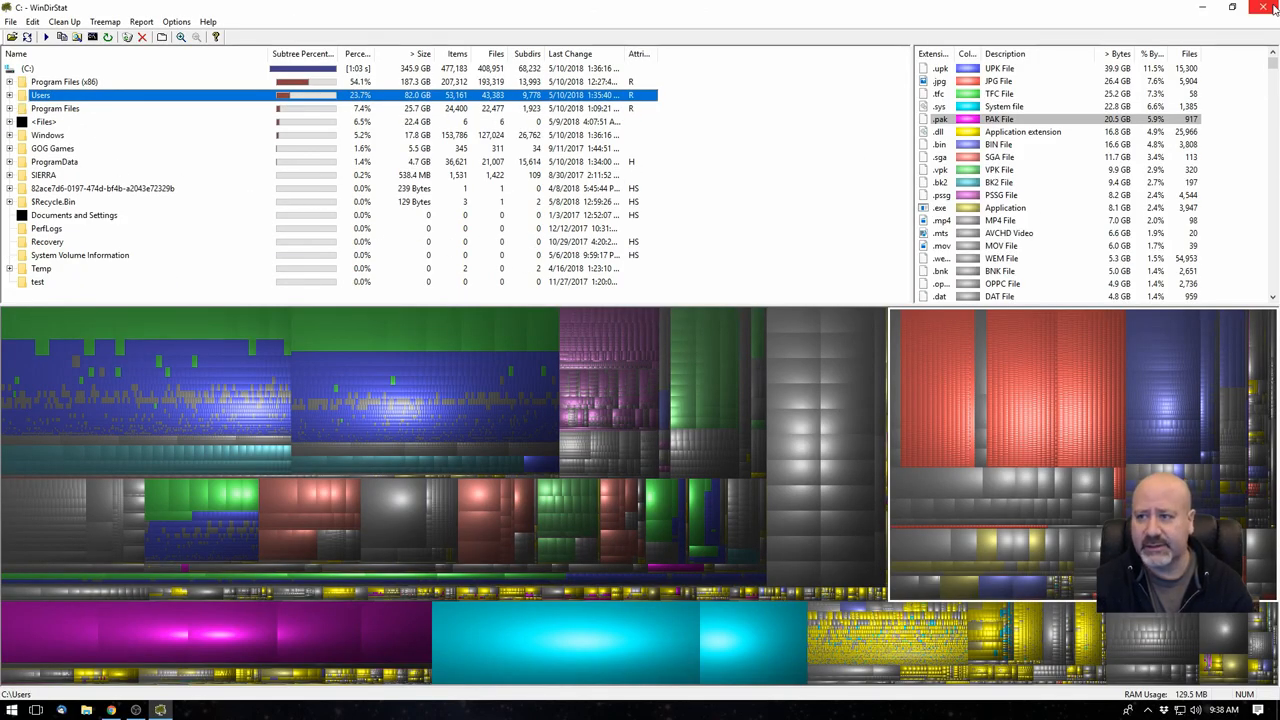
# - Close WinDirStat, search Windows for 'programs', and open Add or remove programs
pyautogui.click(1263, 7)
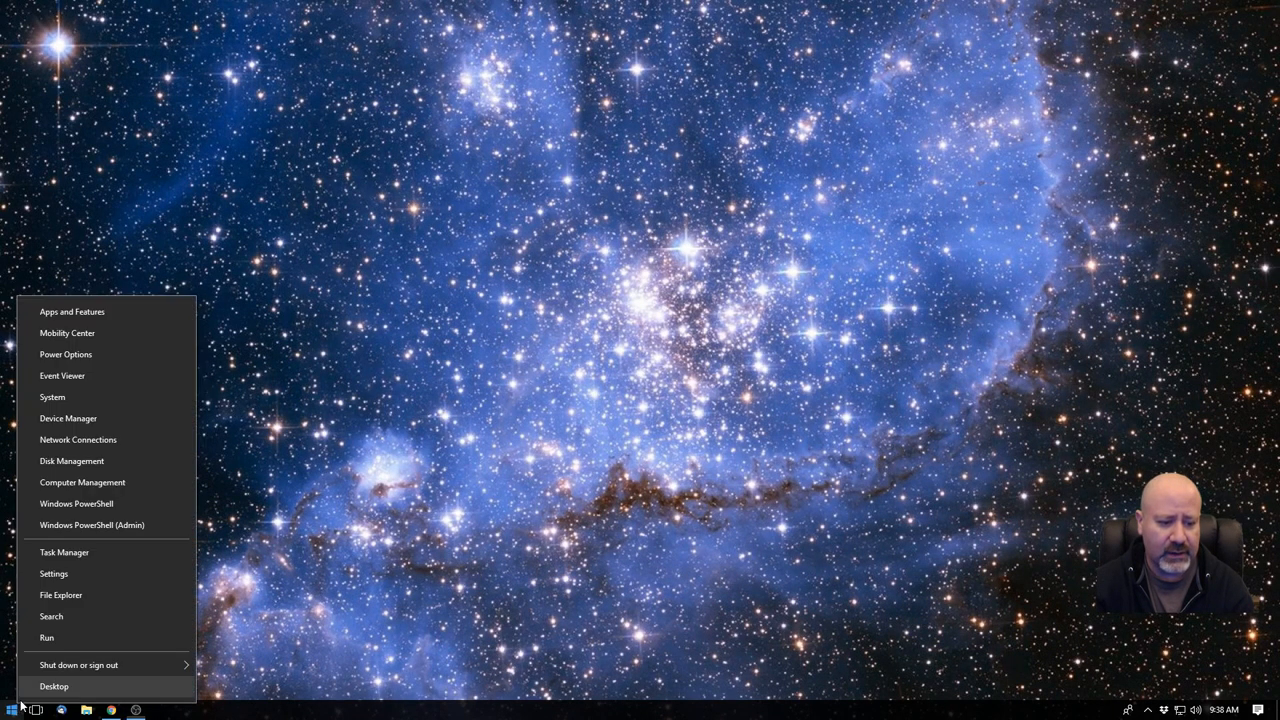
pyautogui.moveTo(95, 616)
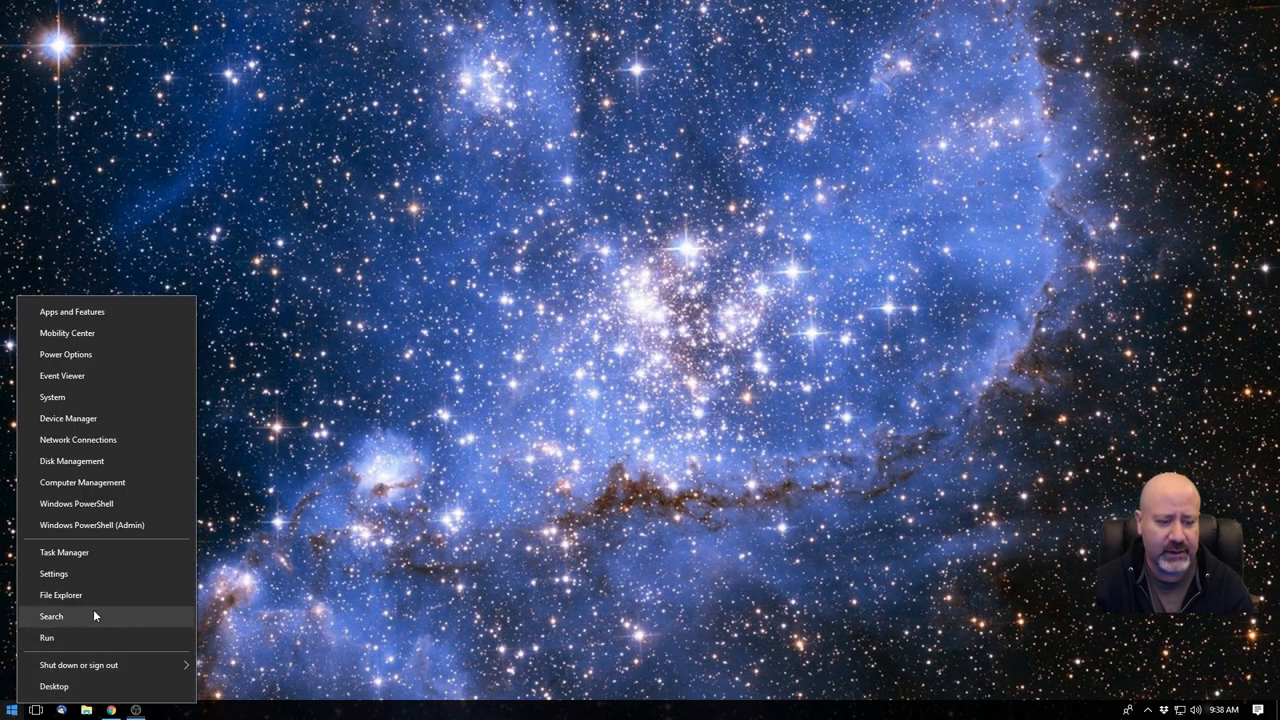
pyautogui.click(51, 615)
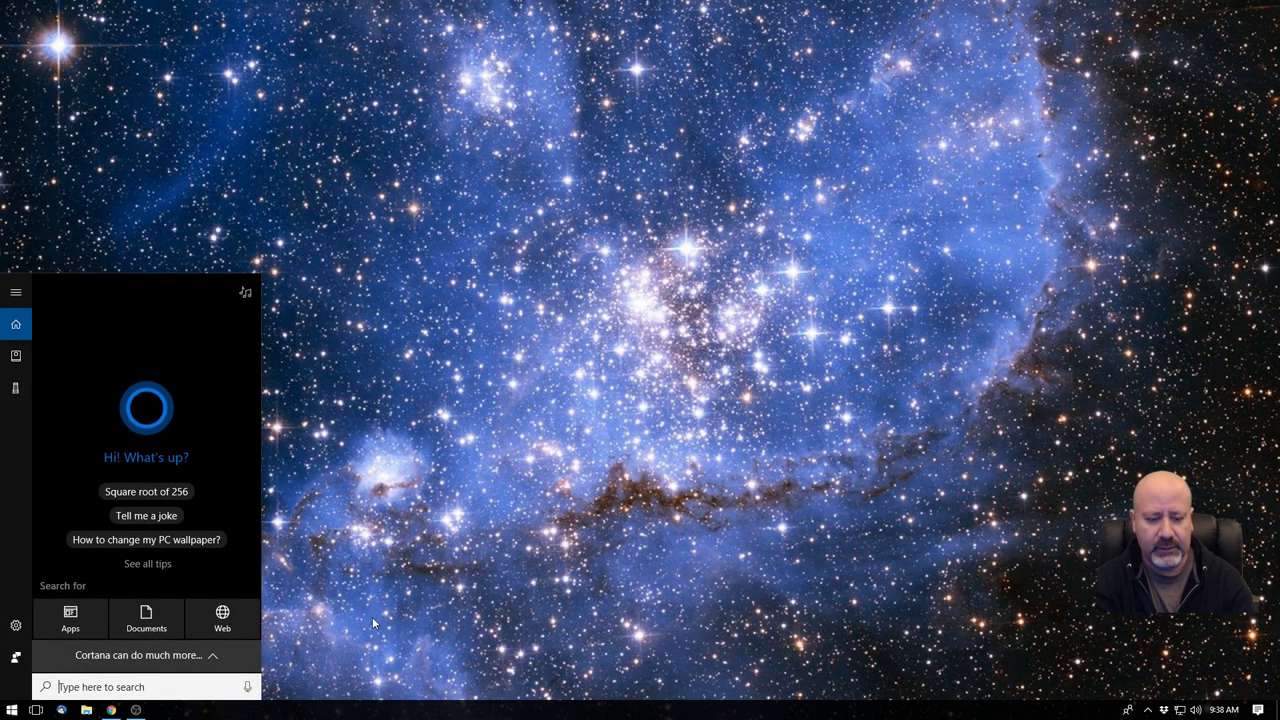
pyautogui.write('prgrams')
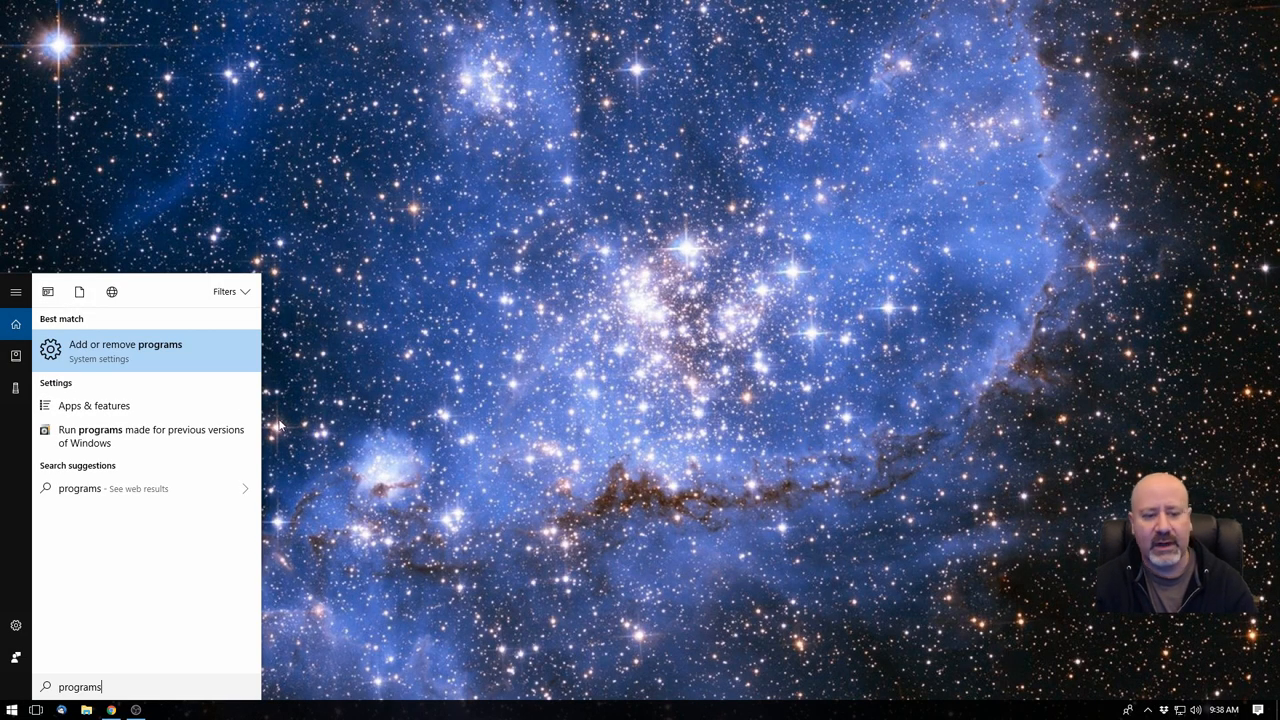
pyautogui.click(125, 350)
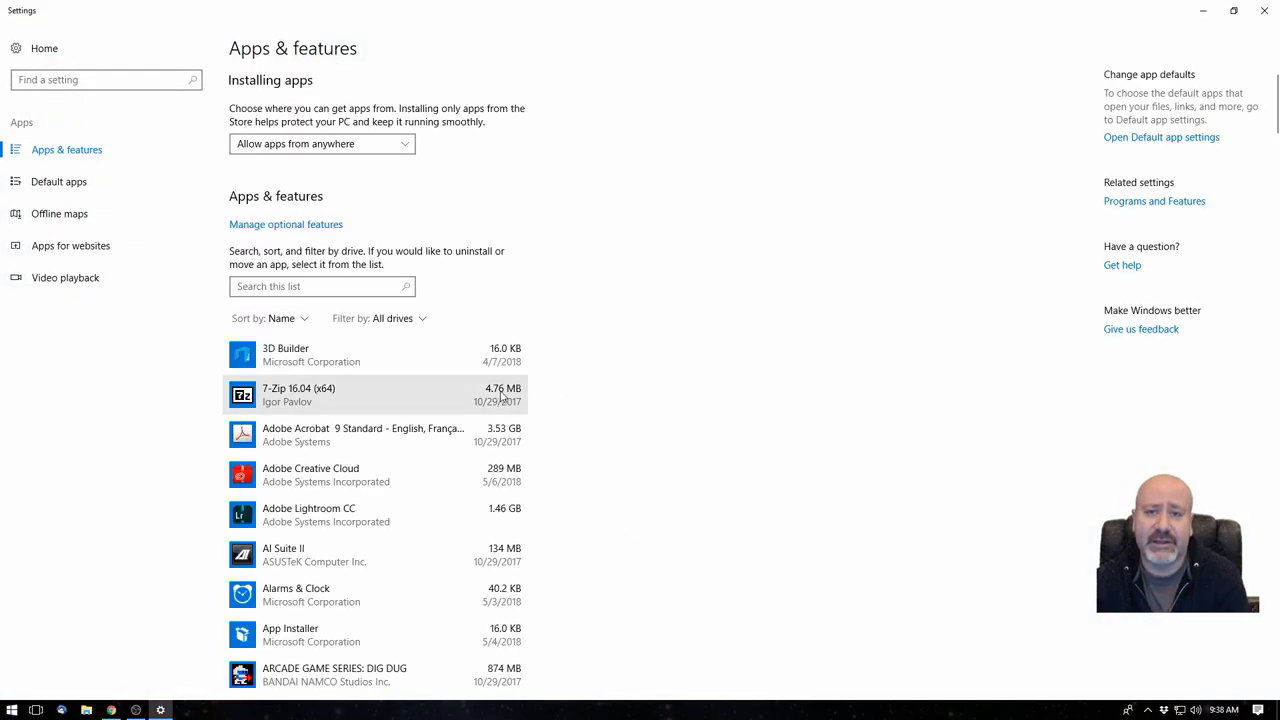
# - Sort Apps & features by size and scroll the list, StarCraft II largest at 45.4 GB
pyautogui.scroll(-3)
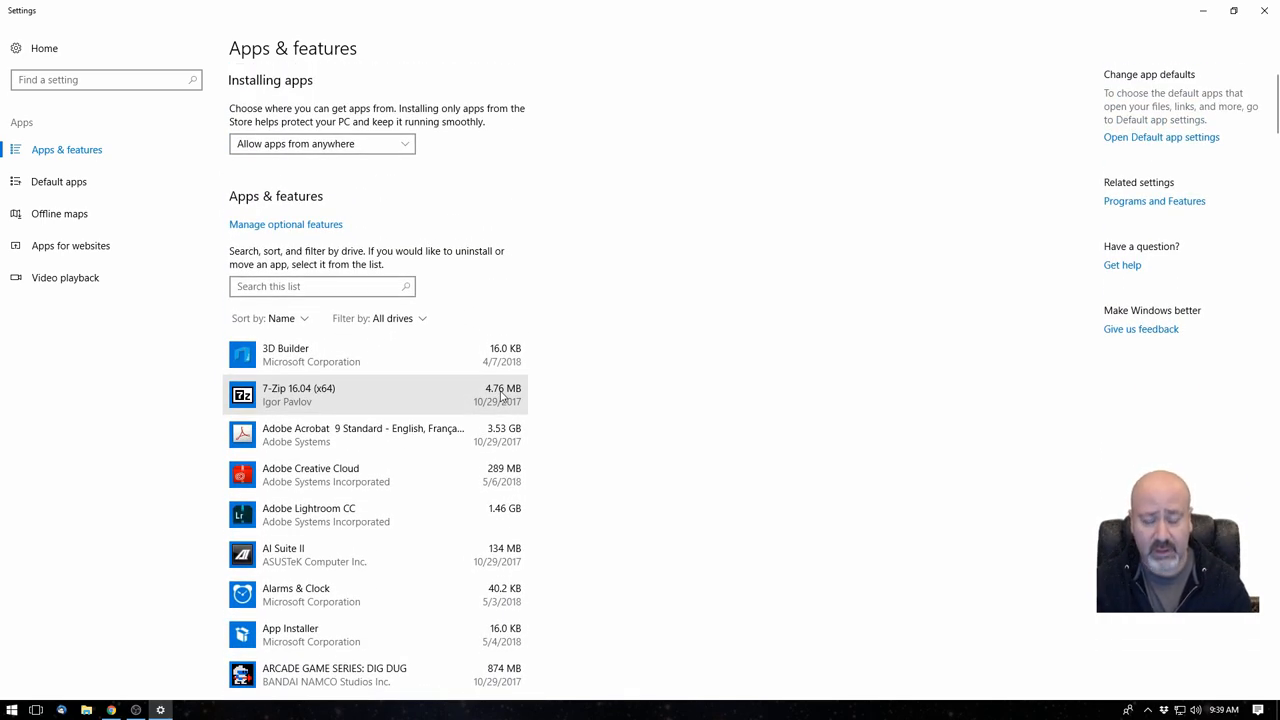
pyautogui.moveTo(495, 301)
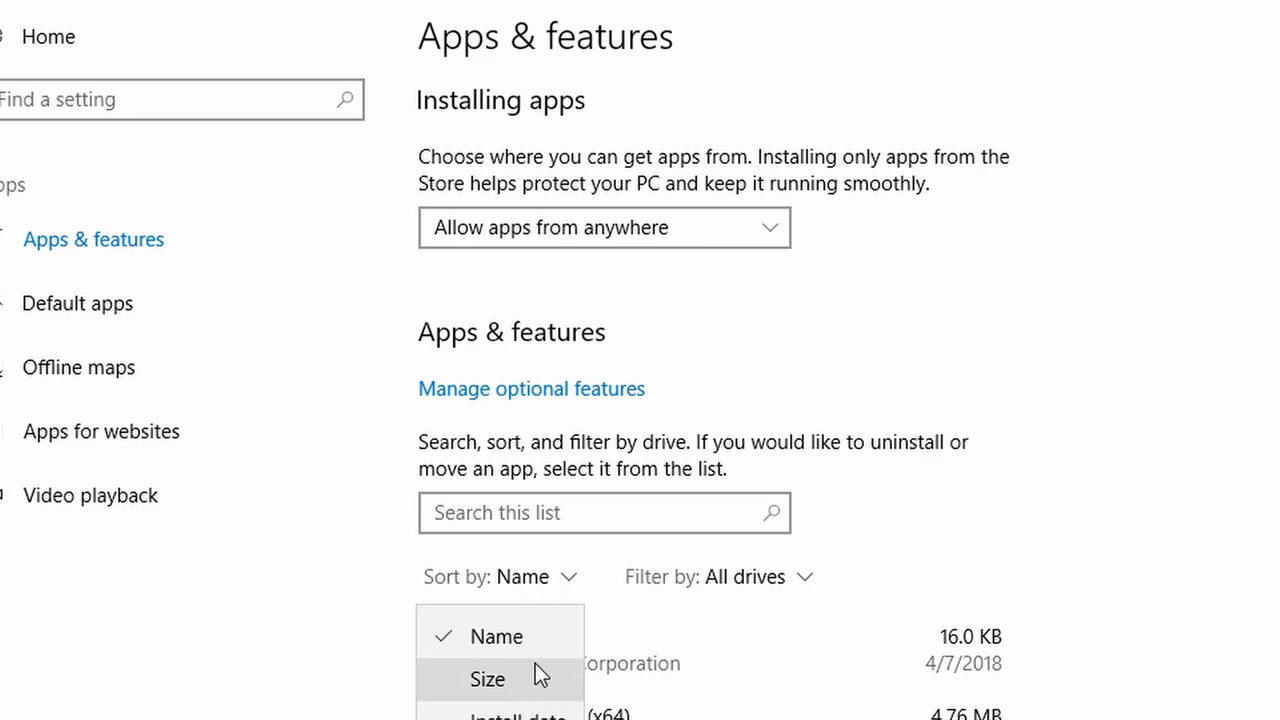
pyautogui.click(487, 678)
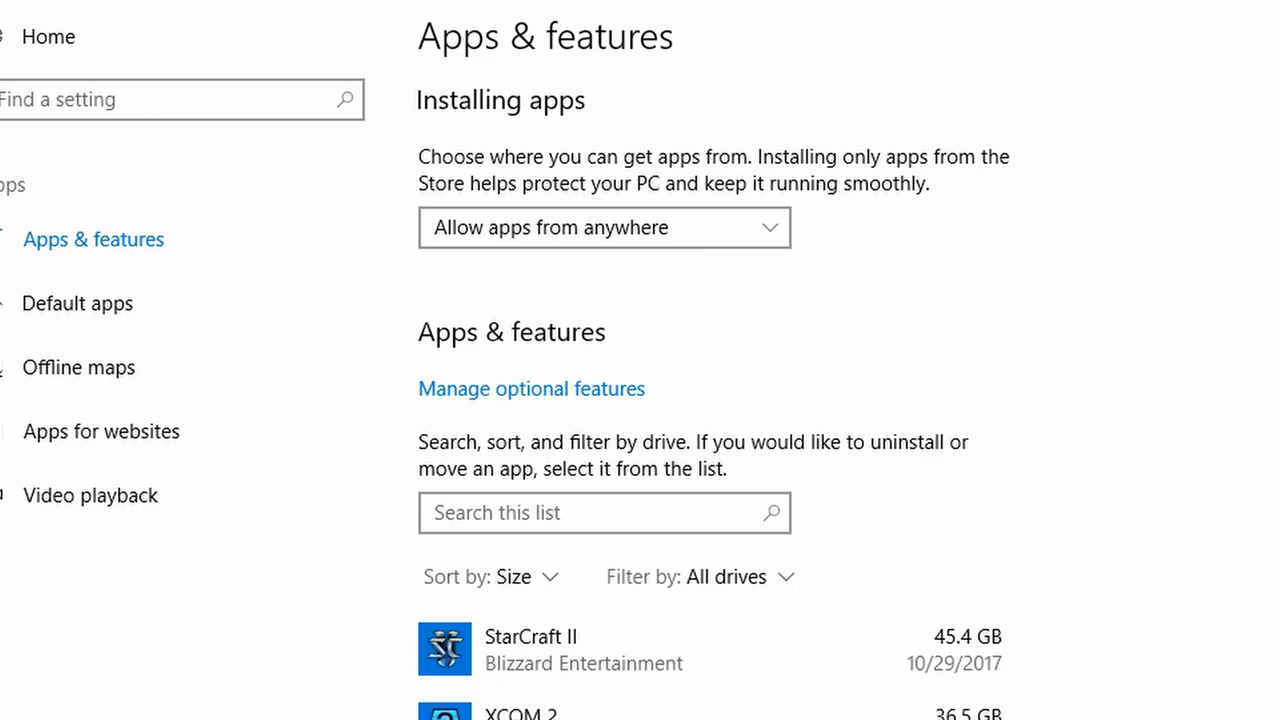
pyautogui.moveTo(1122, 690)
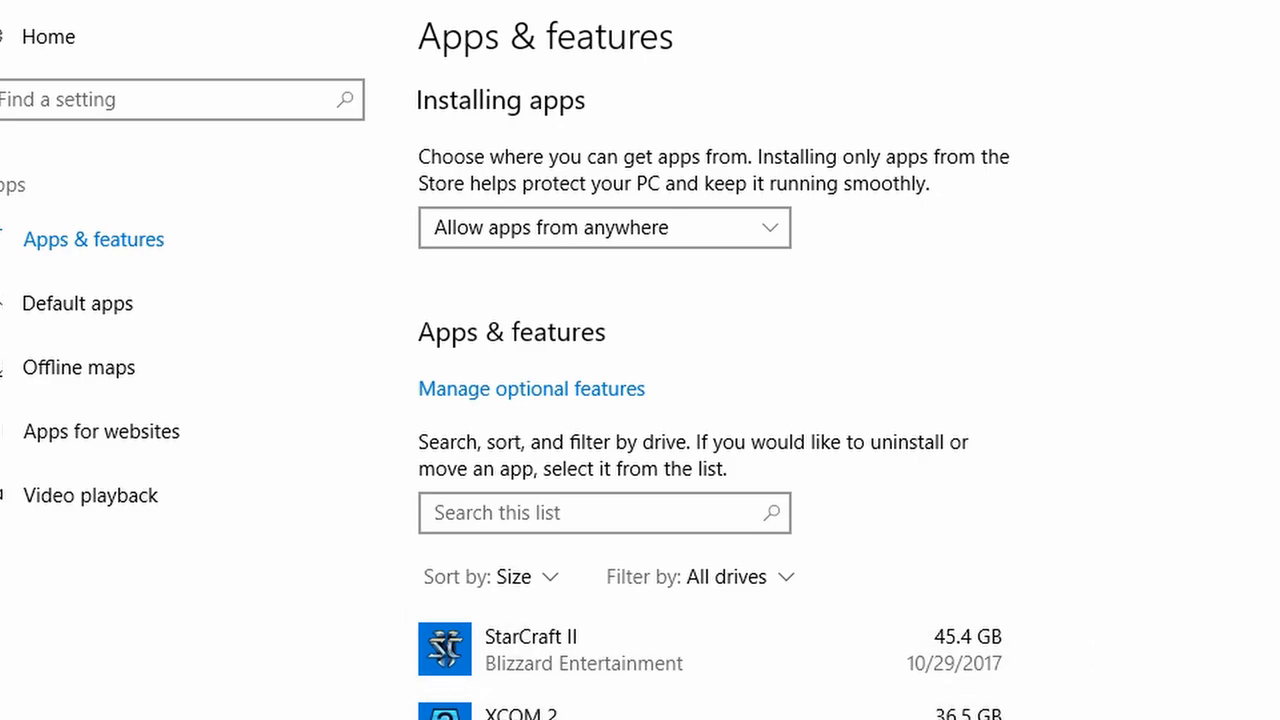
pyautogui.scroll(-3)
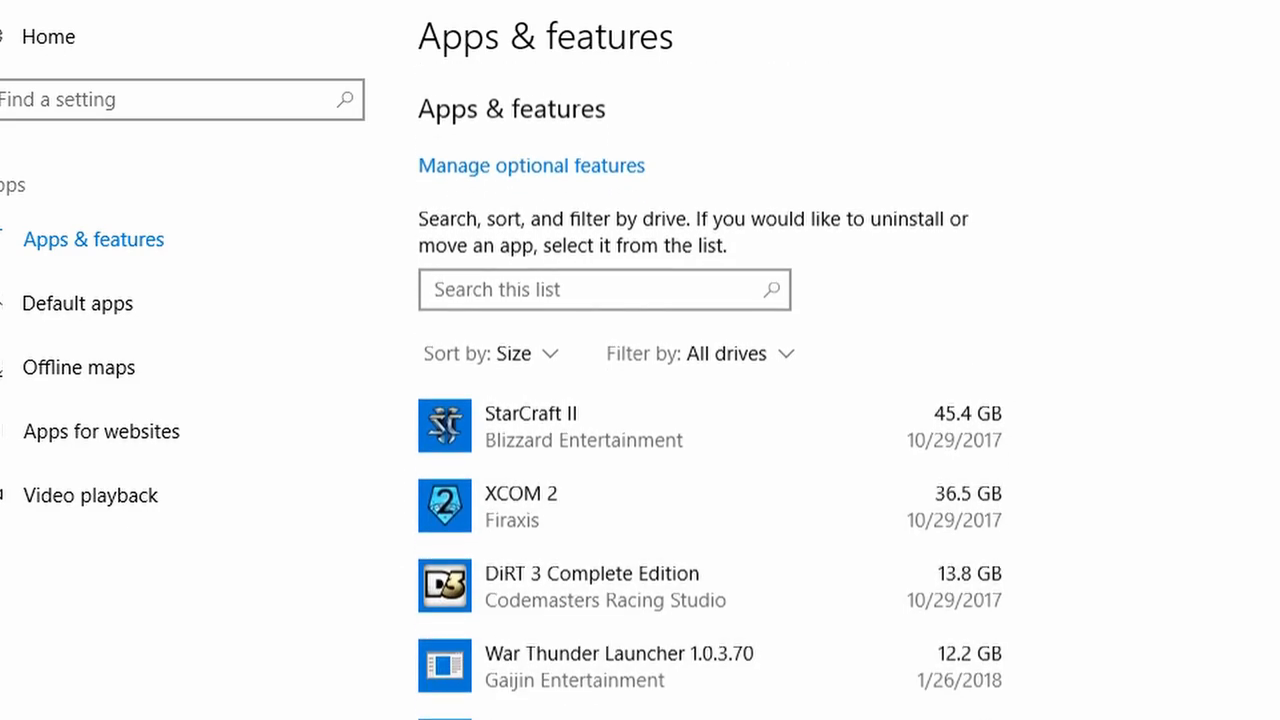
pyautogui.scroll(-3)
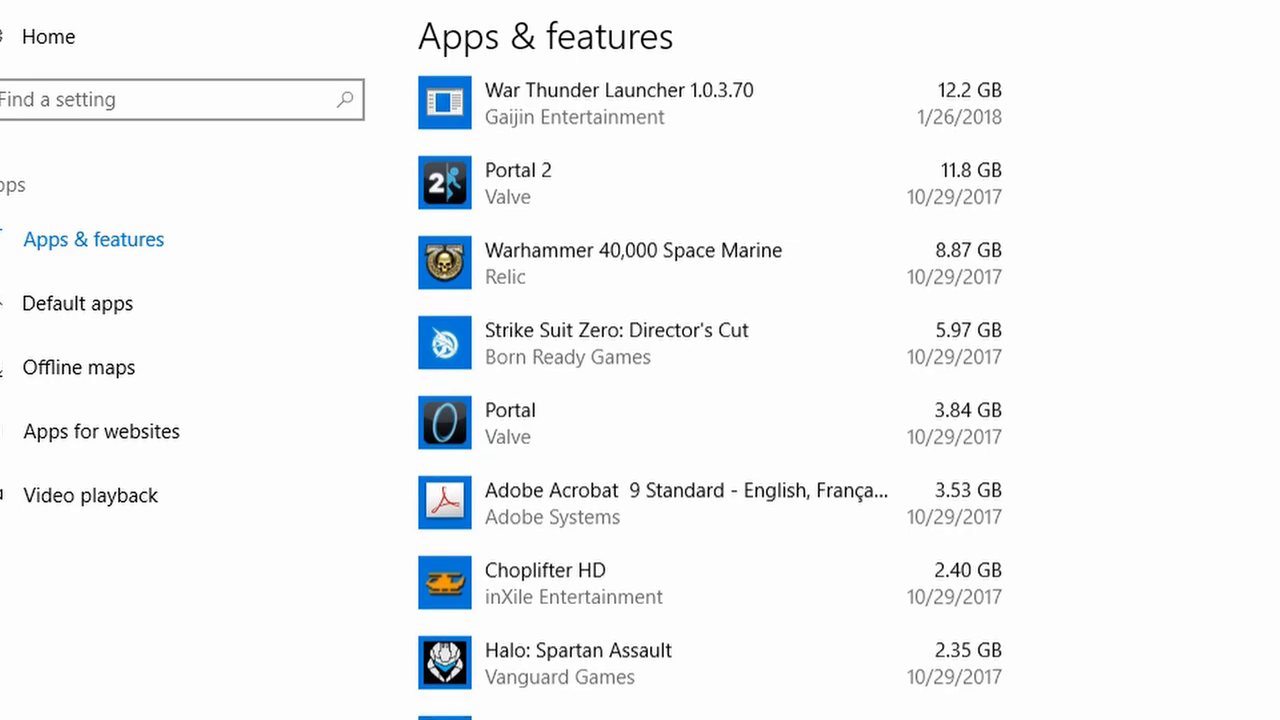
pyautogui.scroll(-3)
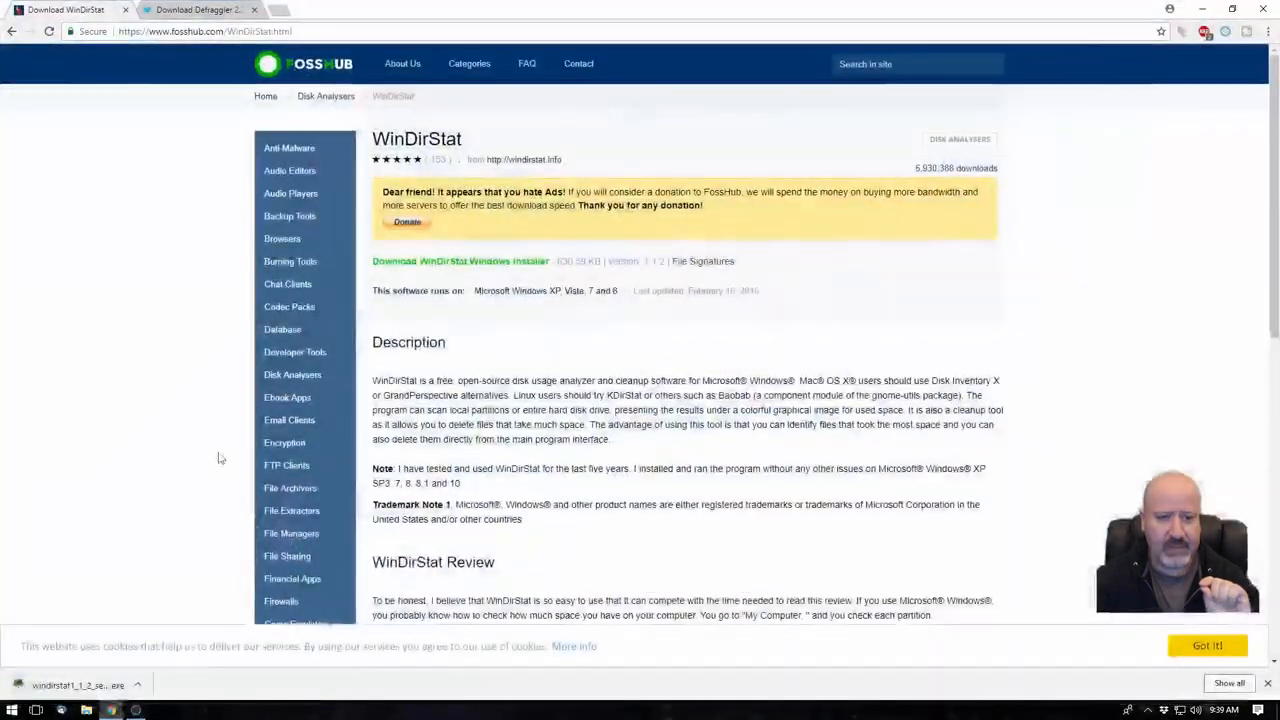
# - Switch Chrome from WinDirStat to the FileHippo 'Download Defraggler' tab
pyautogui.click(200, 9)
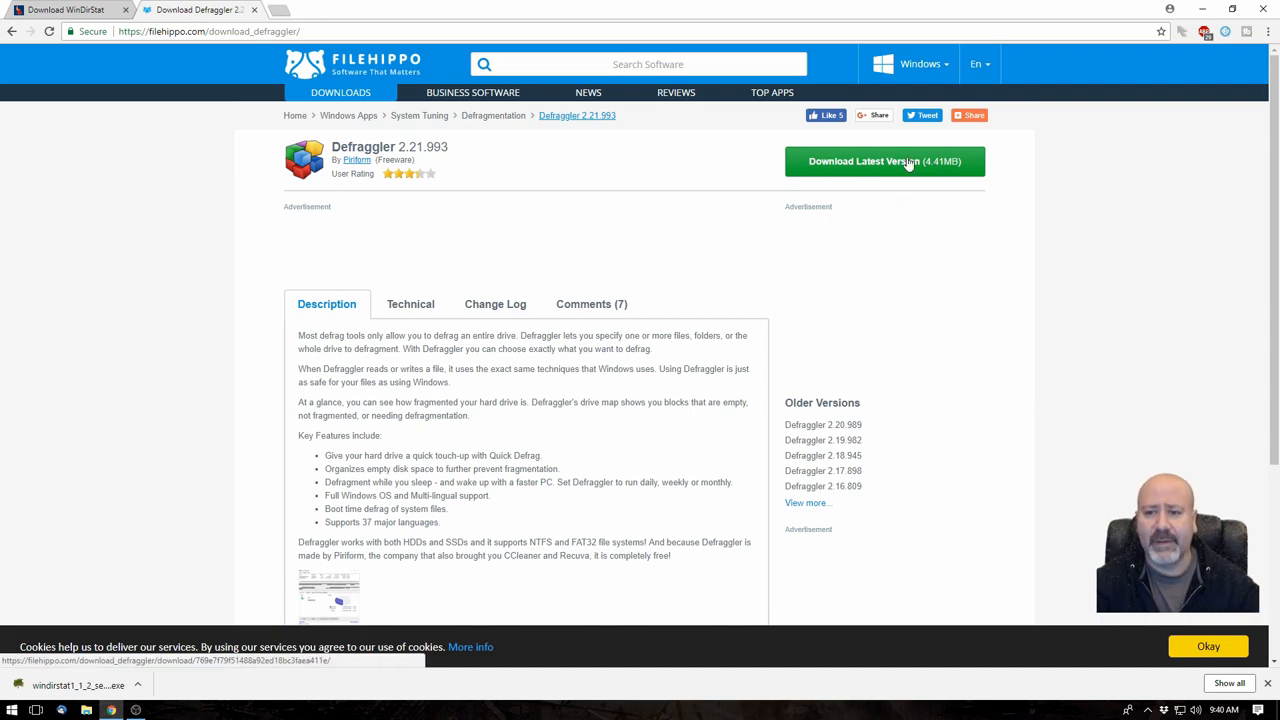
# - Download Defraggler 2.21.993 from FileHippo, pausing the video ad, and launch the installer
pyautogui.click(884, 161)
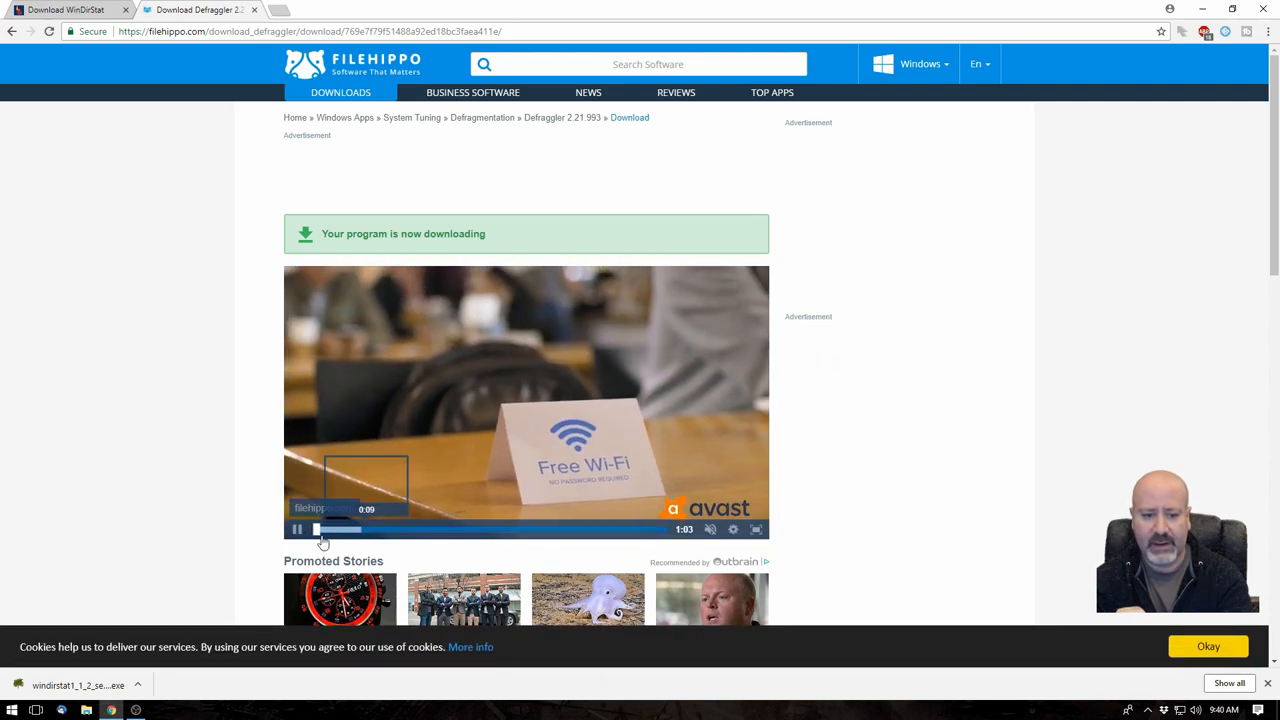
pyautogui.click(297, 529)
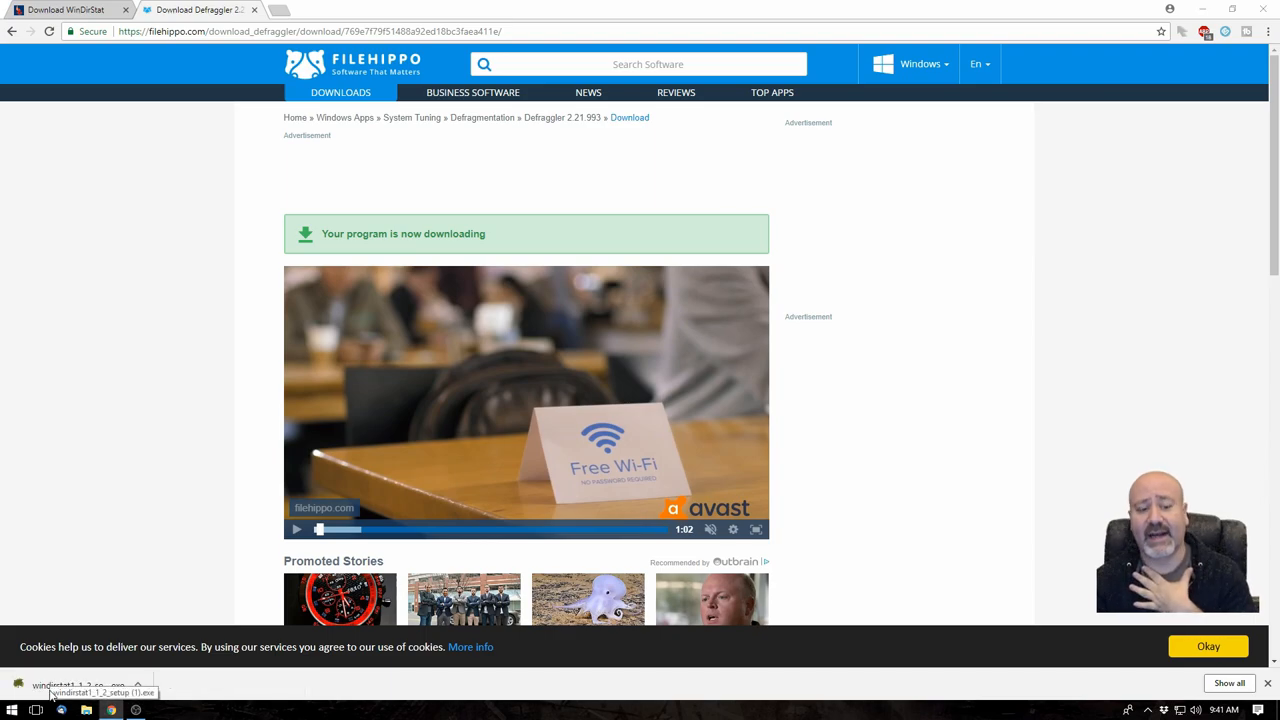
pyautogui.click(80, 685)
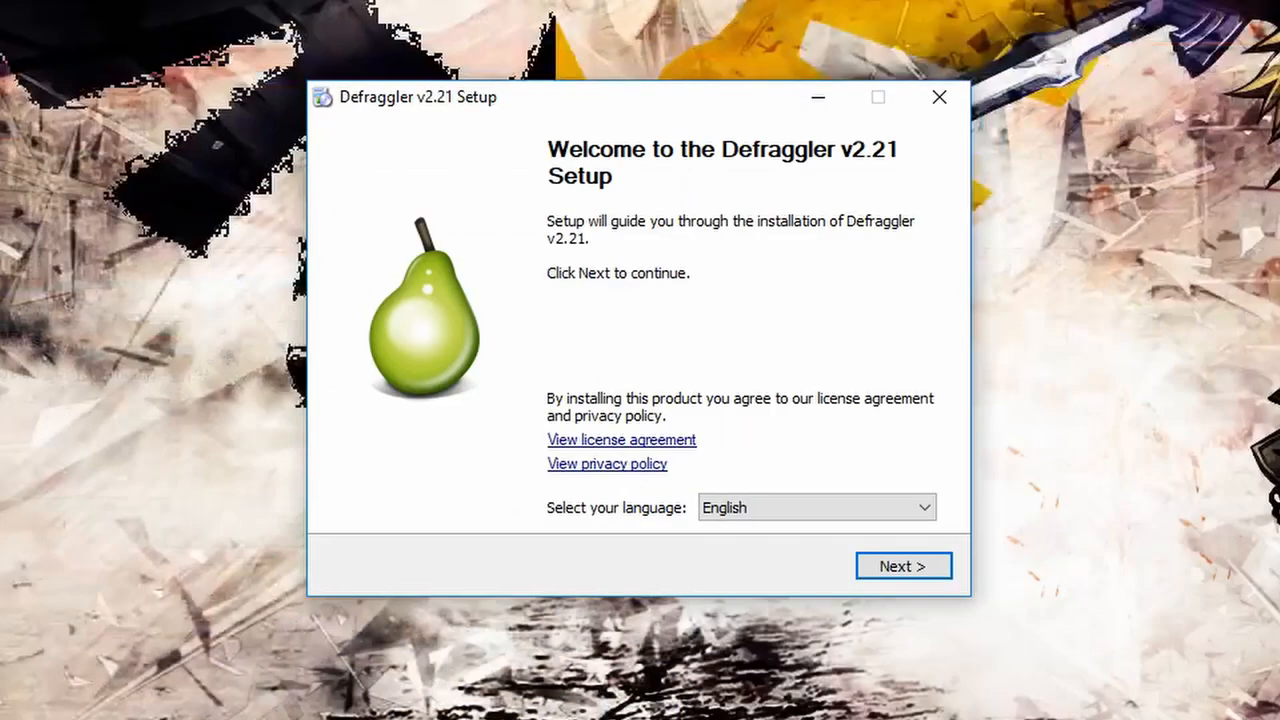
# - Install Defraggler v2.21 with desktop shortcut, Explorer menus, defragmenter replacement and auto-updates unchecked
pyautogui.click(903, 565)
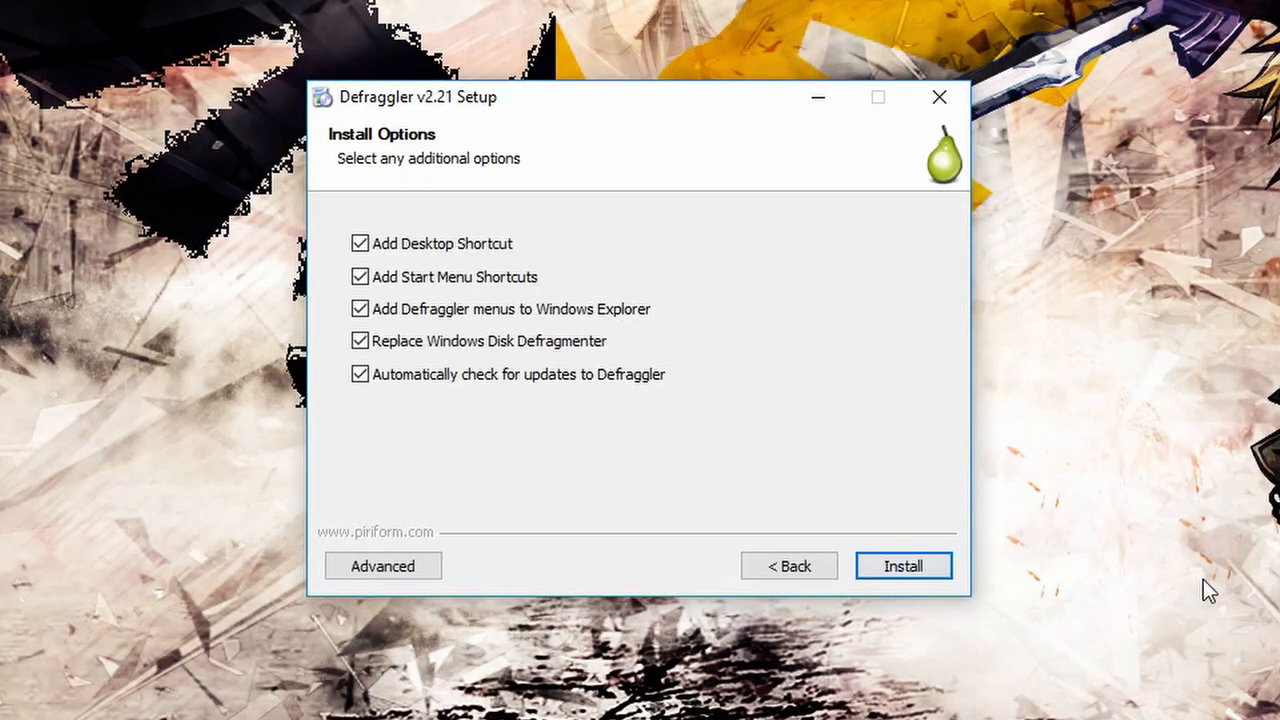
pyautogui.moveTo(728, 418)
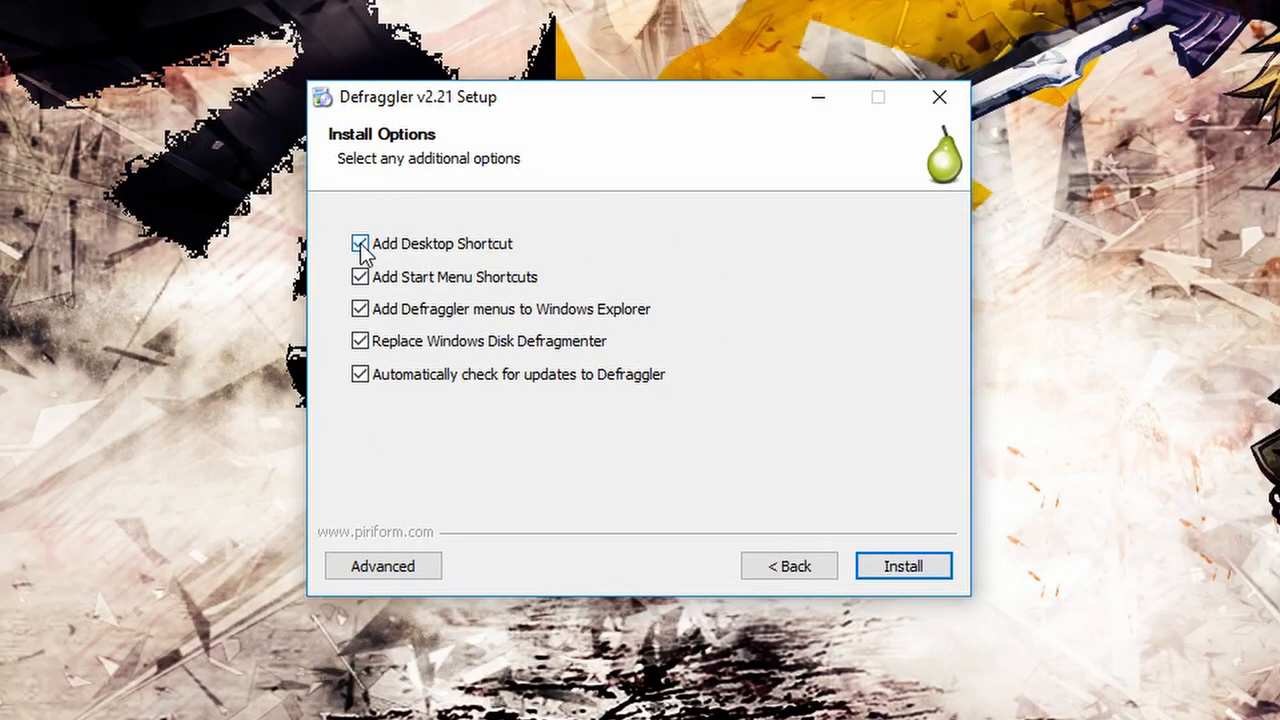
pyautogui.click(360, 243)
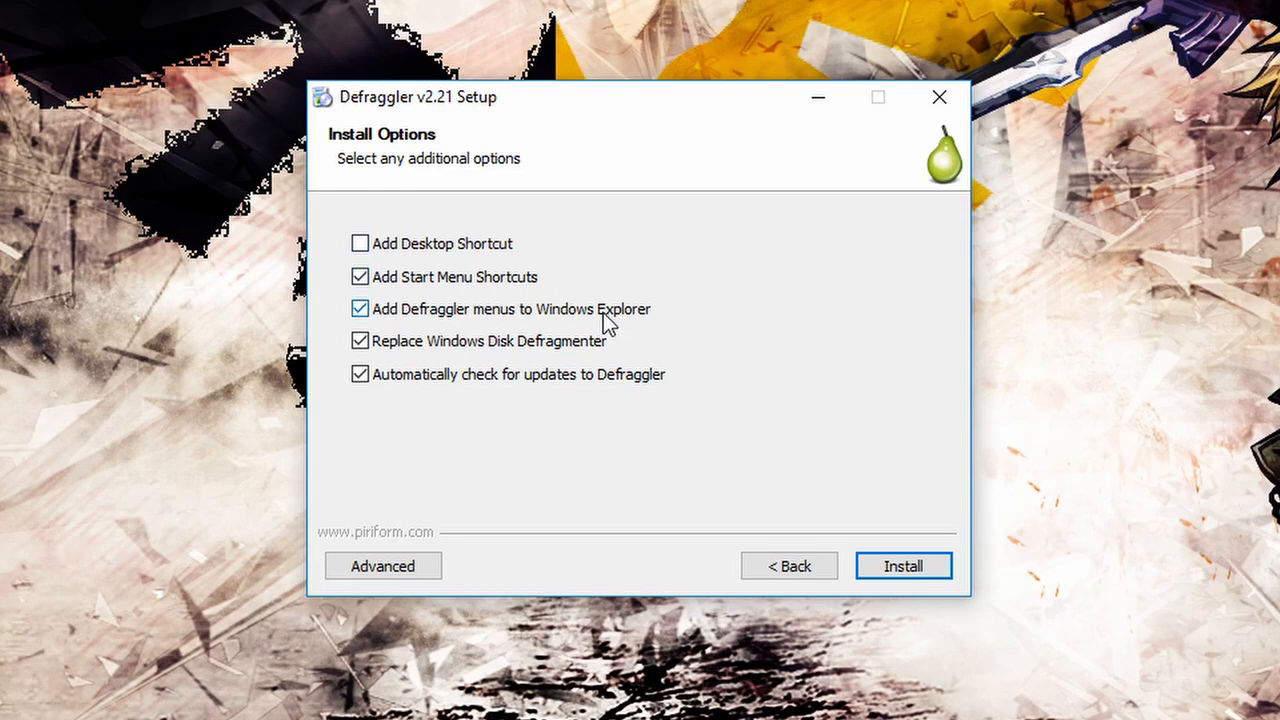
pyautogui.click(359, 308)
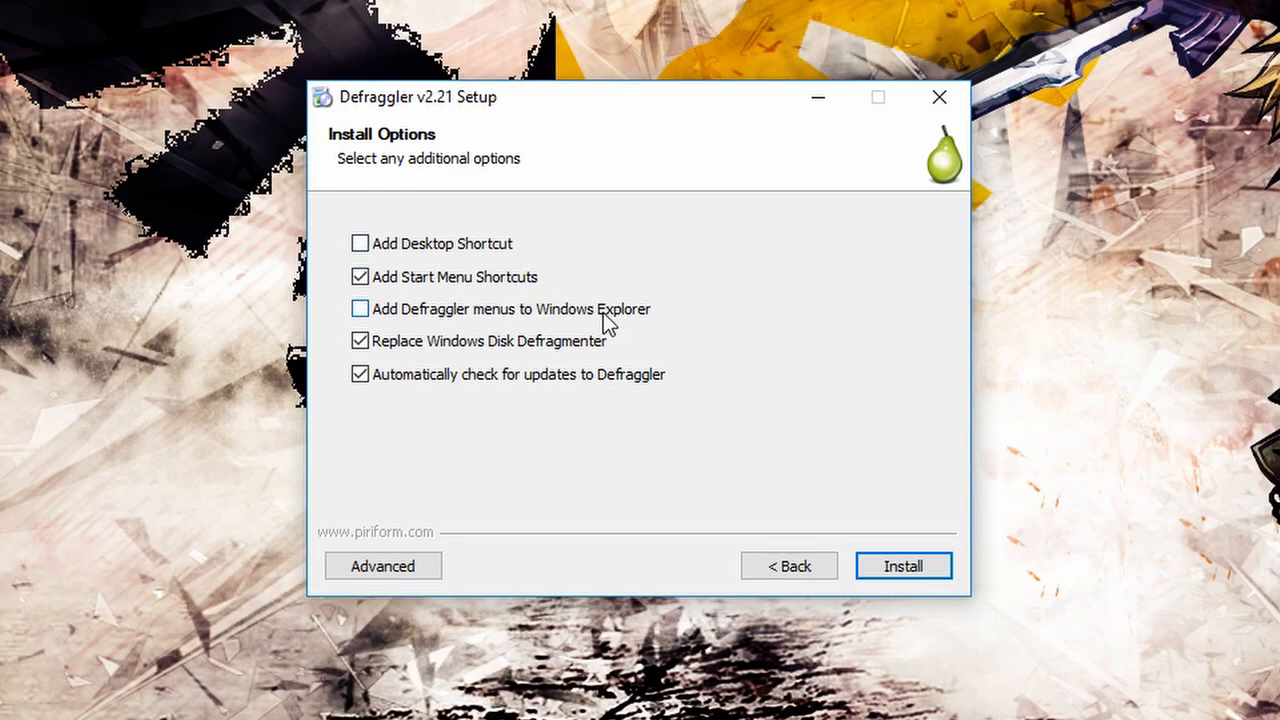
pyautogui.click(360, 341)
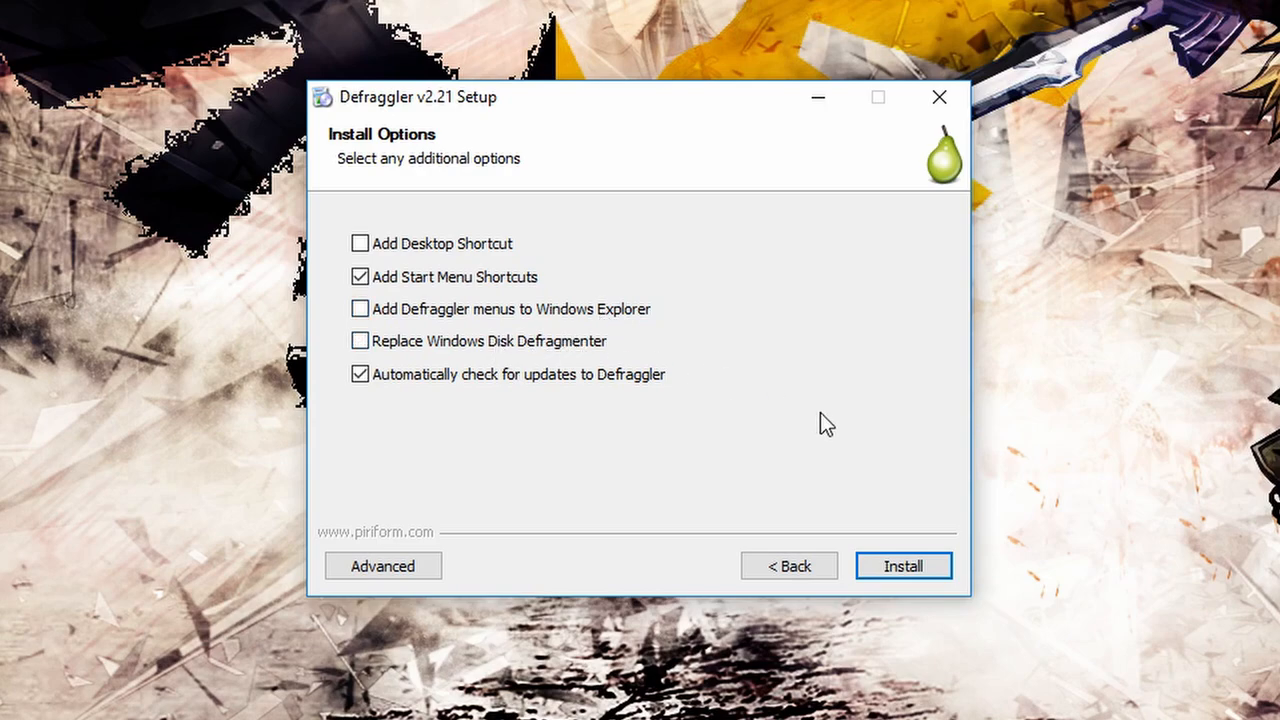
pyautogui.moveTo(540, 468)
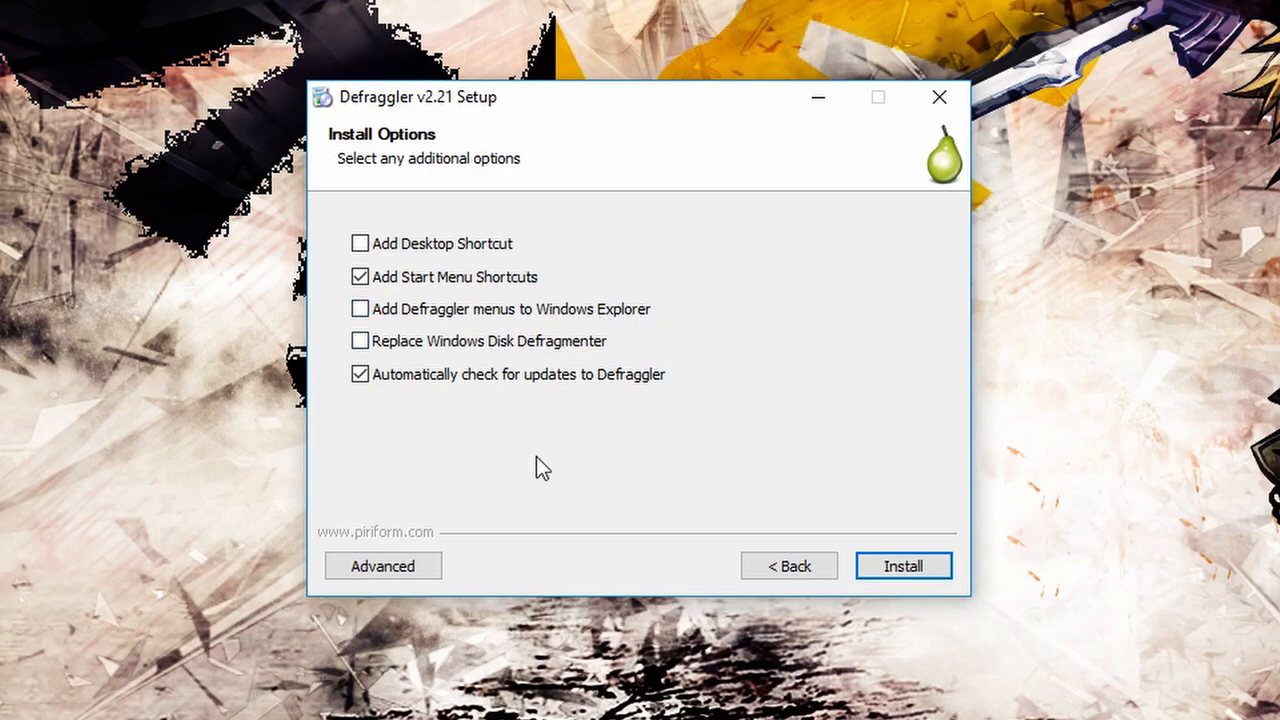
pyautogui.click(360, 374)
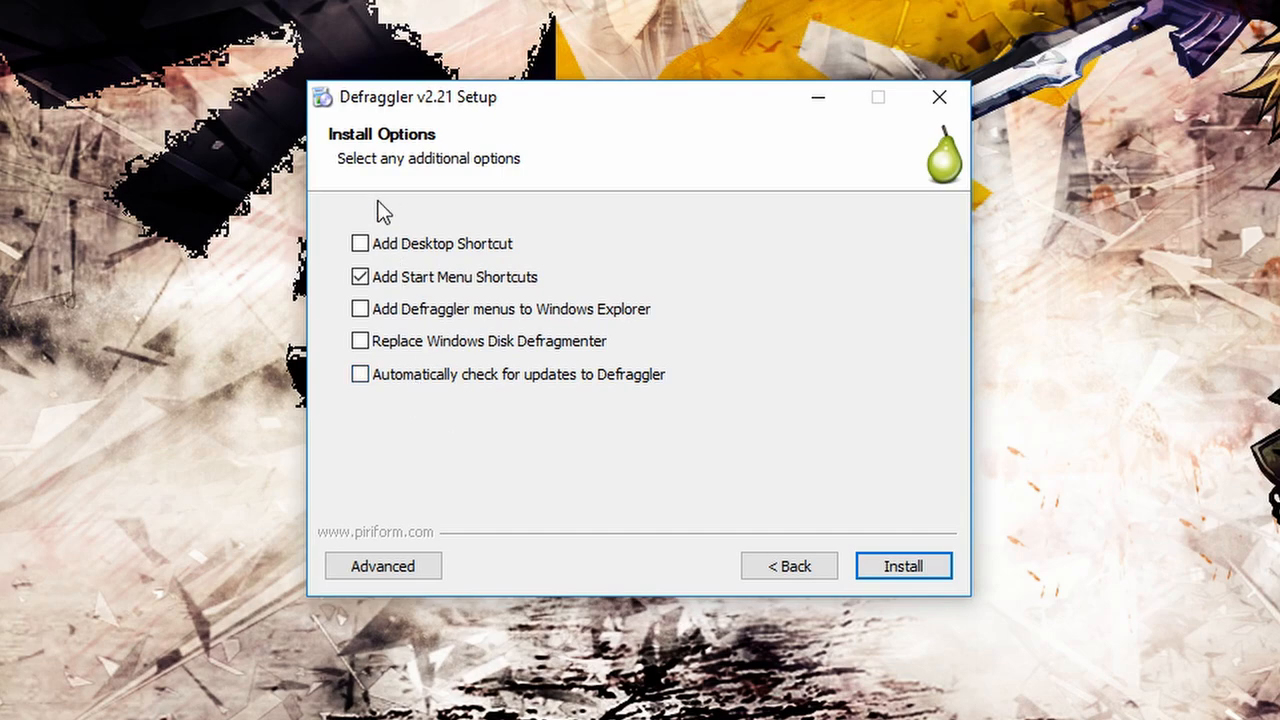
pyautogui.click(902, 565)
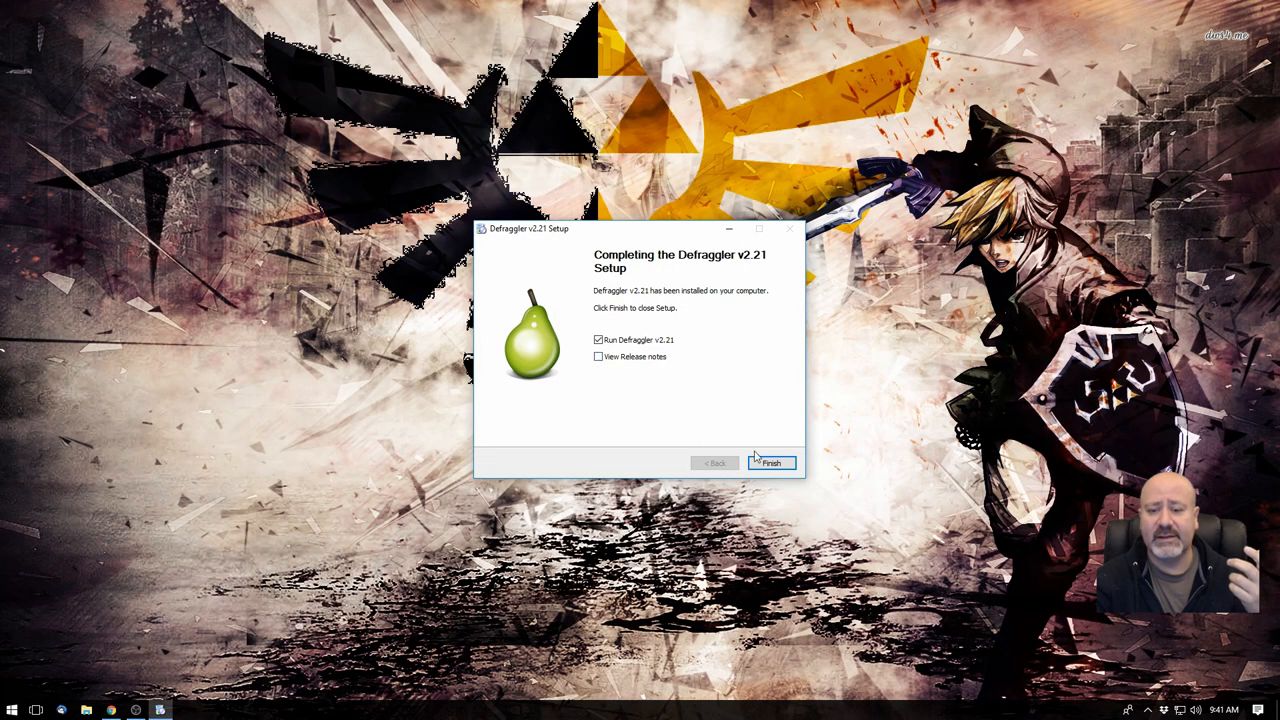
# - Finish setup launching Defraggler, maximize its window, and select Storage 2 (D:)
pyautogui.click(772, 462)
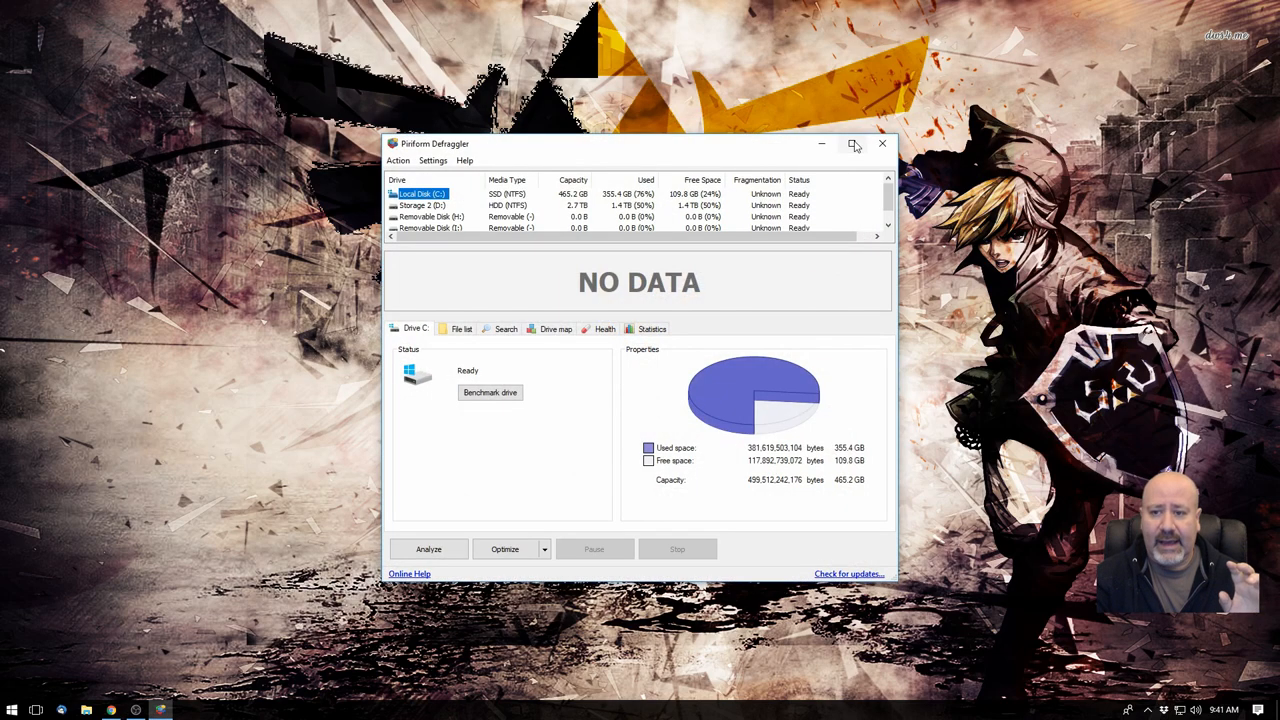
pyautogui.click(854, 143)
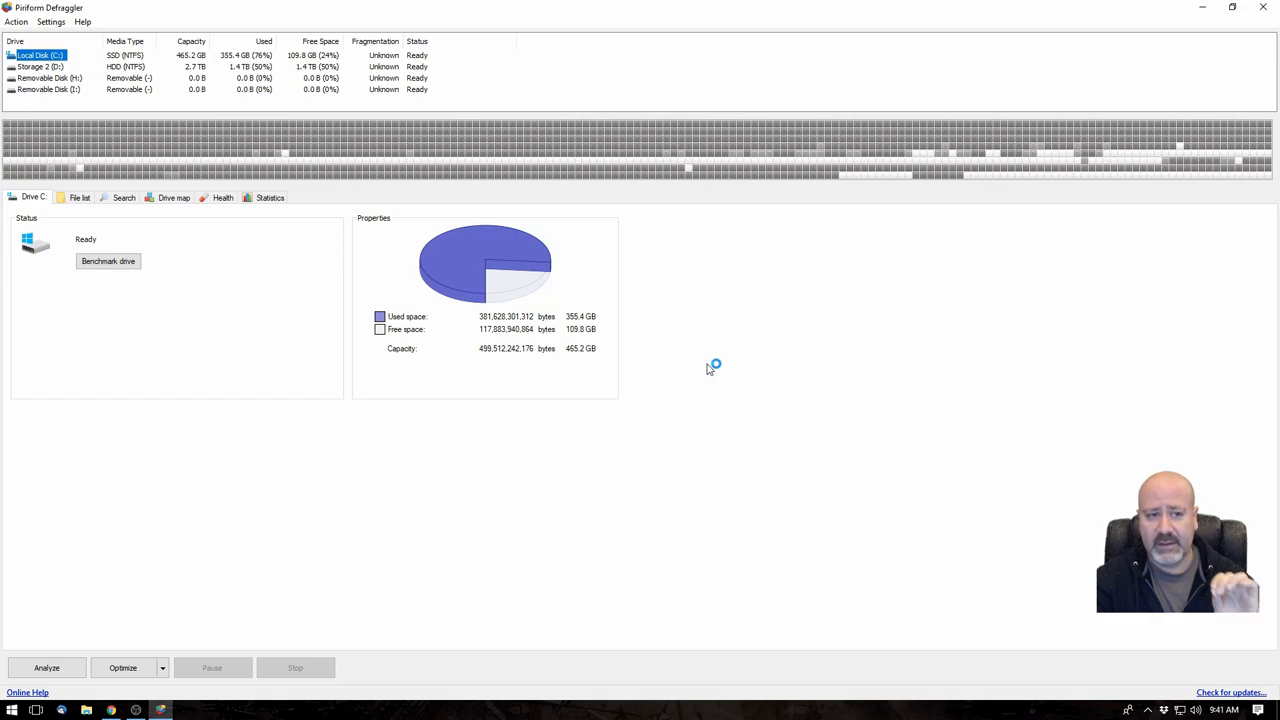
pyautogui.moveTo(707, 367)
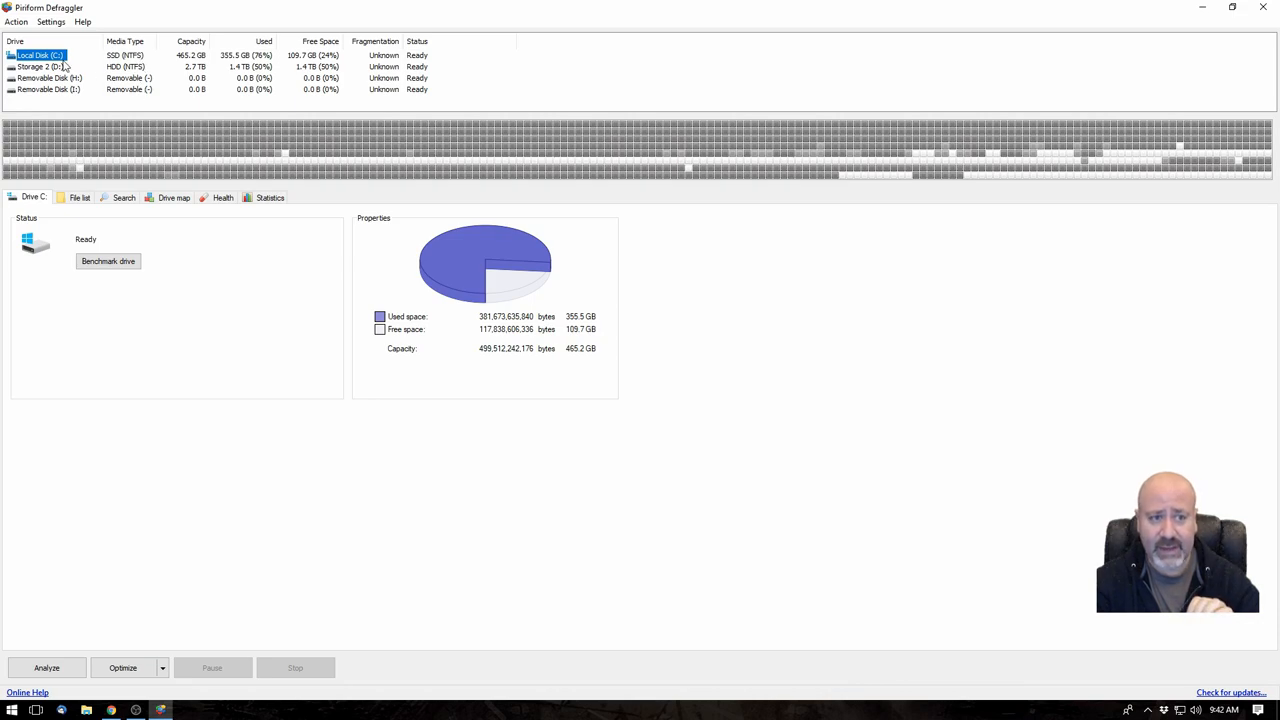
pyautogui.click(40, 66)
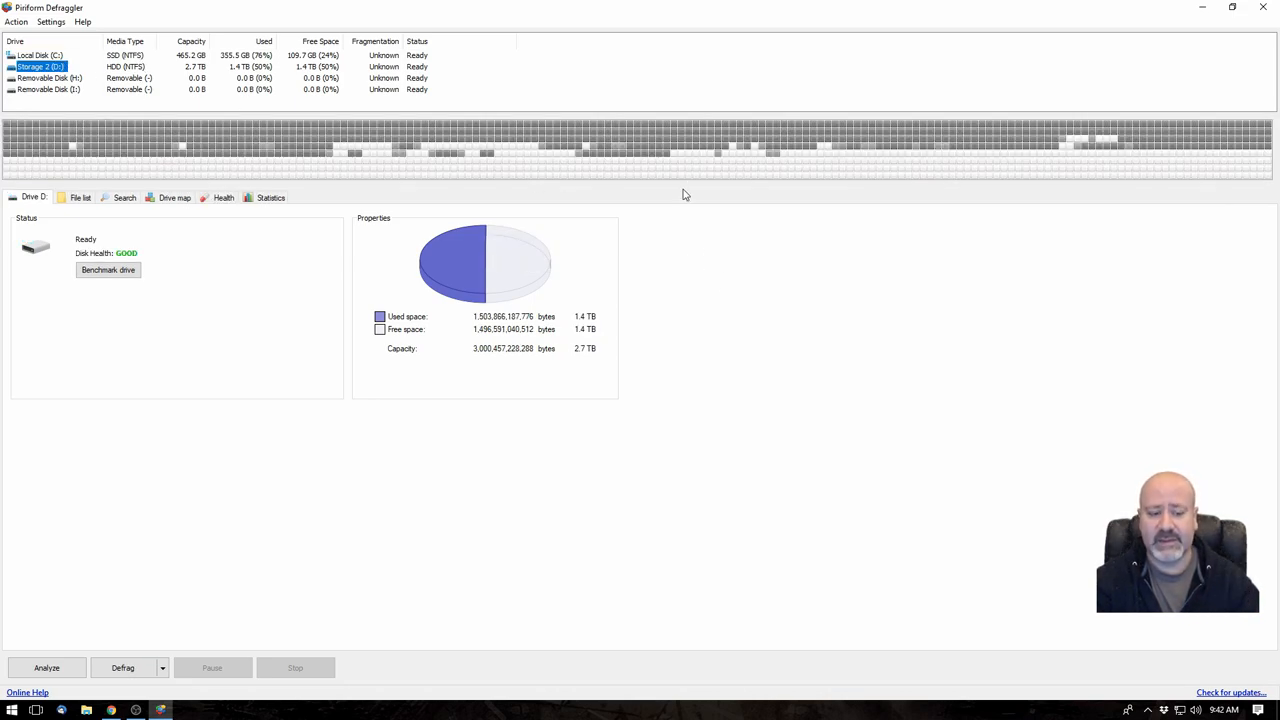
pyautogui.moveTo(668, 23)
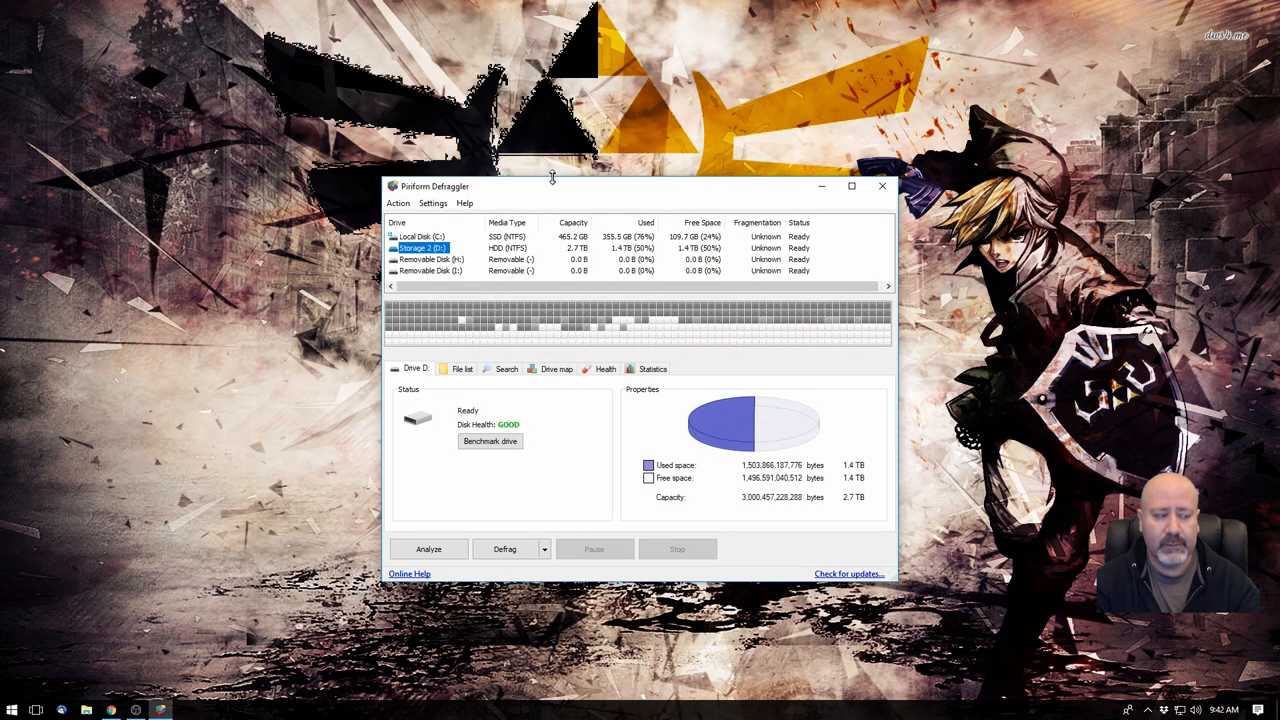
pyautogui.moveTo(551, 186); pyautogui.dragTo(551, 18)
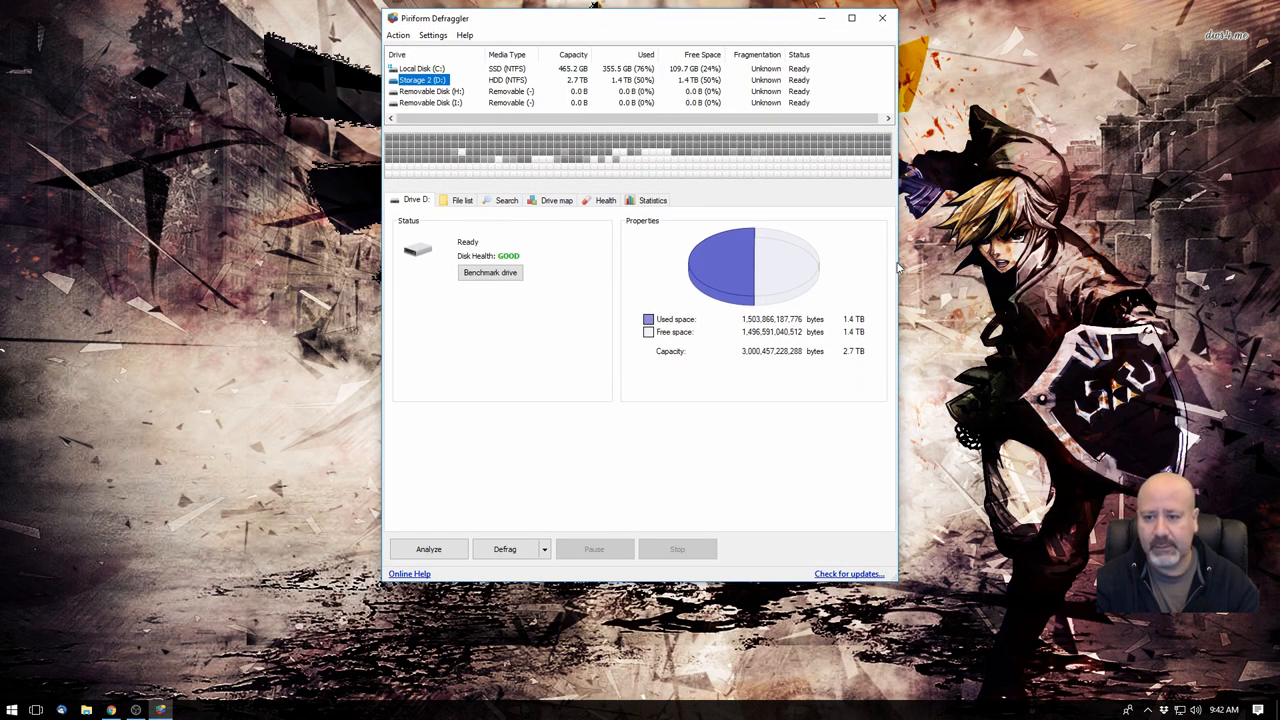
pyautogui.moveTo(640, 18); pyautogui.dragTo(690, 182)
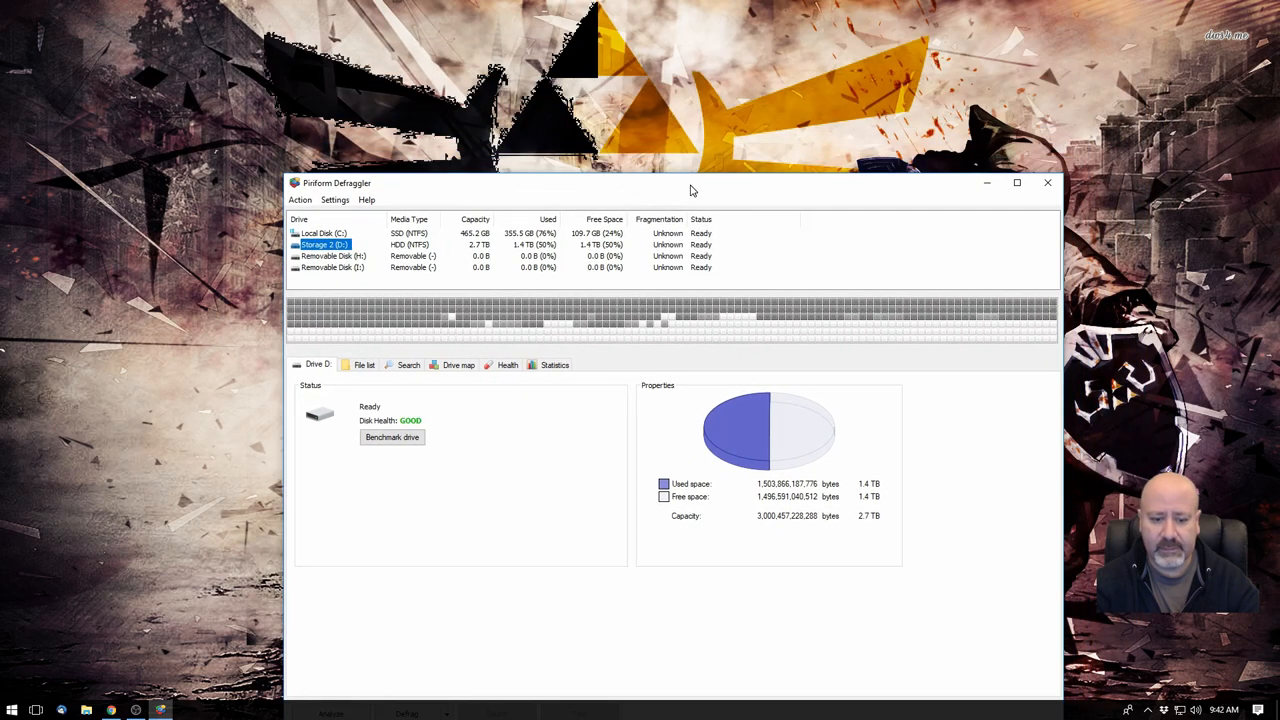
pyautogui.click(1017, 182)
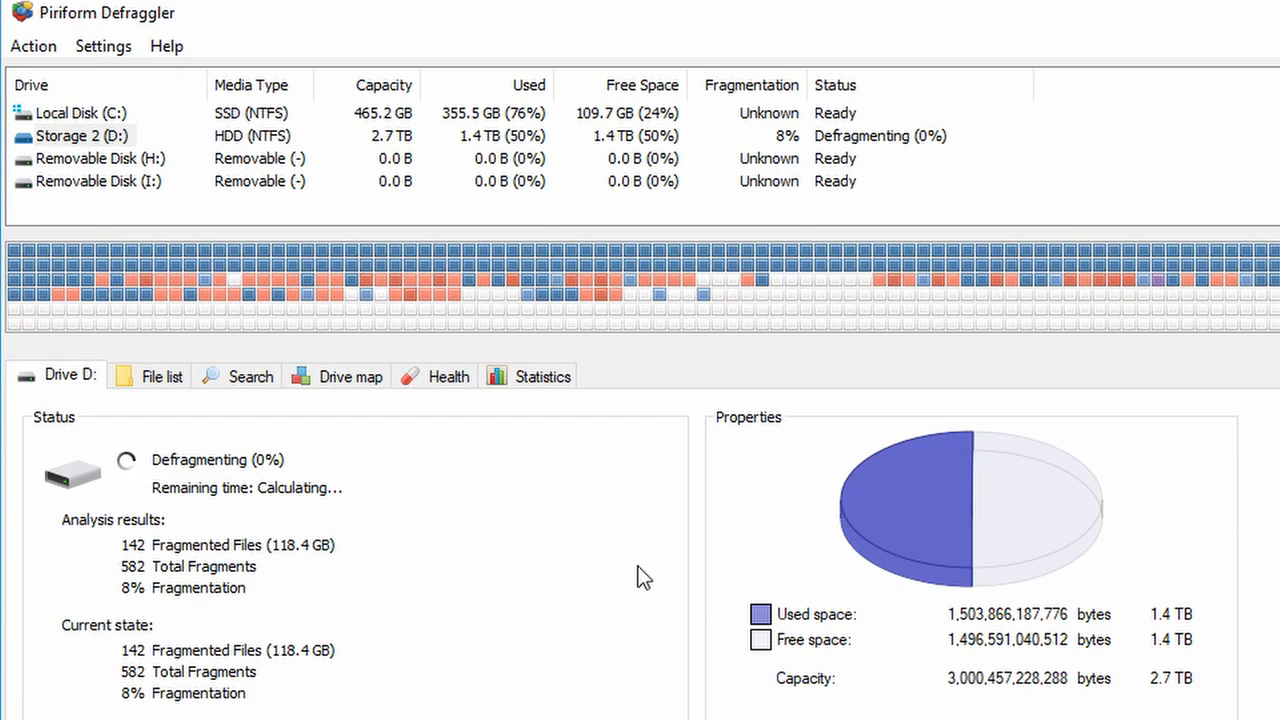
pyautogui.moveTo(935, 307)
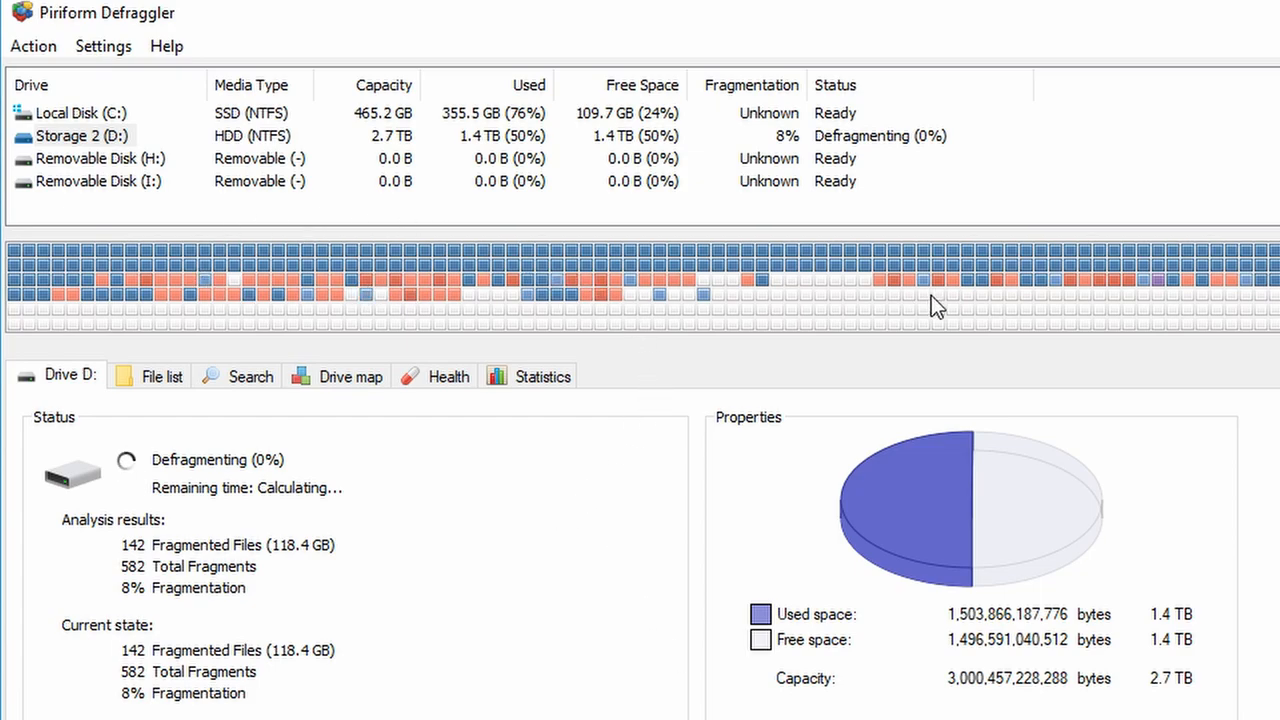
pyautogui.moveTo(480, 293)
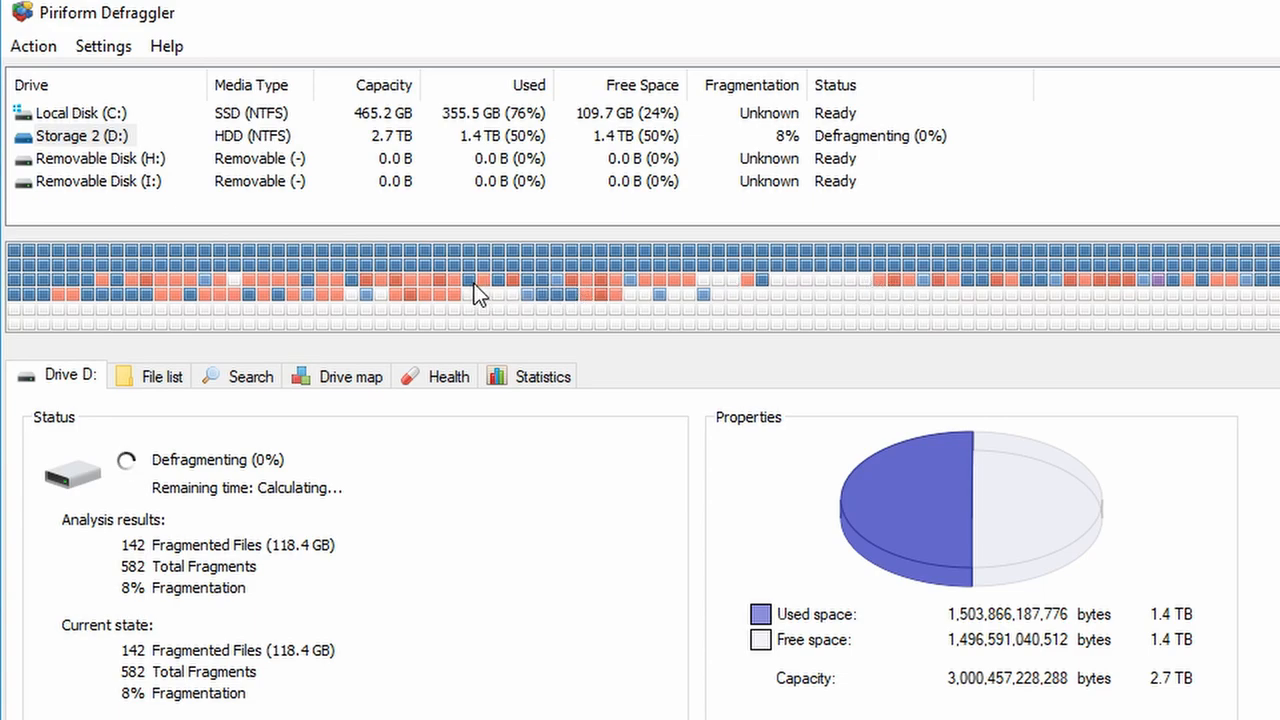
pyautogui.moveTo(432, 300)
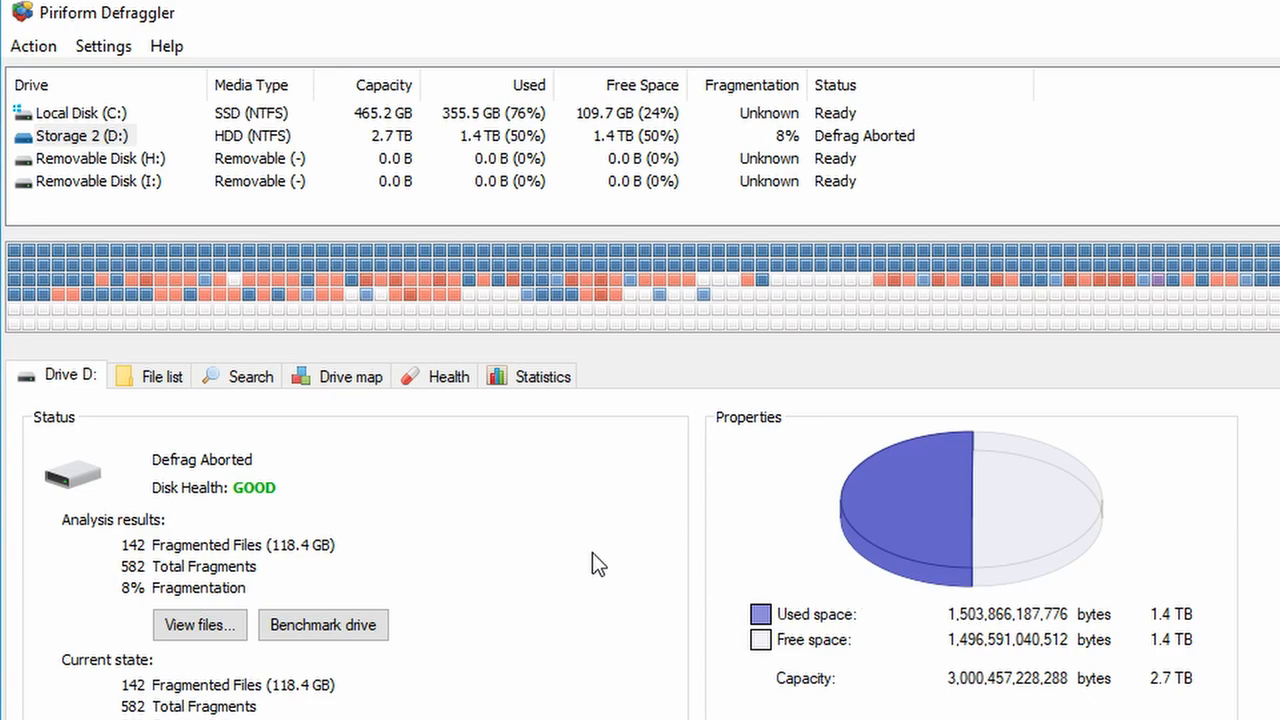
pyautogui.moveTo(100, 133)
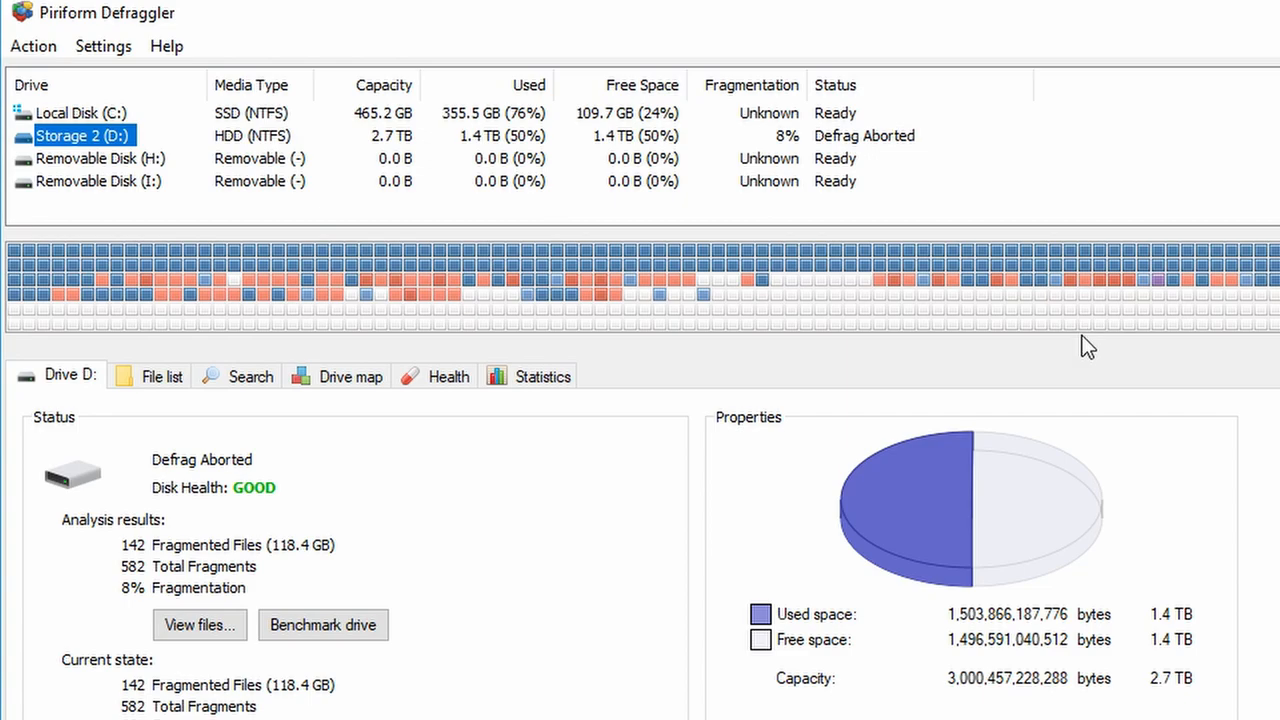
pyautogui.moveTo(1059, 414)
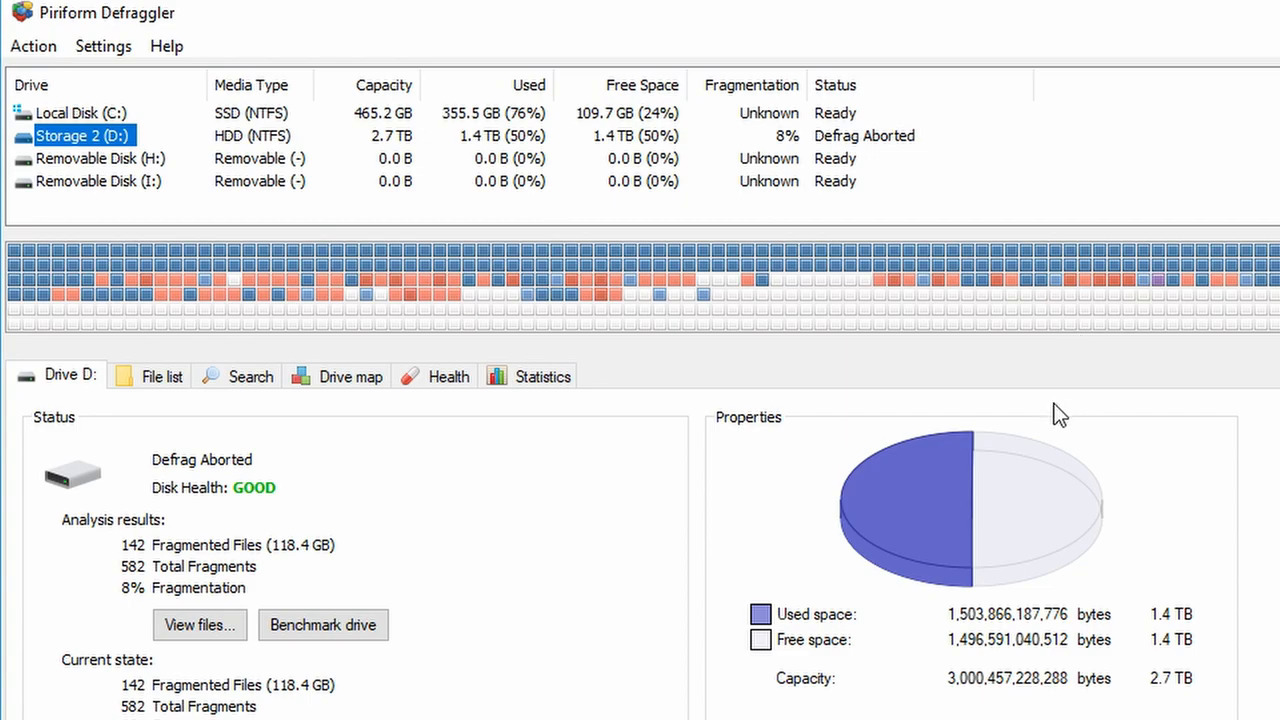
pyautogui.moveTo(1053, 471)
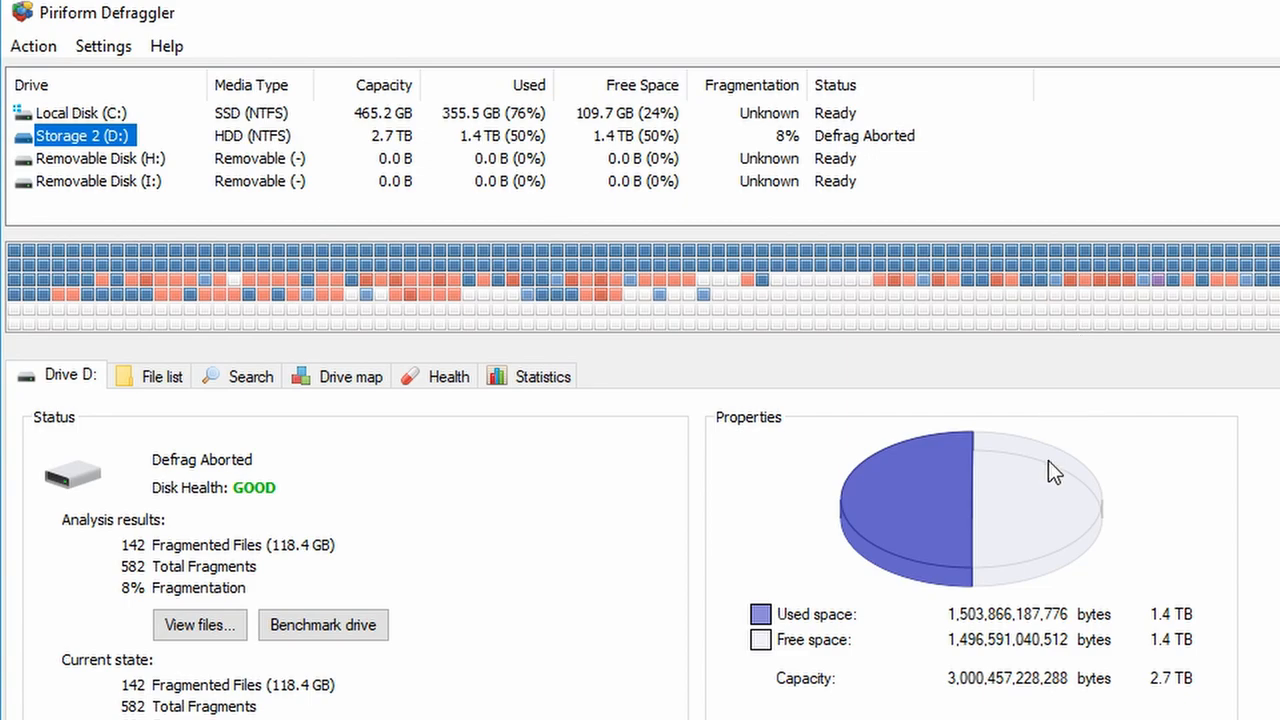
pyautogui.moveTo(78, 140)
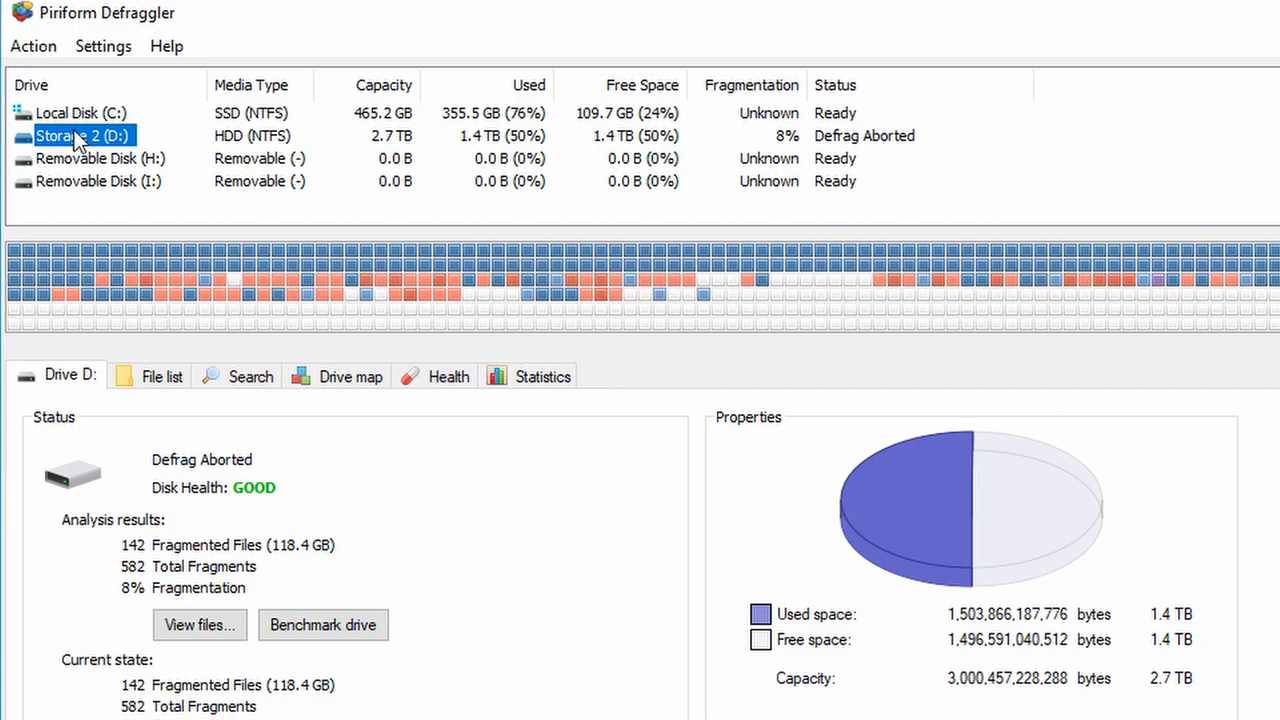
pyautogui.moveTo(104, 46)
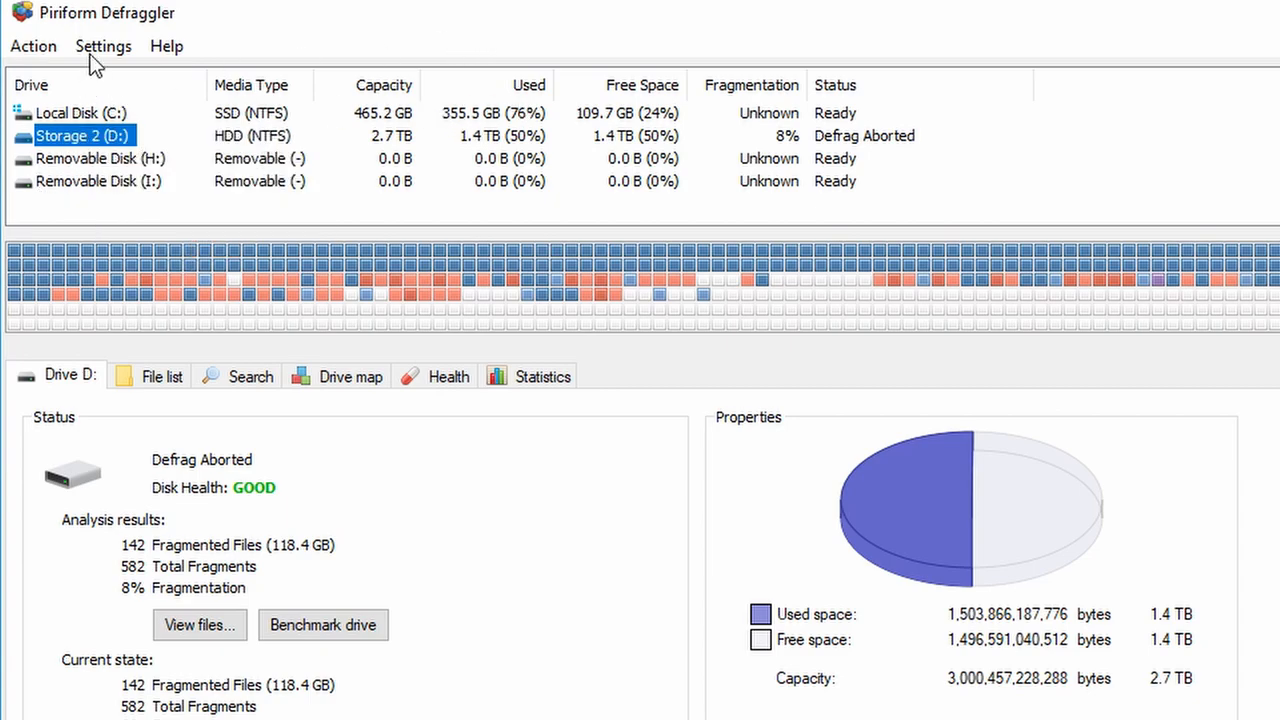
# - Open the Schedule settings and choose Storage 2 (D:) as the drive
pyautogui.click(103, 46)
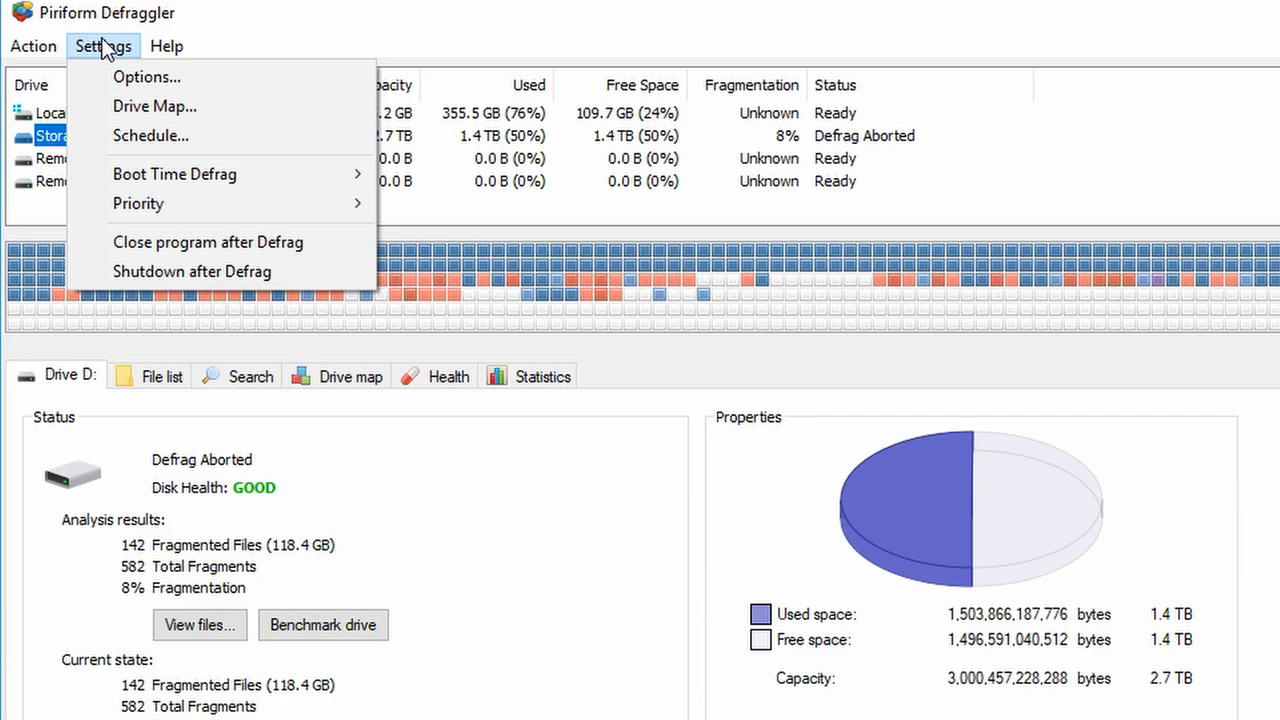
pyautogui.click(151, 135)
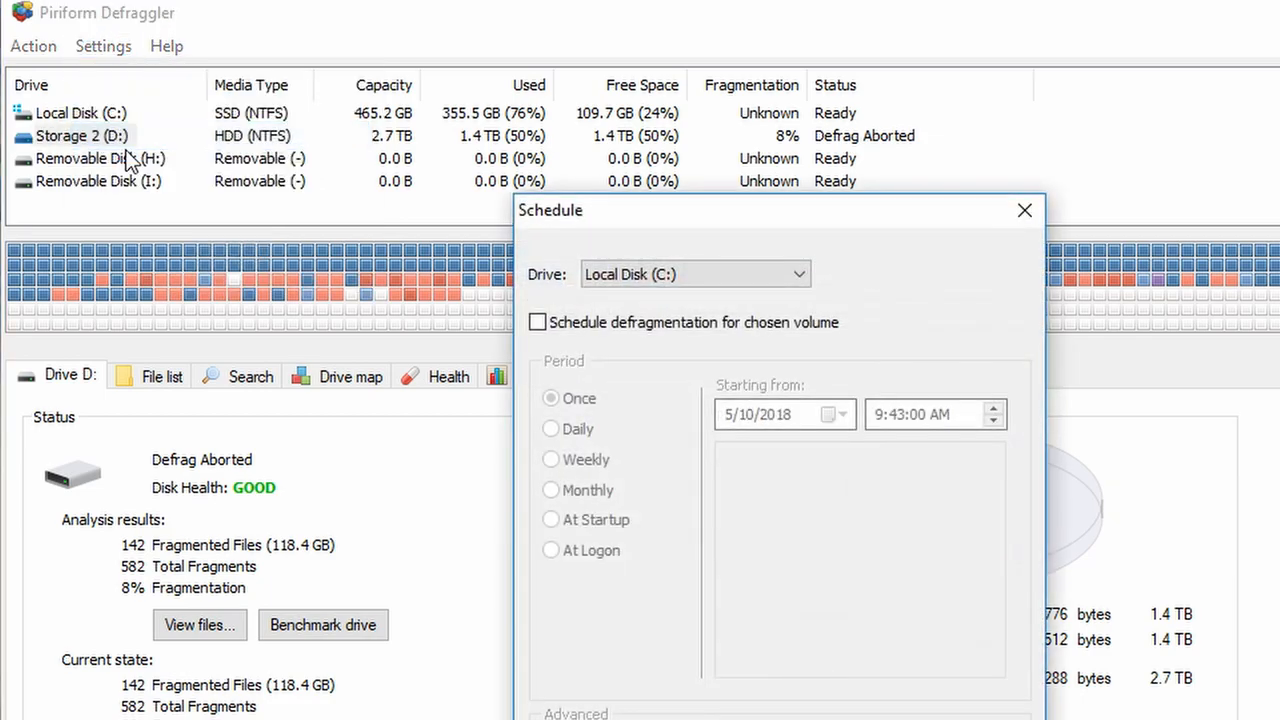
pyautogui.click(695, 274)
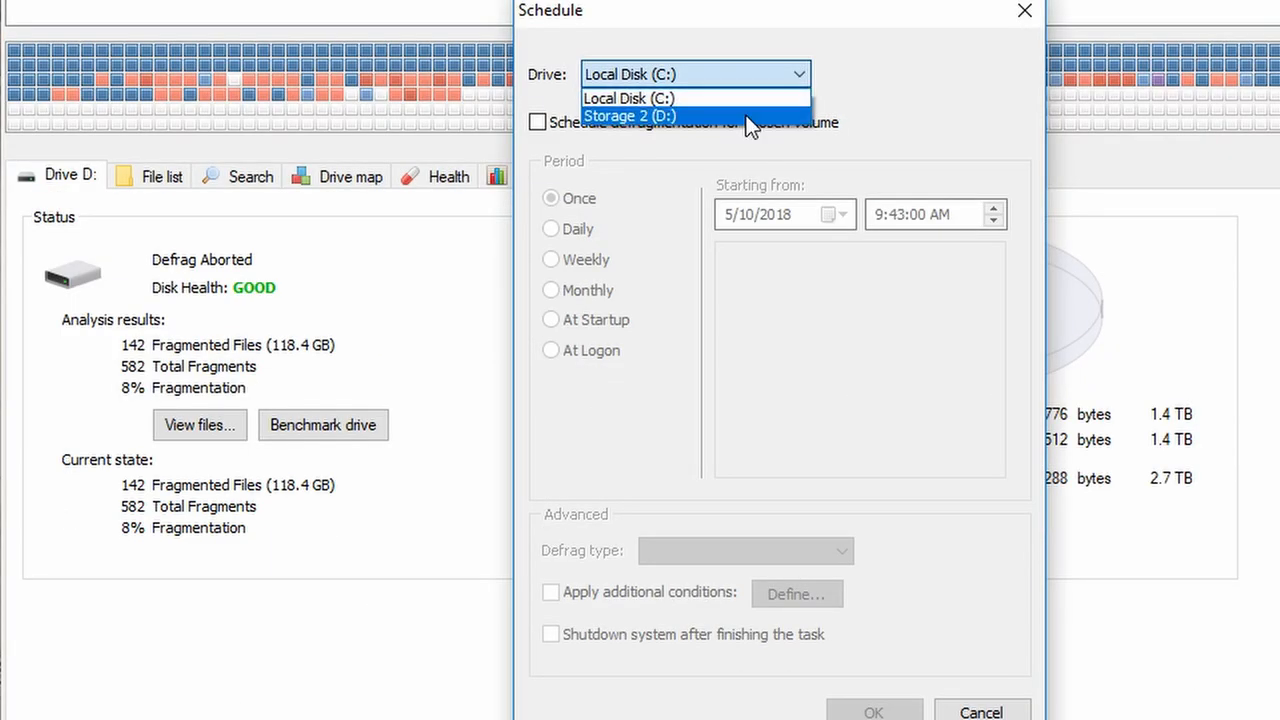
pyautogui.click(630, 116)
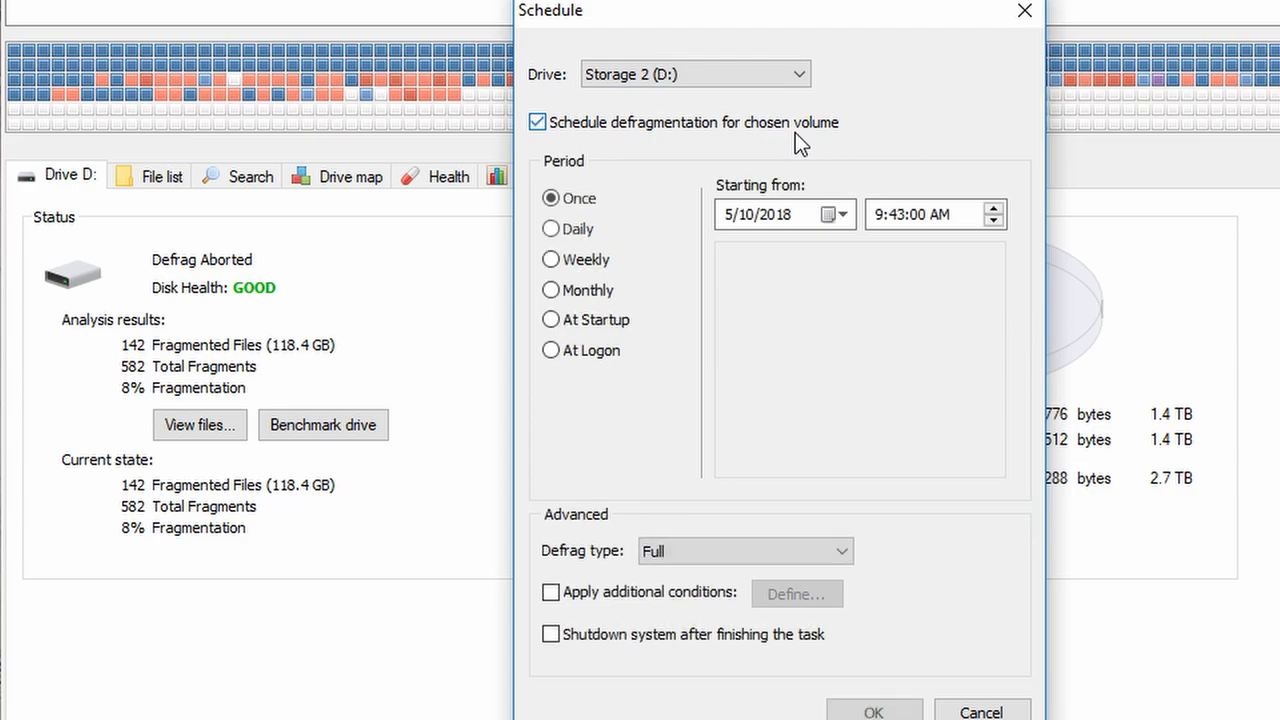
# - Enable a weekly Friday 3:00 AM full defrag starting 5/11/2018 and save it
pyautogui.click(550, 259)
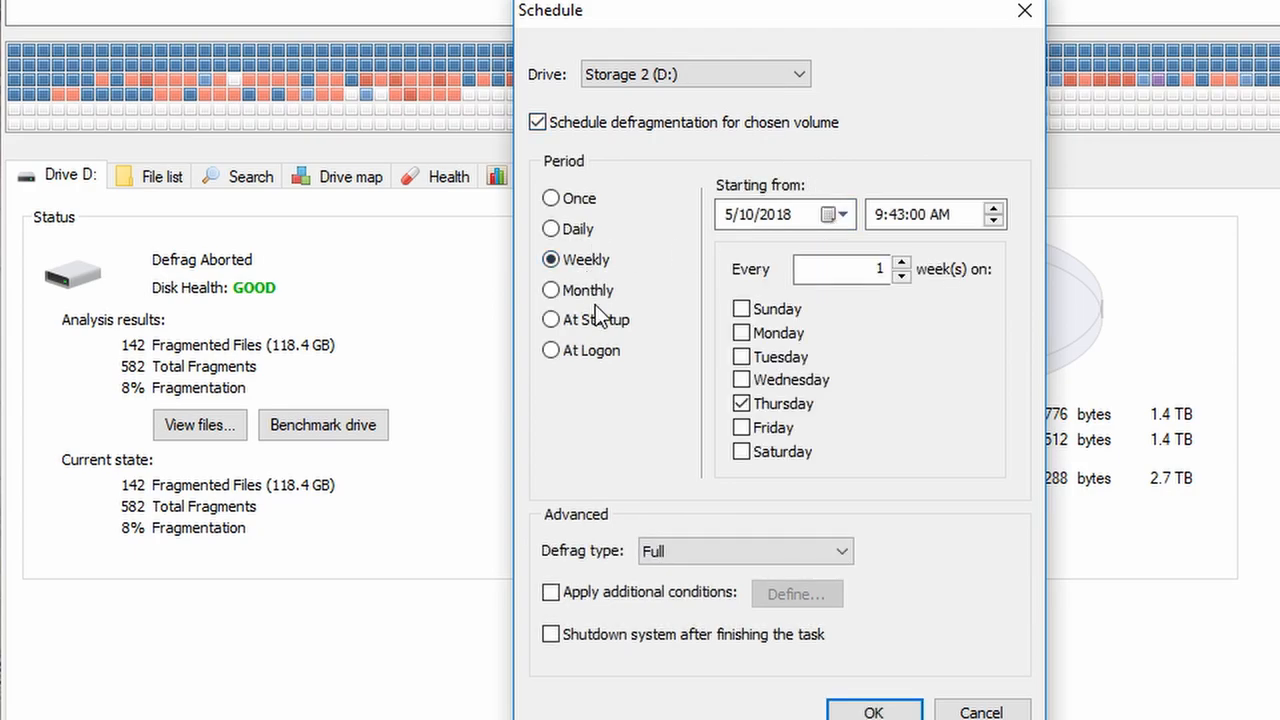
pyautogui.click(549, 319)
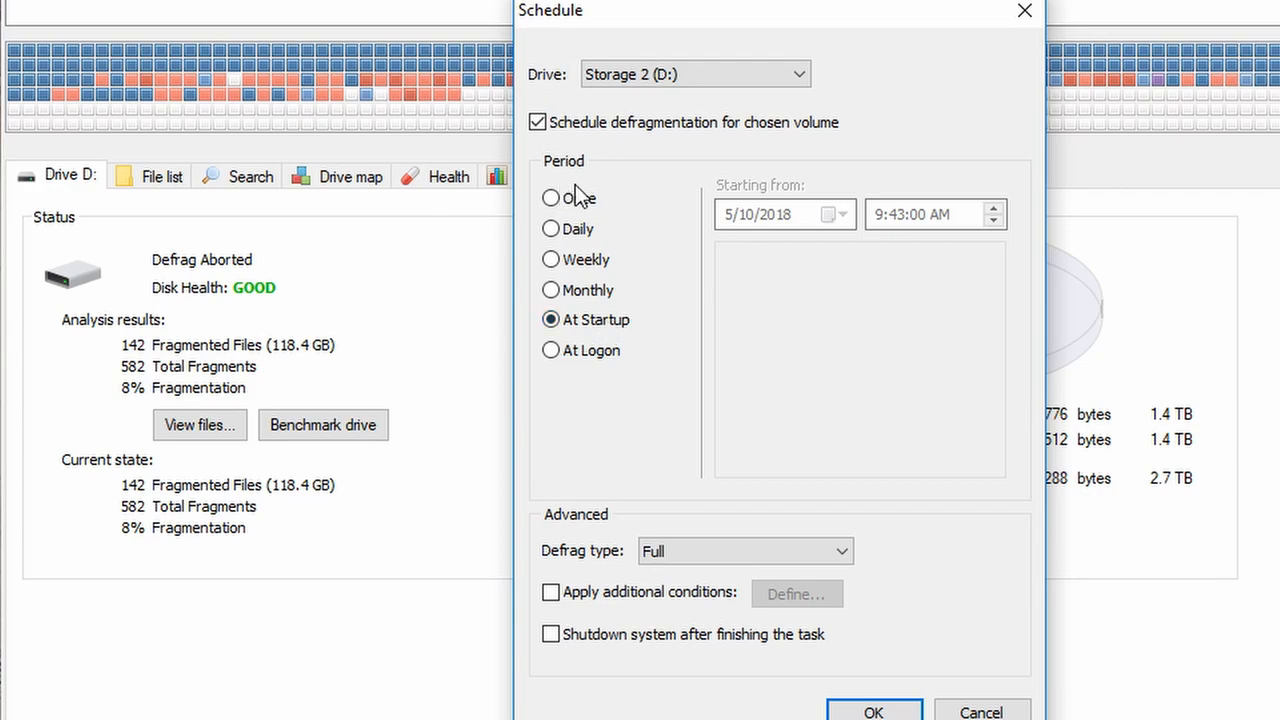
pyautogui.click(550, 290)
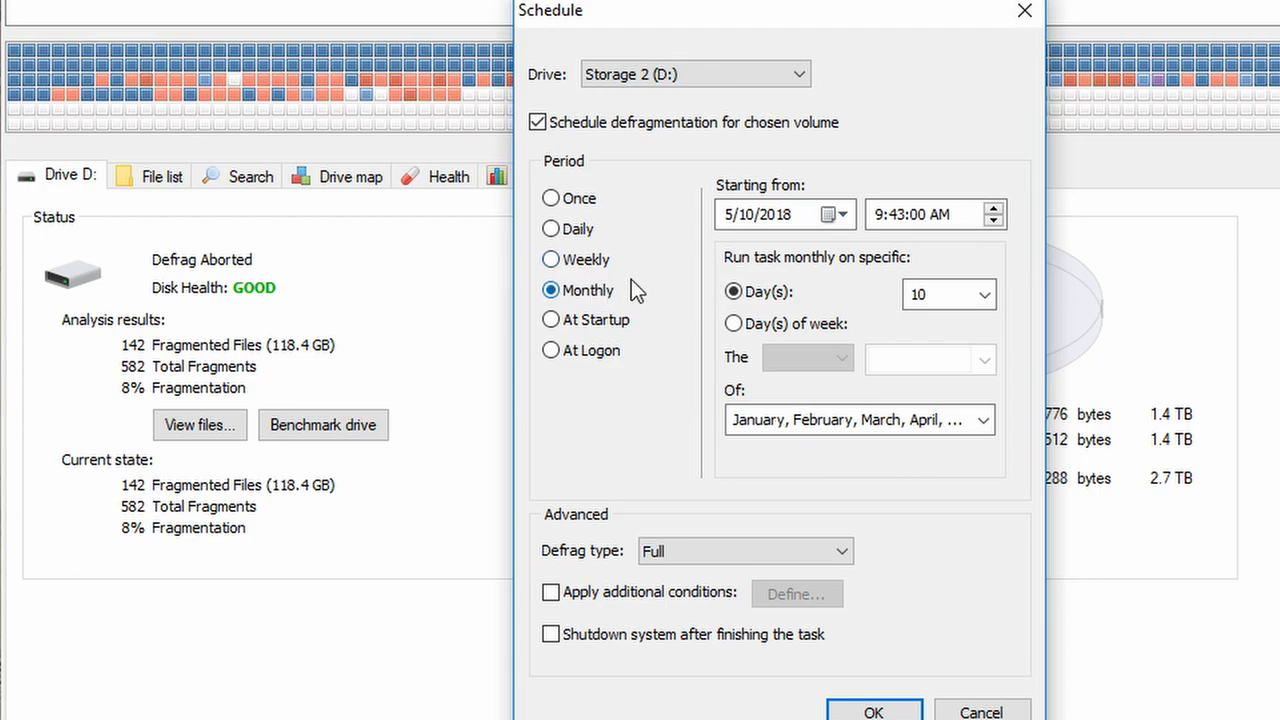
pyautogui.click(550, 259)
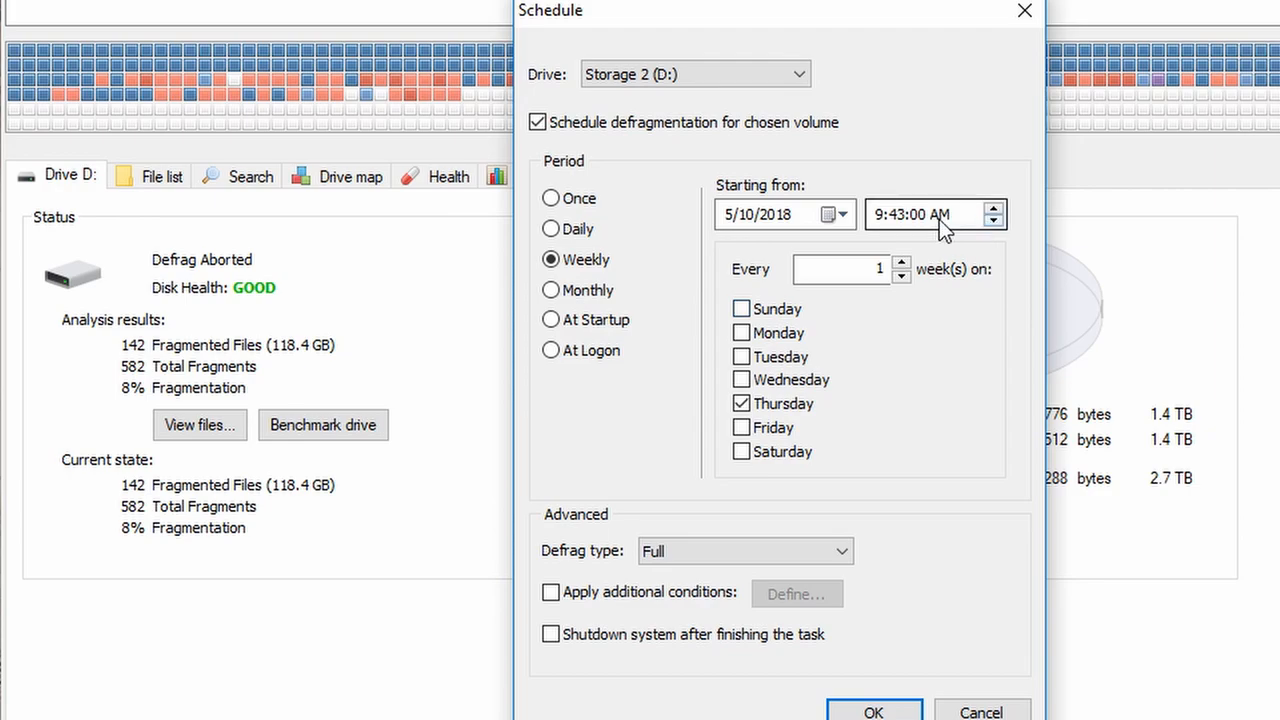
pyautogui.click(830, 214)
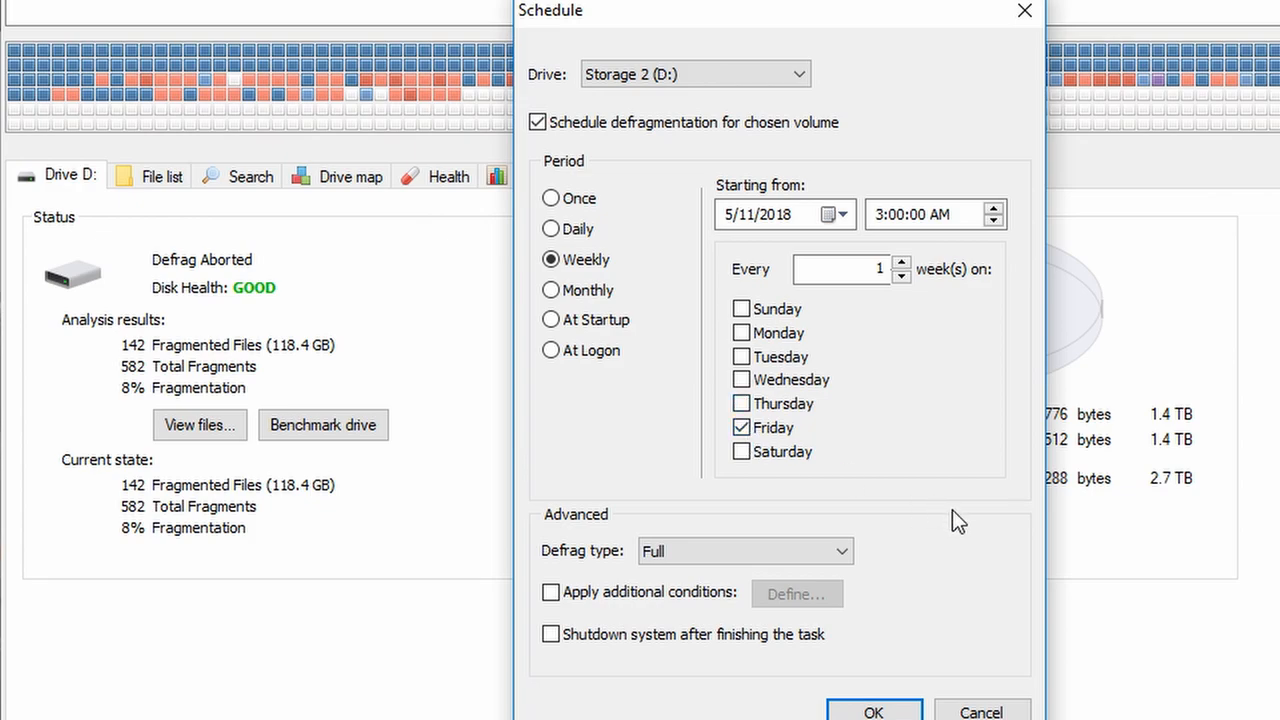
pyautogui.moveTo(1240, 710)
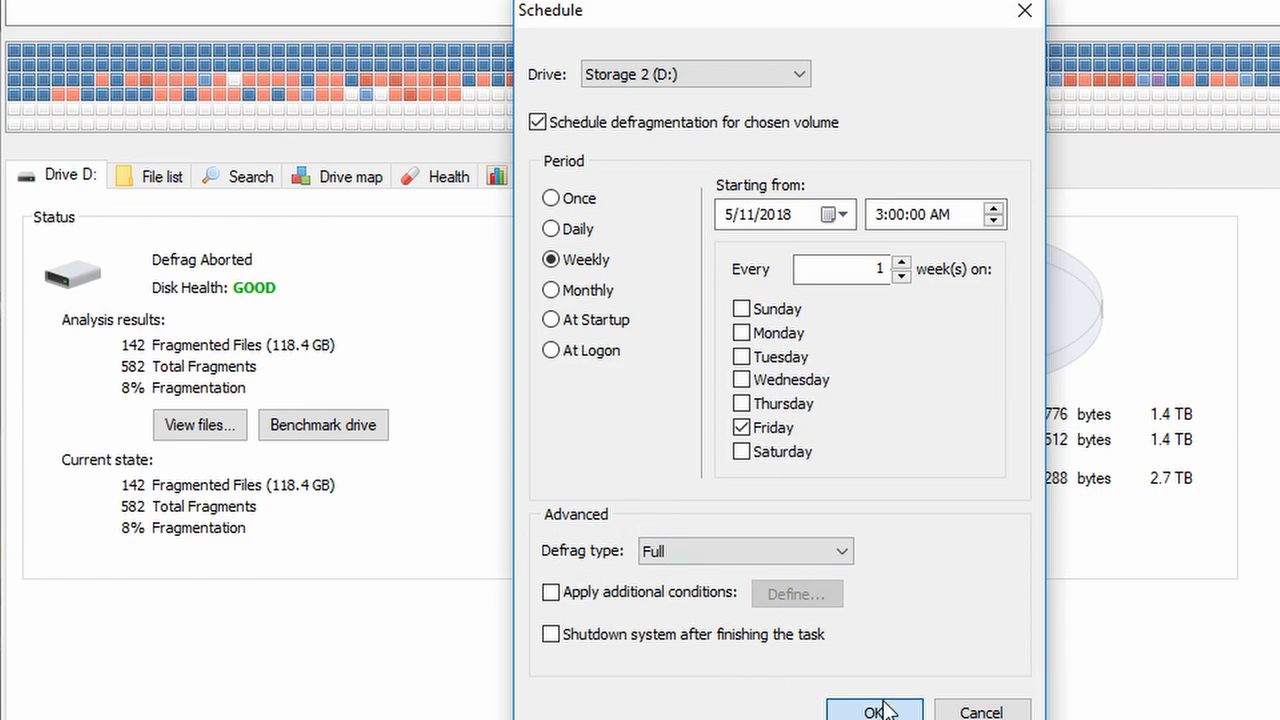
pyautogui.click(874, 711)
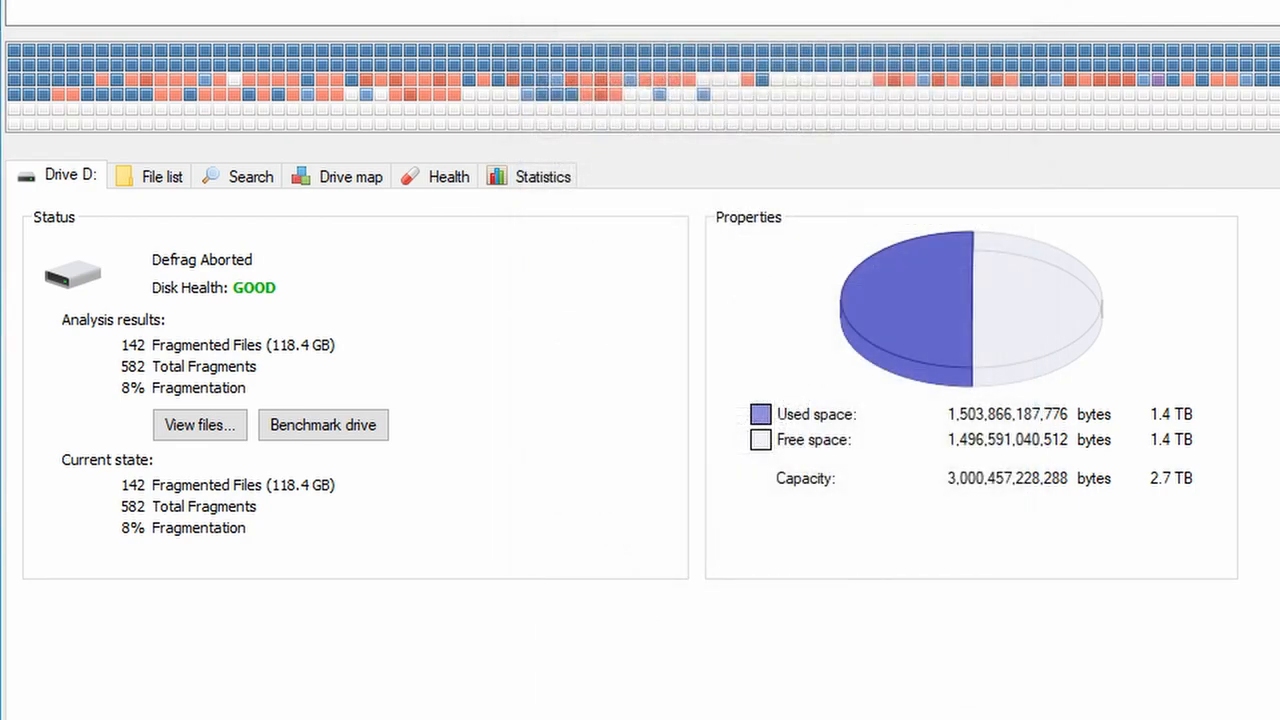